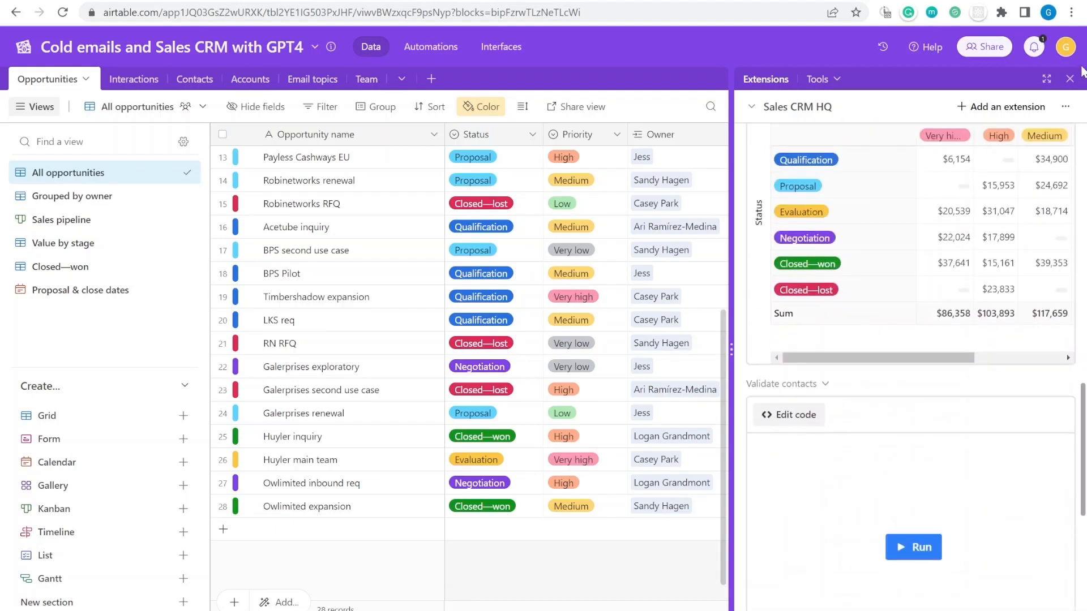
- Hide the Extensions panel and scroll down the Interactions table grid
{"action": "left_click", "coordinate": [1069, 79]}
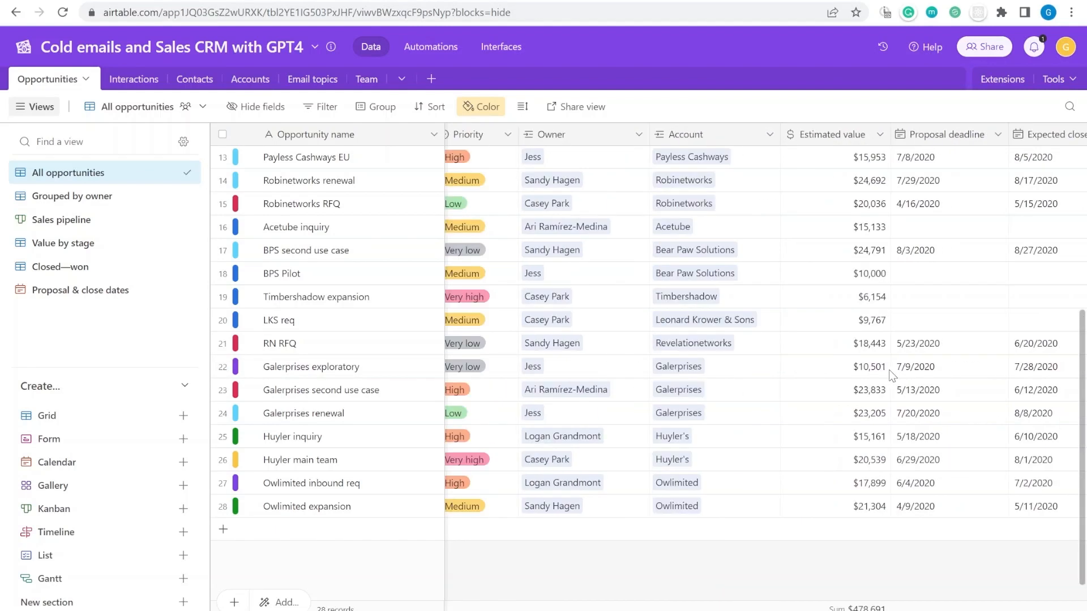
{"action": "left_click", "coordinate": [176, 78]}
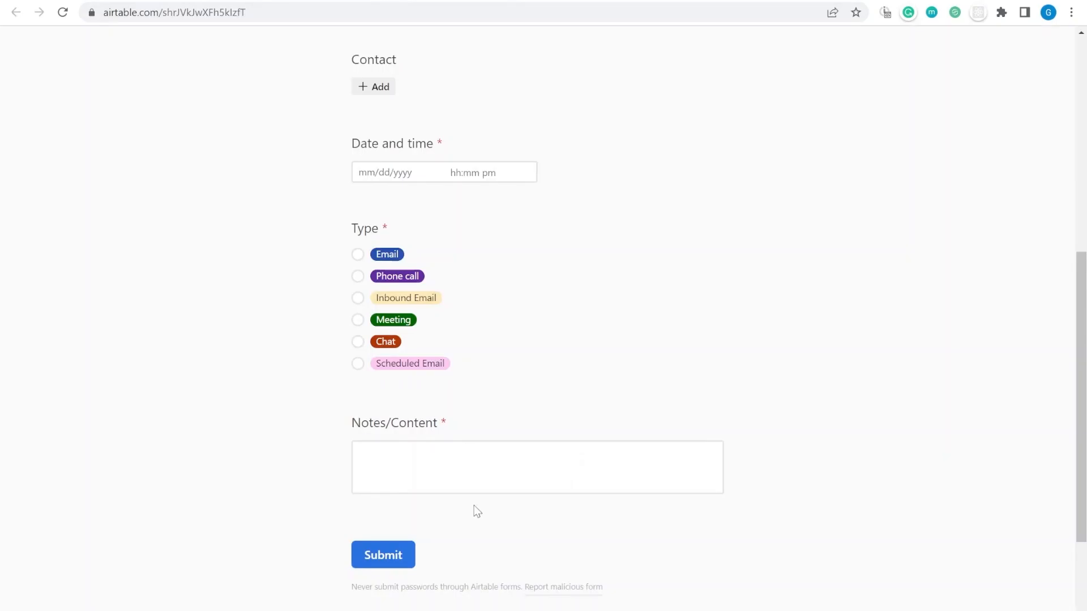
{"action": "scroll", "scroll_direction": "down", "scroll_amount": 3}
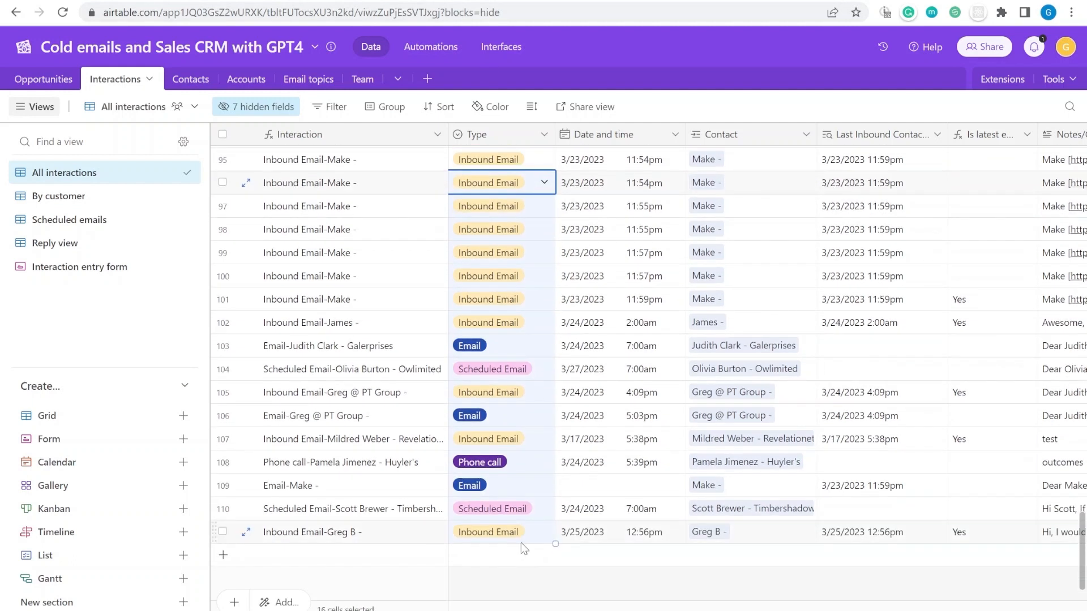
- Expand the newest inbound email record, view it in Reply view, then close it
{"action": "left_click", "coordinate": [247, 532]}
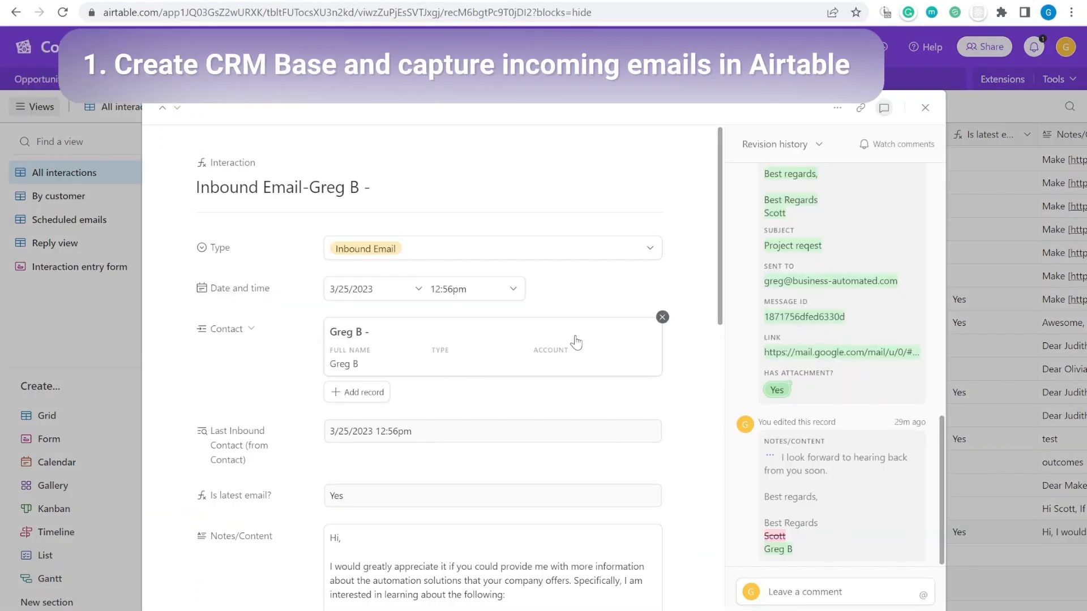
{"action": "scroll", "scroll_direction": "down", "scroll_amount": 3}
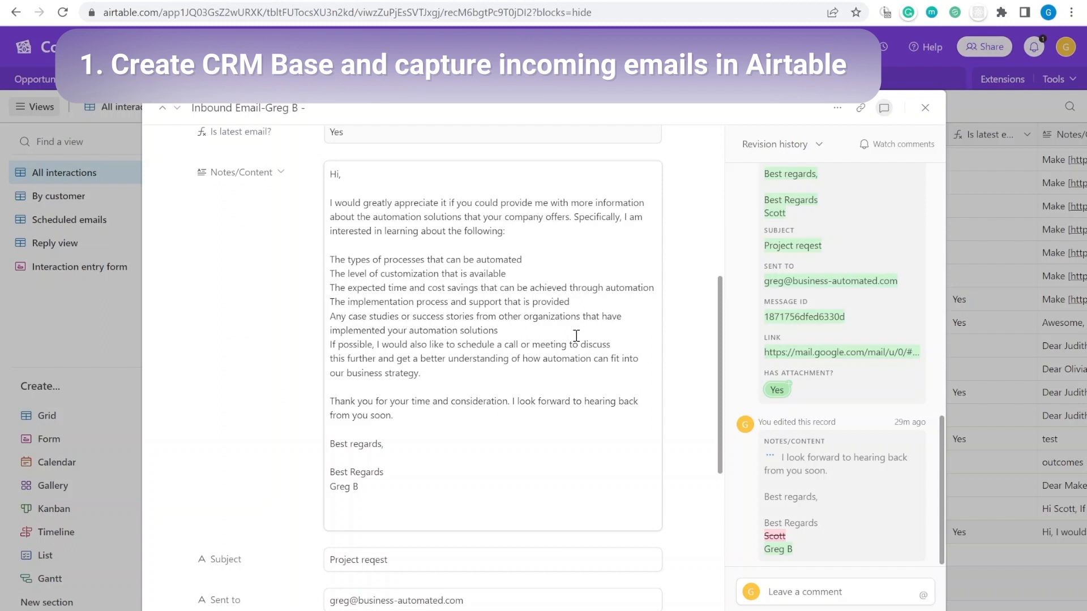
{"action": "left_click", "coordinate": [55, 243]}
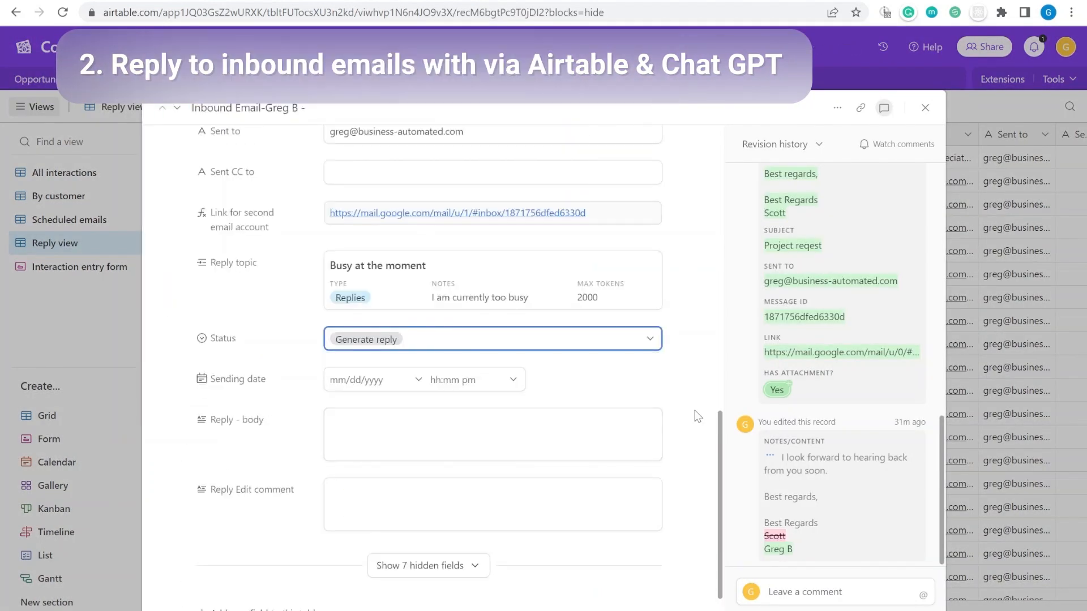
{"action": "scroll", "scroll_direction": "down", "scroll_amount": 3}
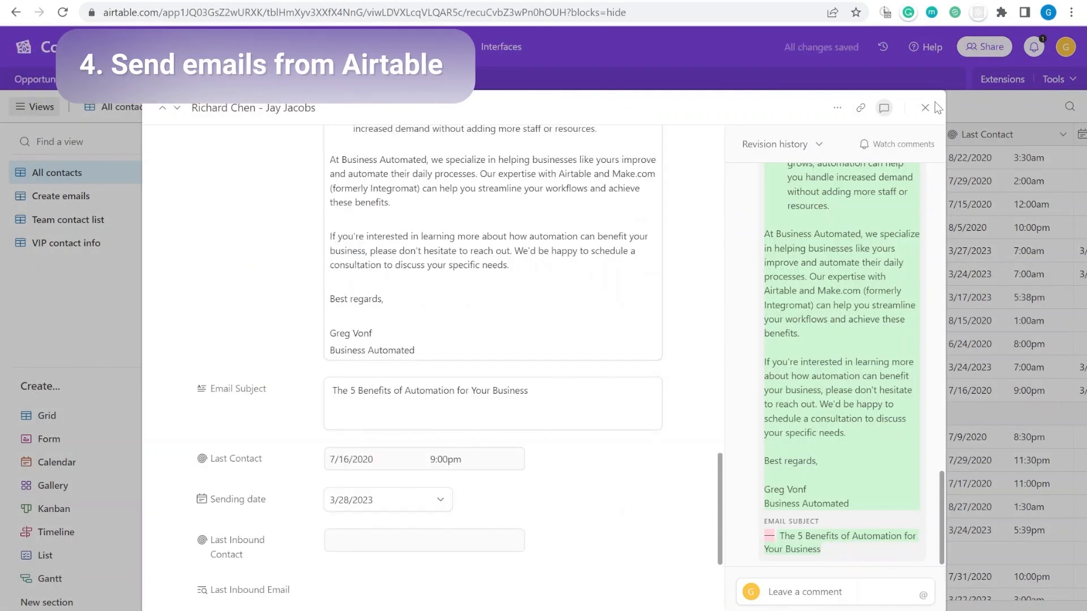
{"action": "left_click", "coordinate": [924, 107]}
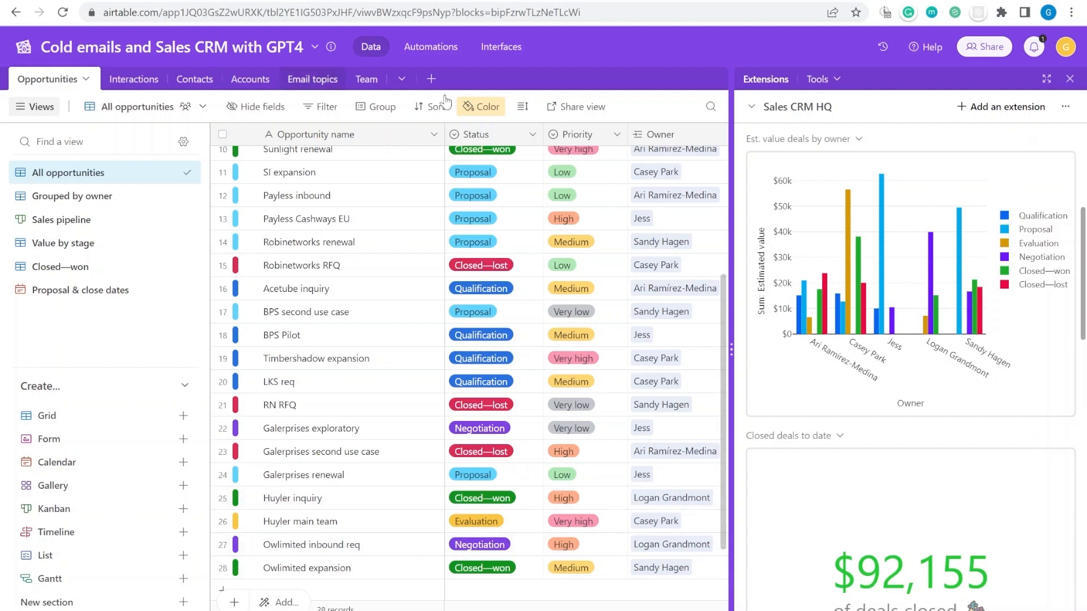
{"action": "scroll", "scroll_direction": "down", "scroll_amount": 3}
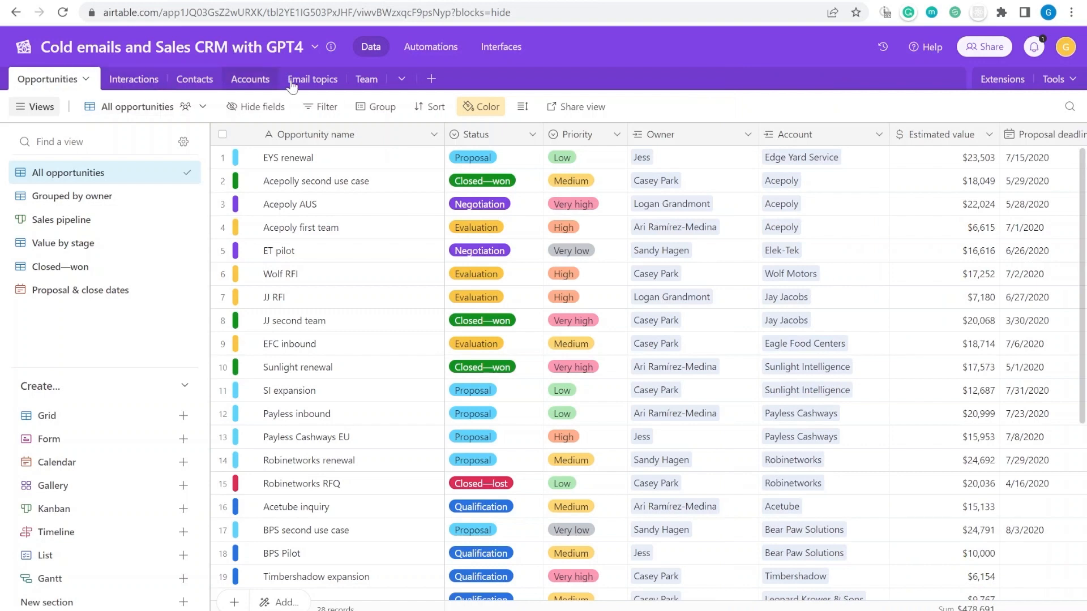
{"action": "mouse_move", "coordinate": [133, 80]}
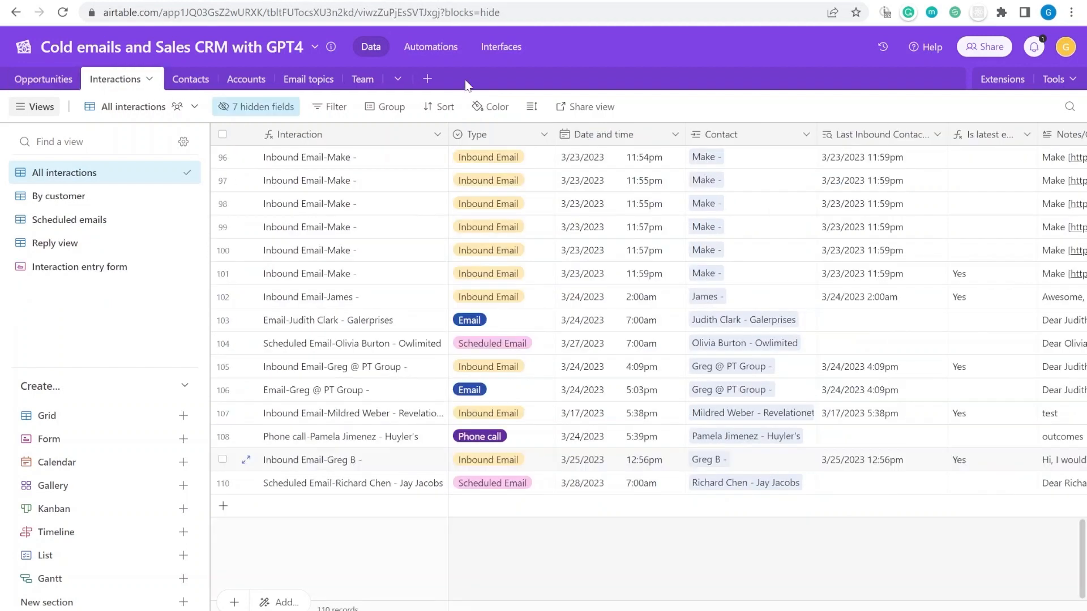
{"action": "mouse_move", "coordinate": [428, 134]}
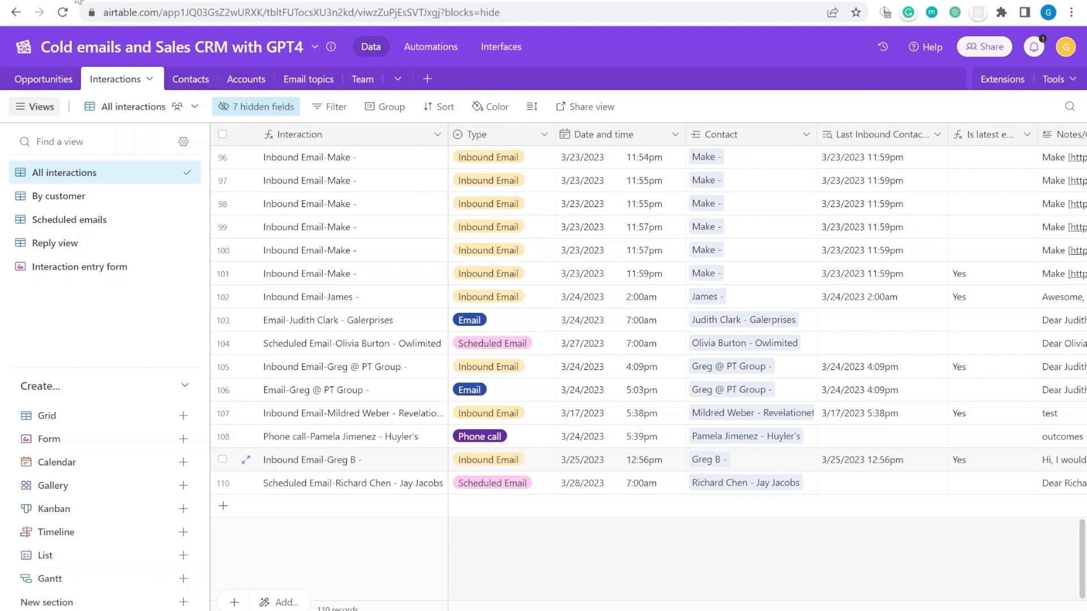
- Add blank record 111 at the bottom of Interactions and open its Type options
{"action": "left_click", "coordinate": [43, 78]}
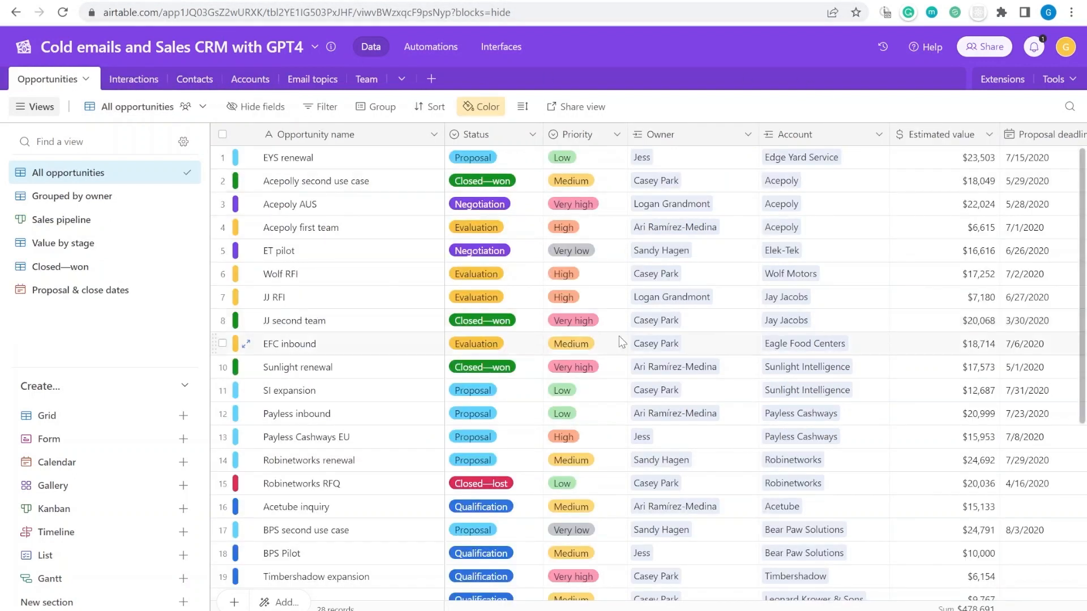
{"action": "scroll", "scroll_direction": "down", "scroll_amount": 3}
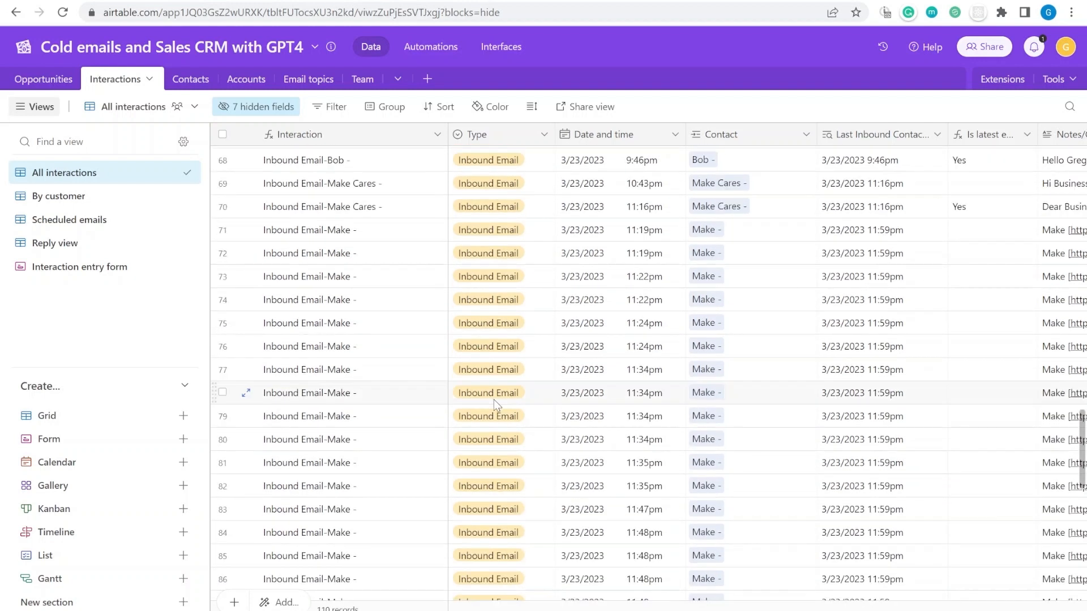
{"action": "scroll", "scroll_direction": "down", "scroll_amount": 3}
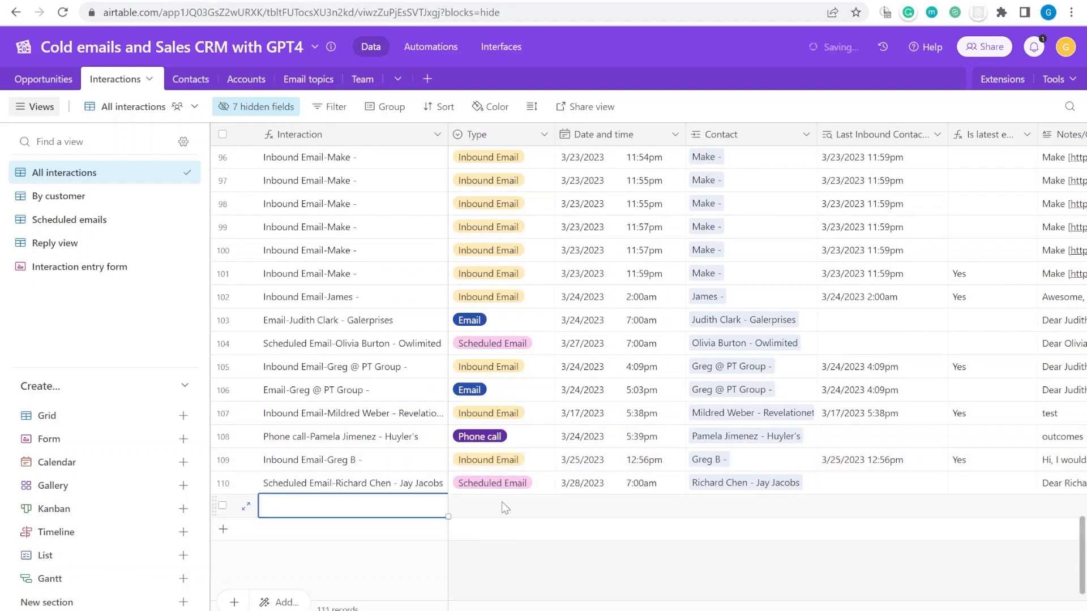
{"action": "left_click", "coordinate": [501, 505]}
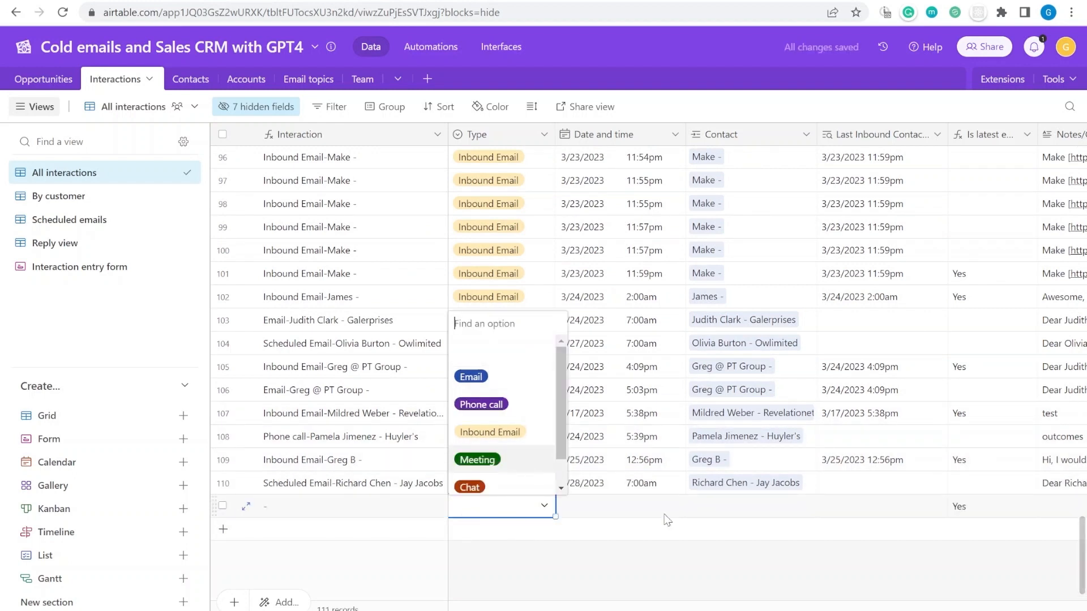
{"action": "scroll", "scroll_direction": "down", "scroll_amount": 3}
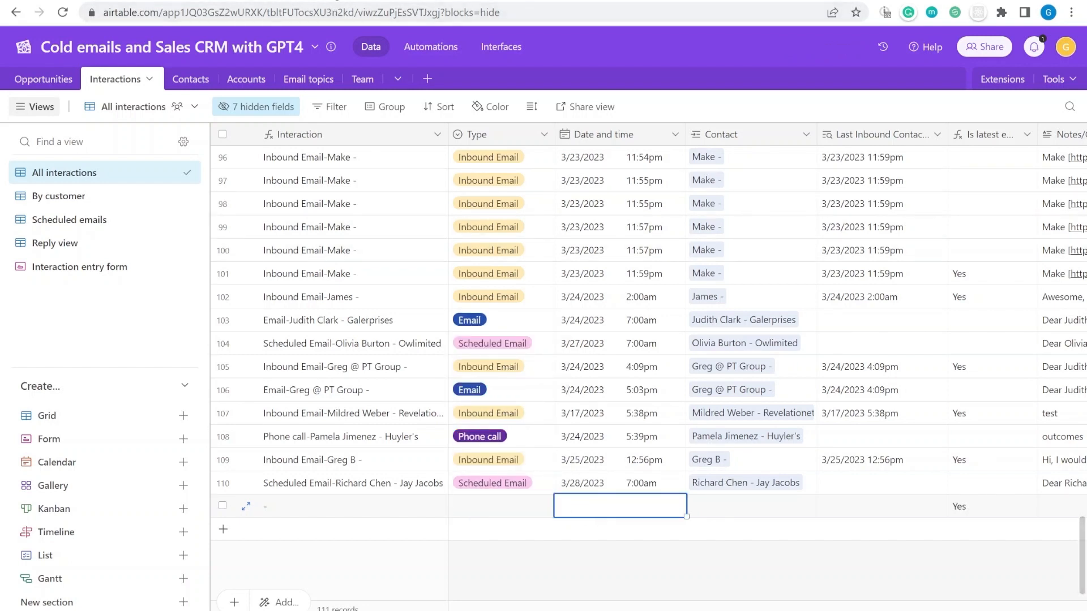
- Open the interaction entry form and scroll through its fields
{"action": "left_click", "coordinate": [79, 267]}
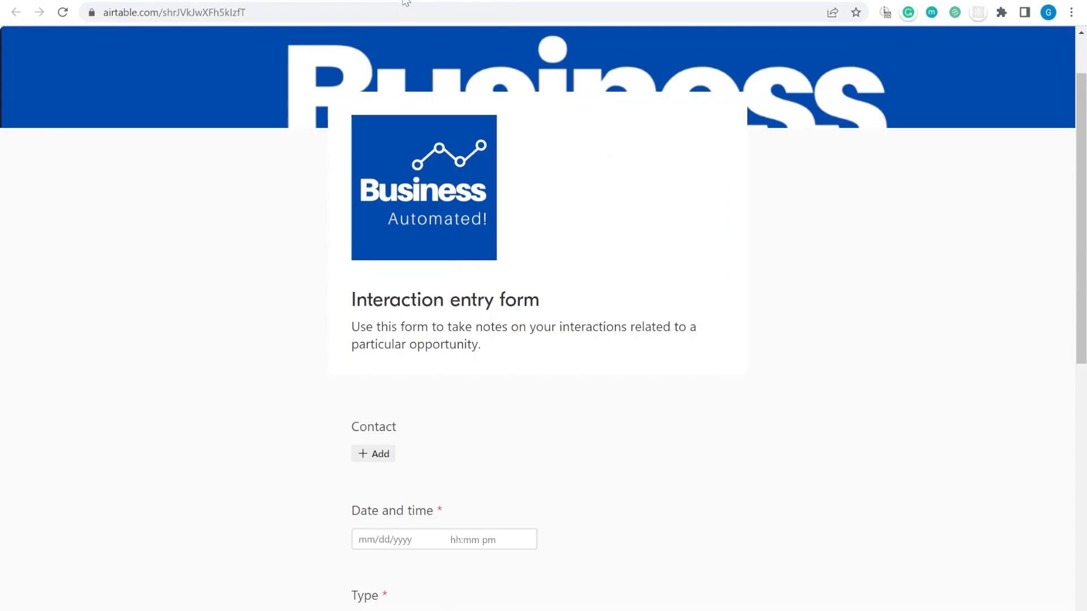
{"action": "scroll", "scroll_direction": "down", "scroll_amount": 3}
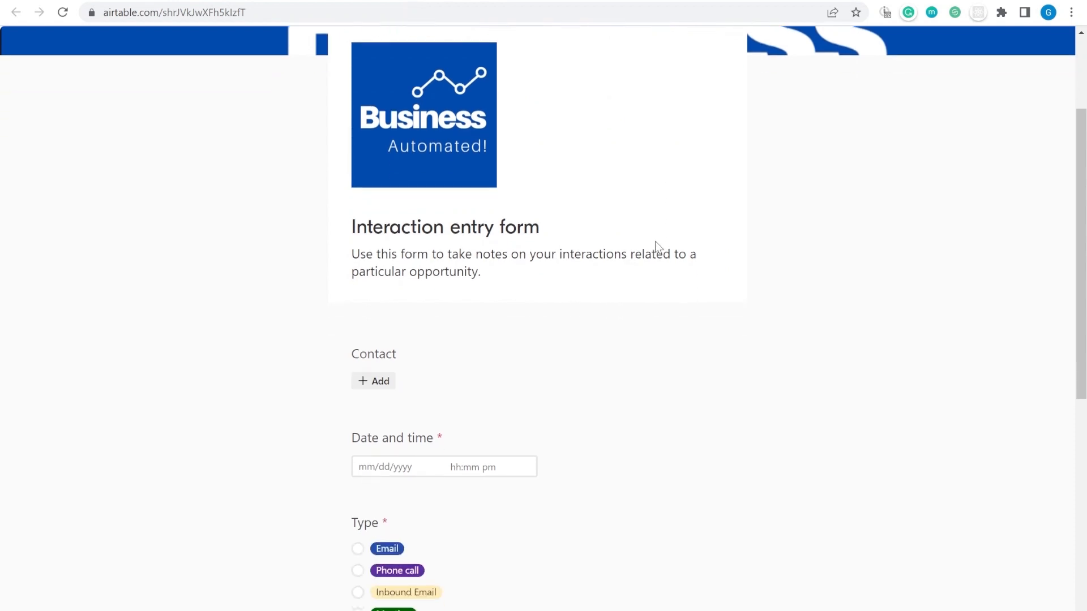
{"action": "scroll", "scroll_direction": "down", "scroll_amount": 3}
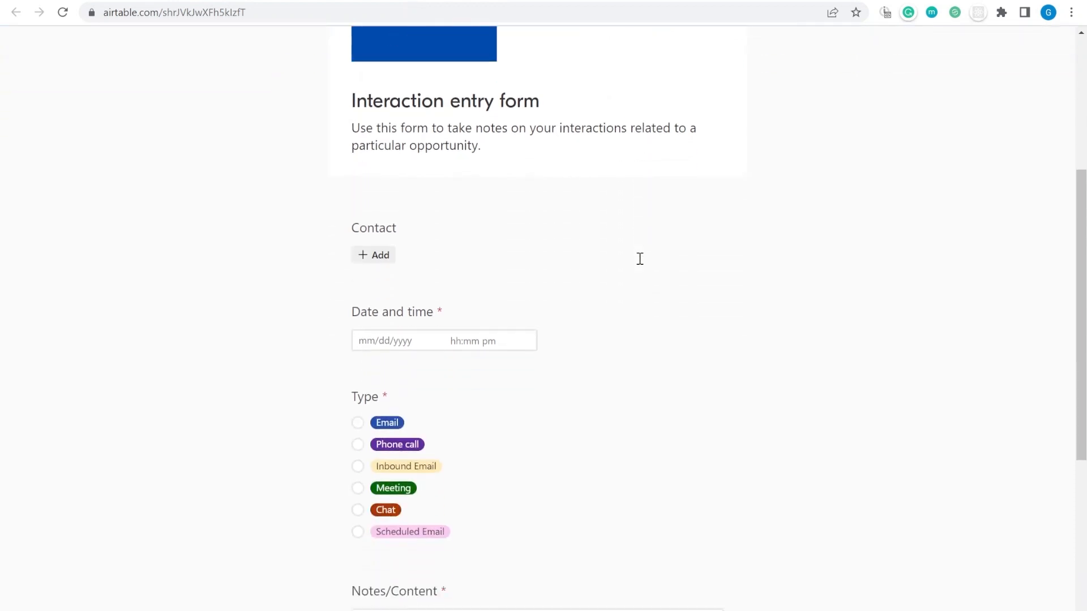
{"action": "scroll", "scroll_direction": "up", "scroll_amount": 3}
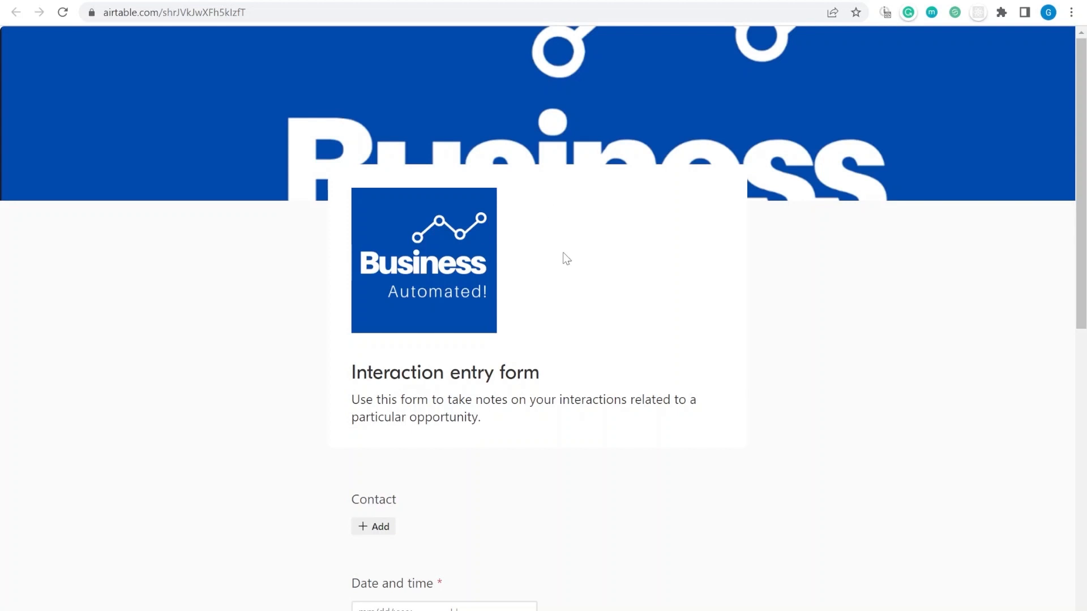
{"action": "scroll", "scroll_direction": "down", "scroll_amount": 3}
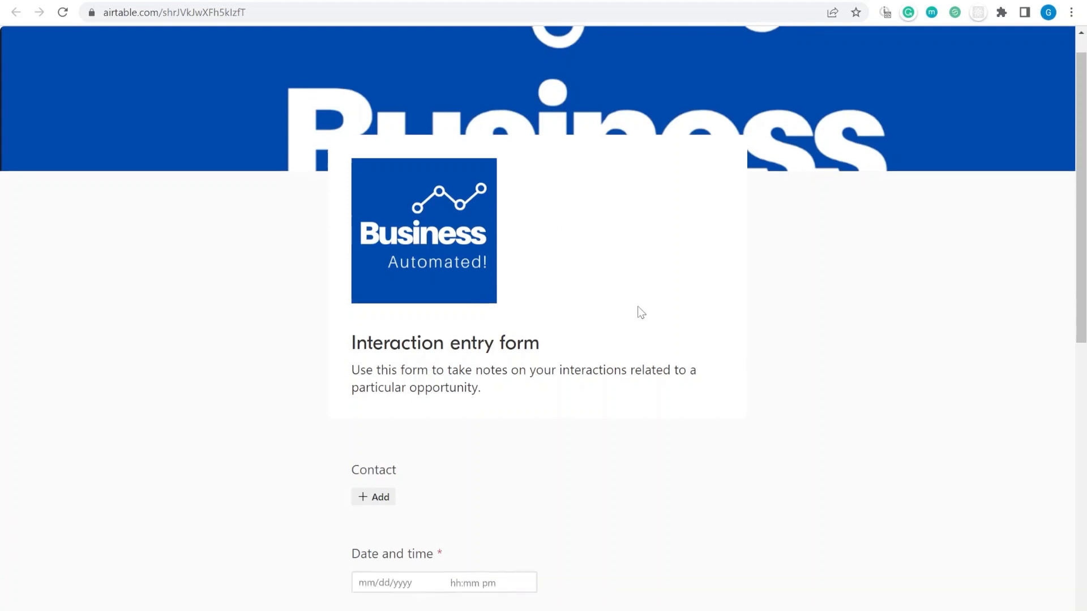
{"action": "left_click", "coordinate": [373, 497]}
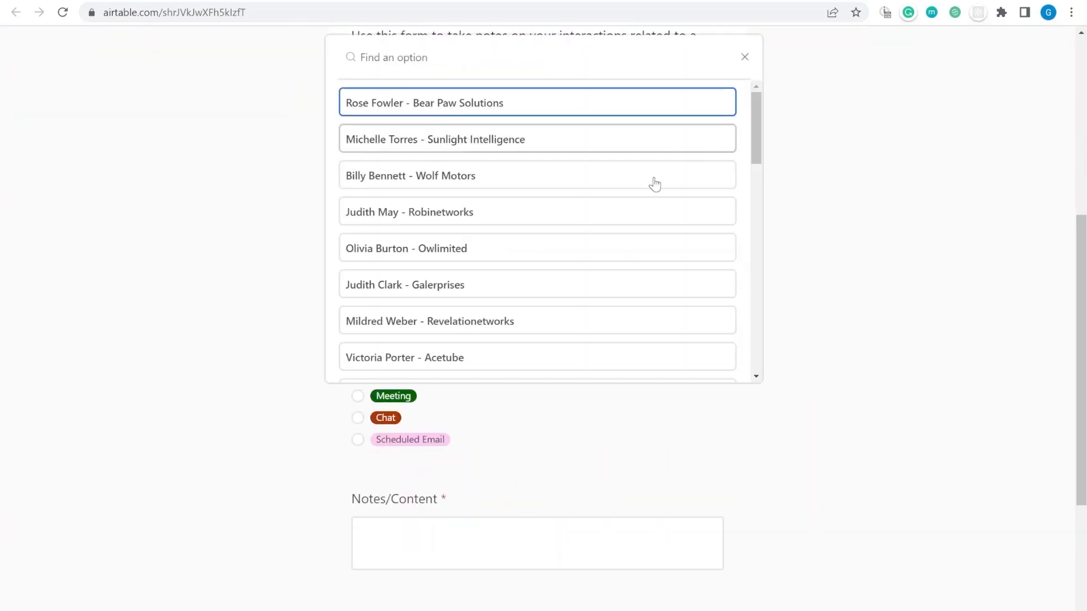
{"action": "left_click", "coordinate": [537, 176]}
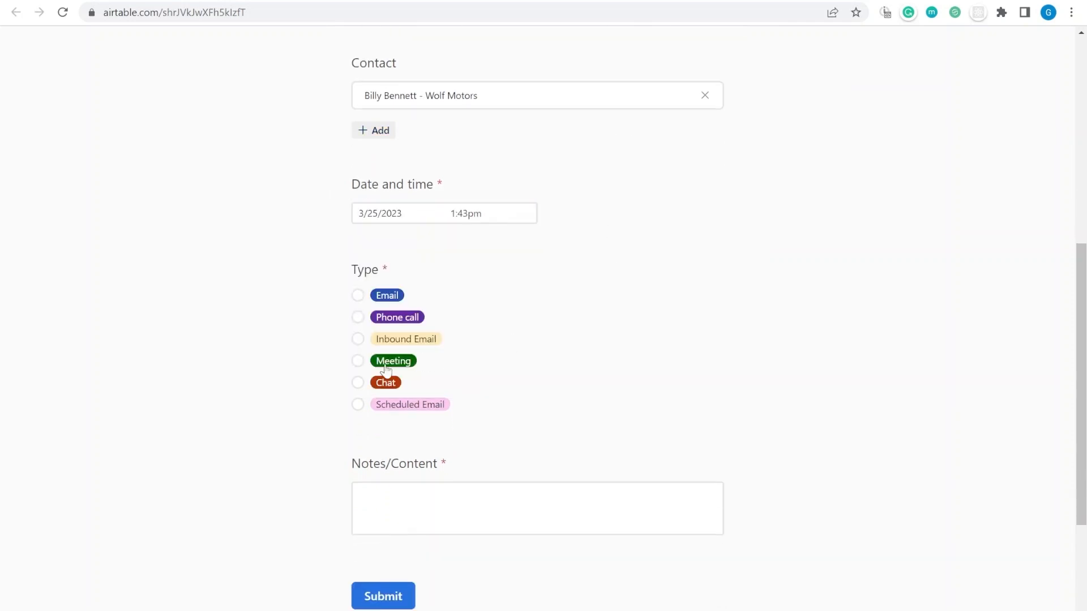
{"action": "left_click", "coordinate": [358, 361]}
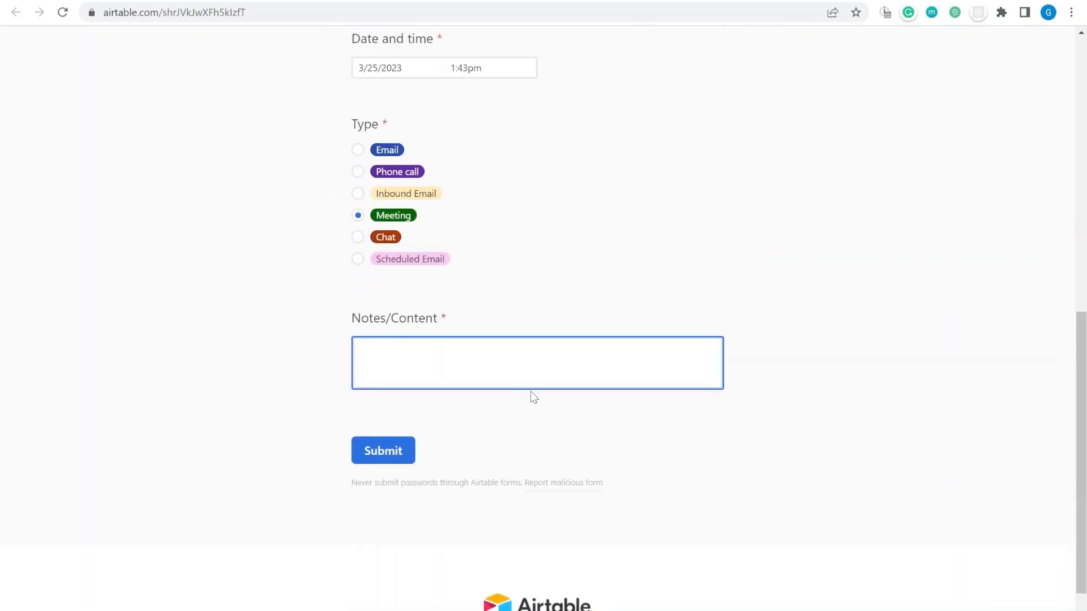
{"action": "left_click", "coordinate": [537, 362]}
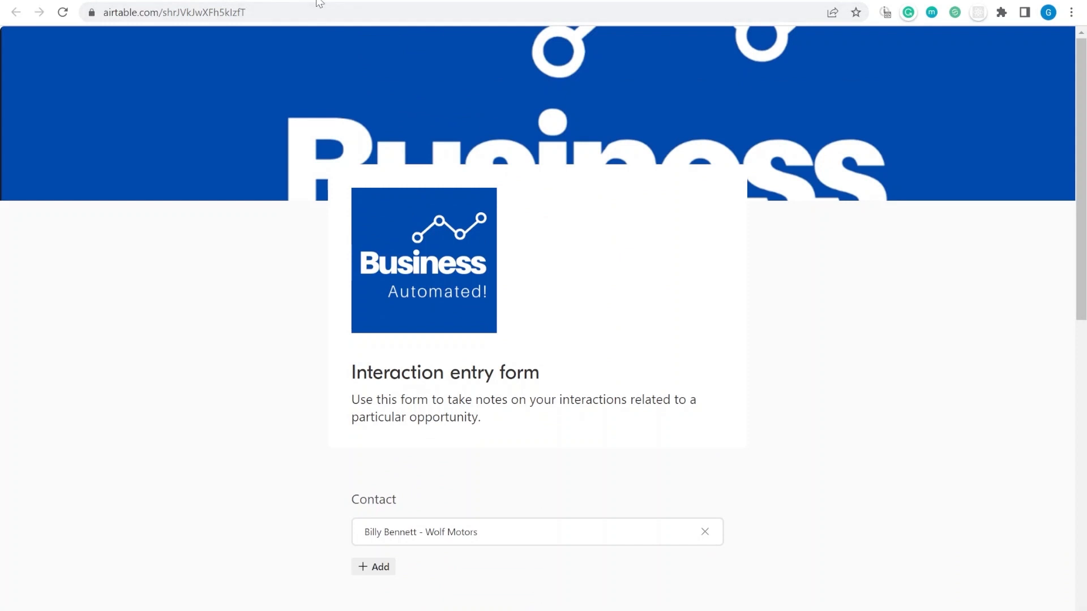
{"action": "mouse_move", "coordinate": [539, 66]}
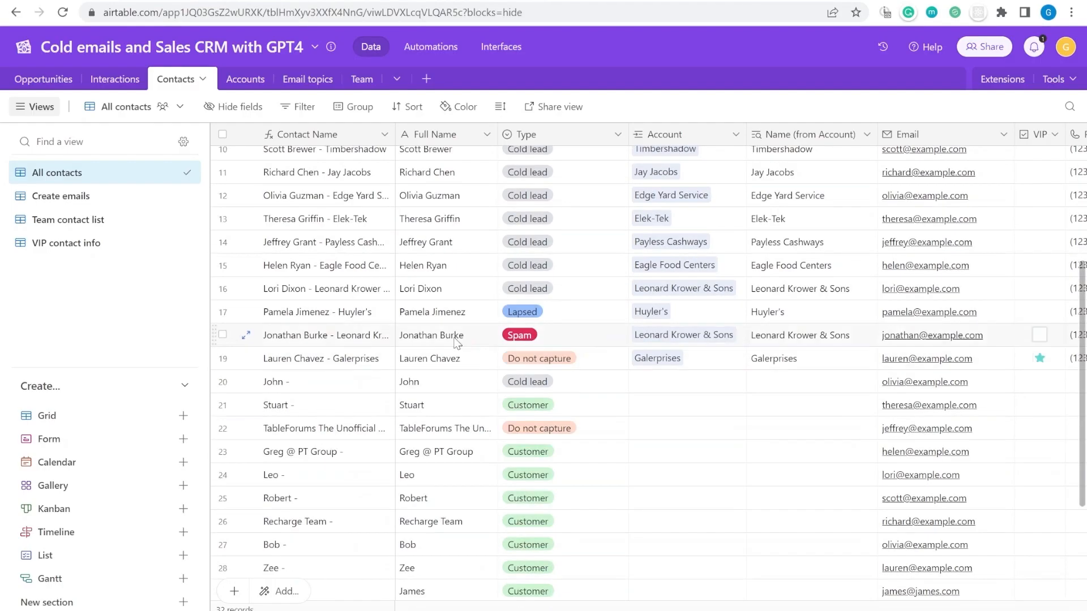
{"action": "scroll", "scroll_direction": "up", "scroll_amount": 3}
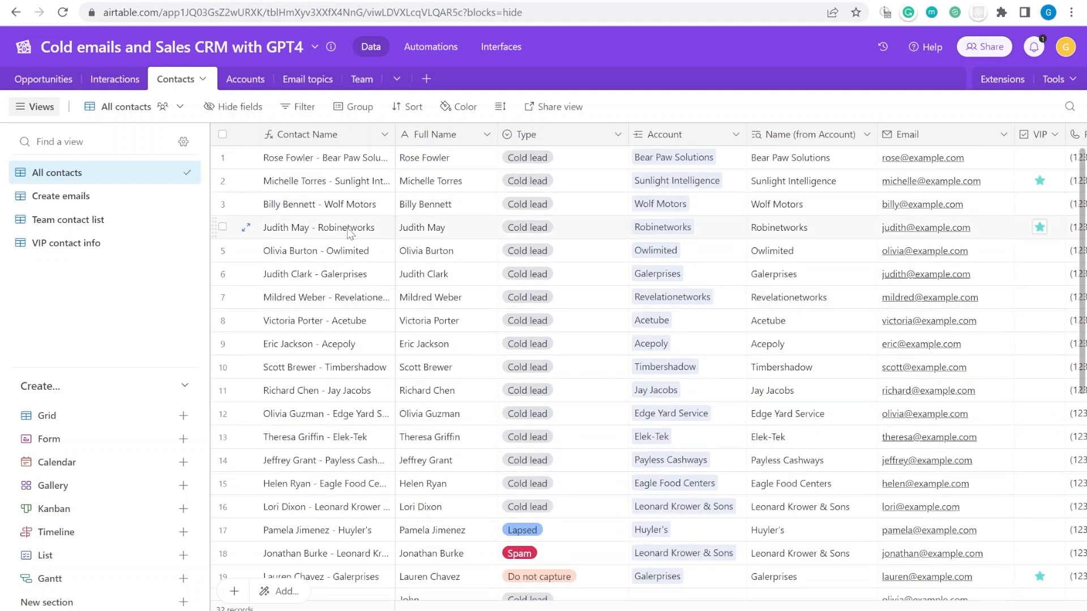
{"action": "scroll", "scroll_direction": "right", "scroll_amount": 3}
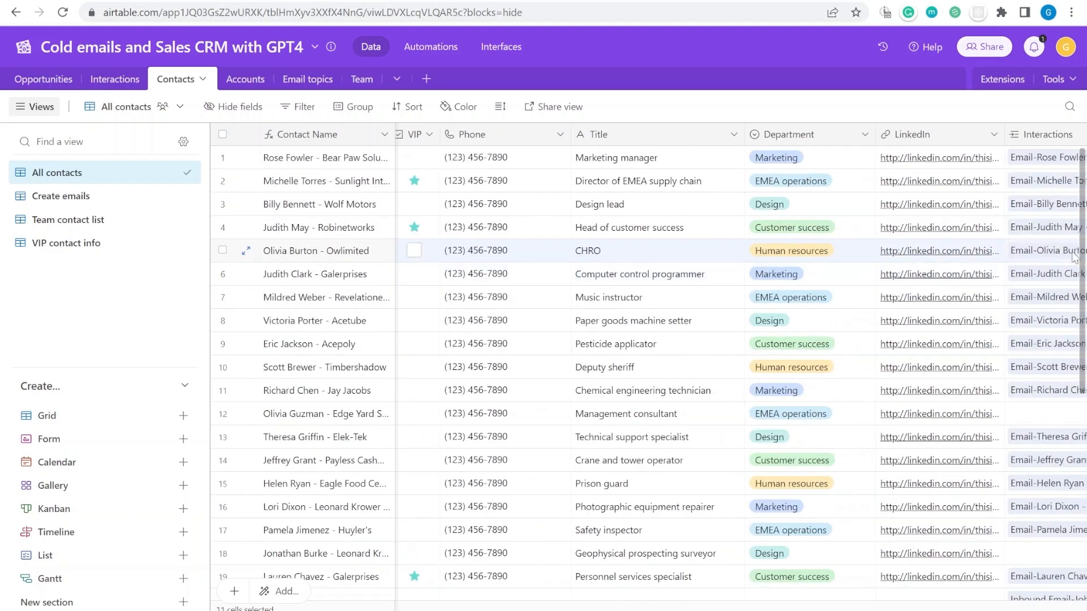
{"action": "scroll", "scroll_direction": "right", "scroll_amount": 3}
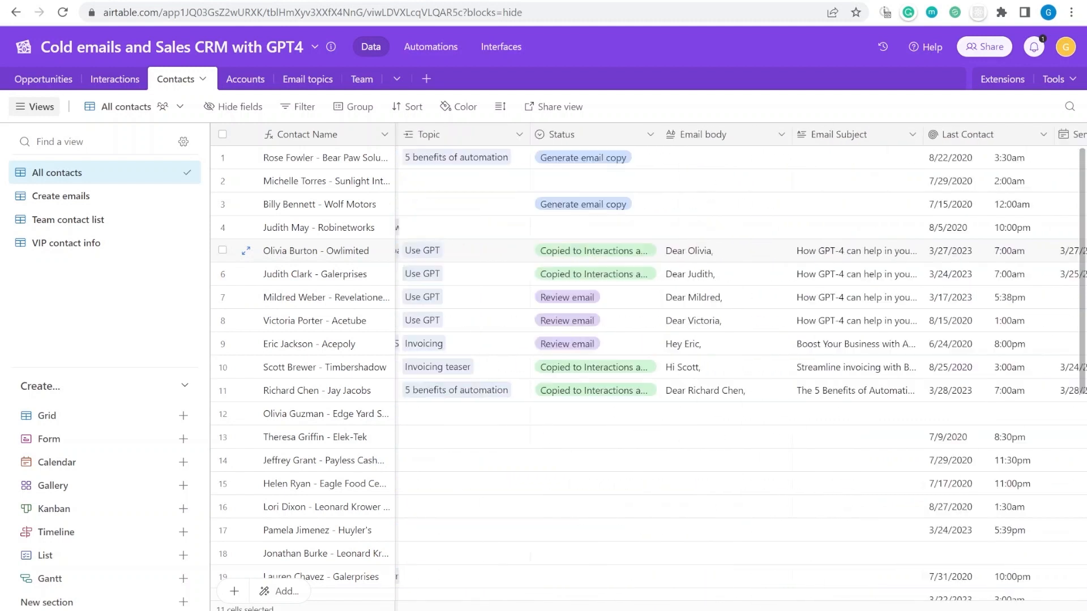
{"action": "scroll", "scroll_direction": "right", "scroll_amount": 3}
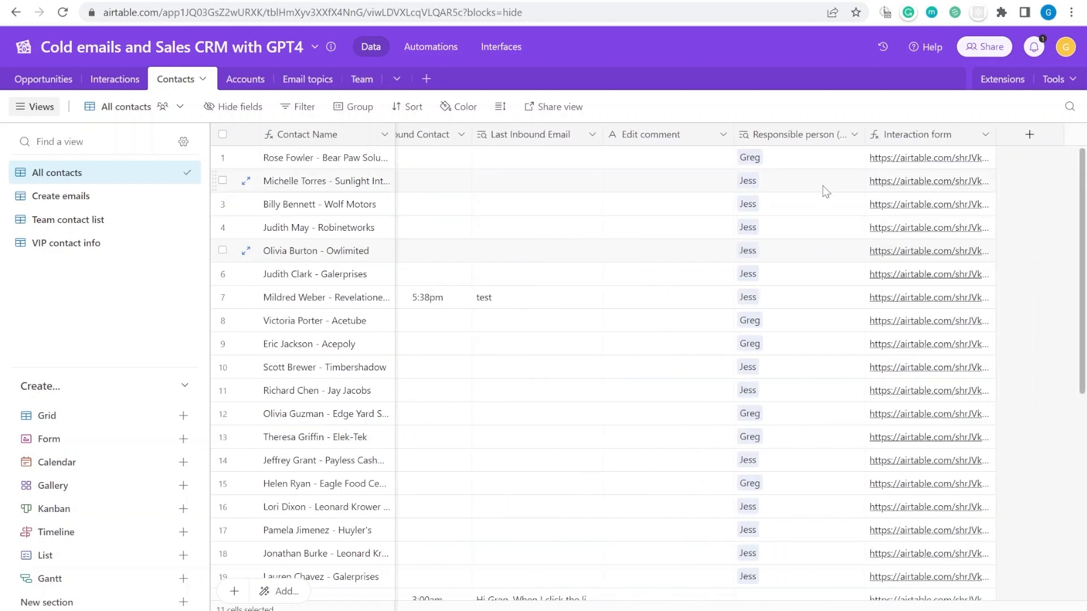
{"action": "left_click", "coordinate": [799, 158]}
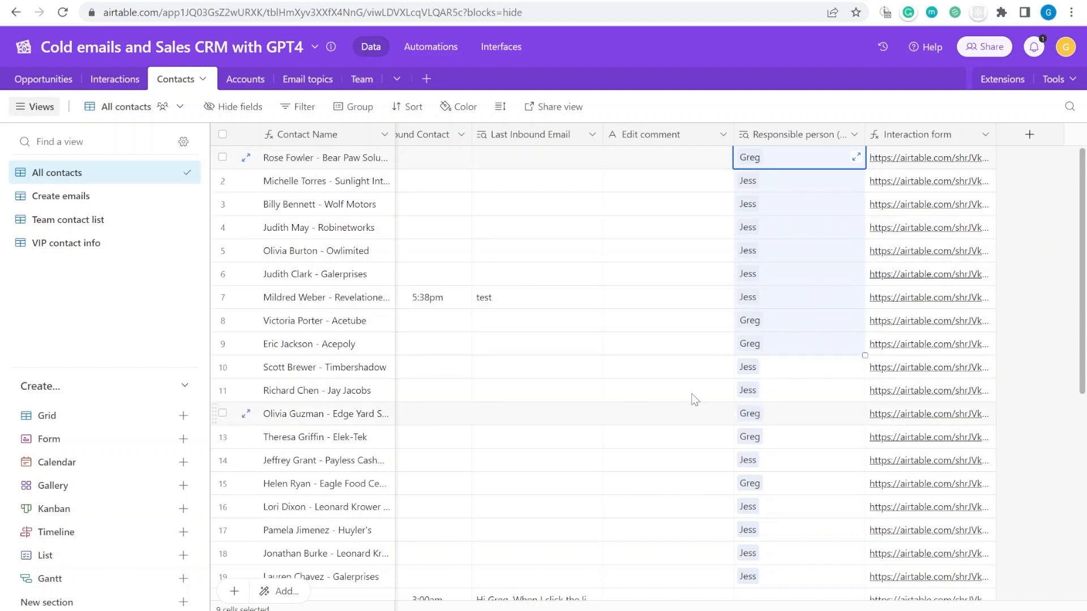
{"action": "left_click", "coordinate": [797, 296]}
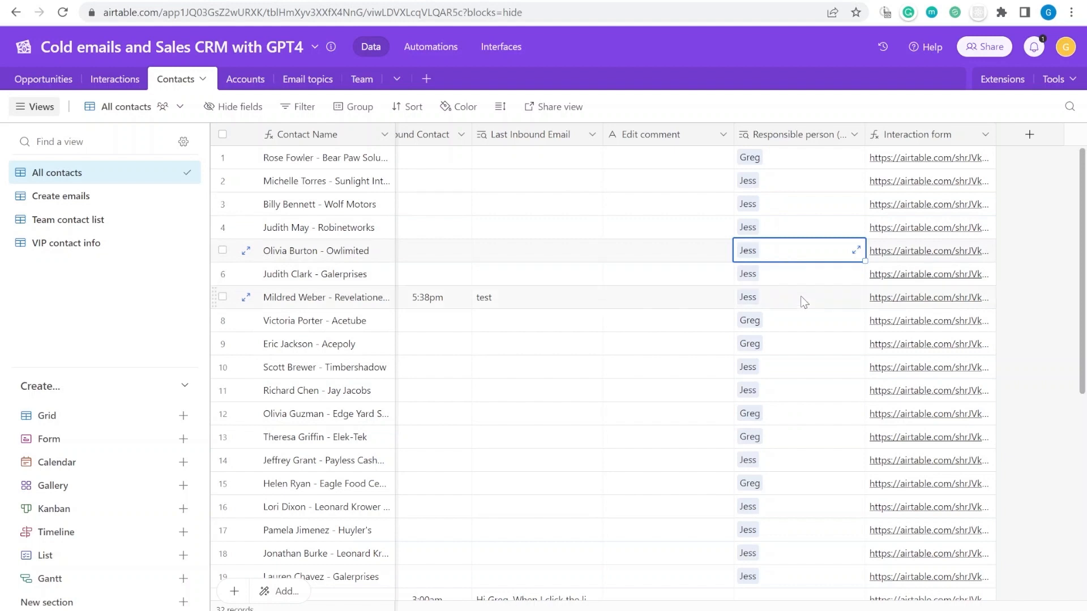
- Look over the Team table's member names, then return to Contacts
{"action": "left_click", "coordinate": [347, 79]}
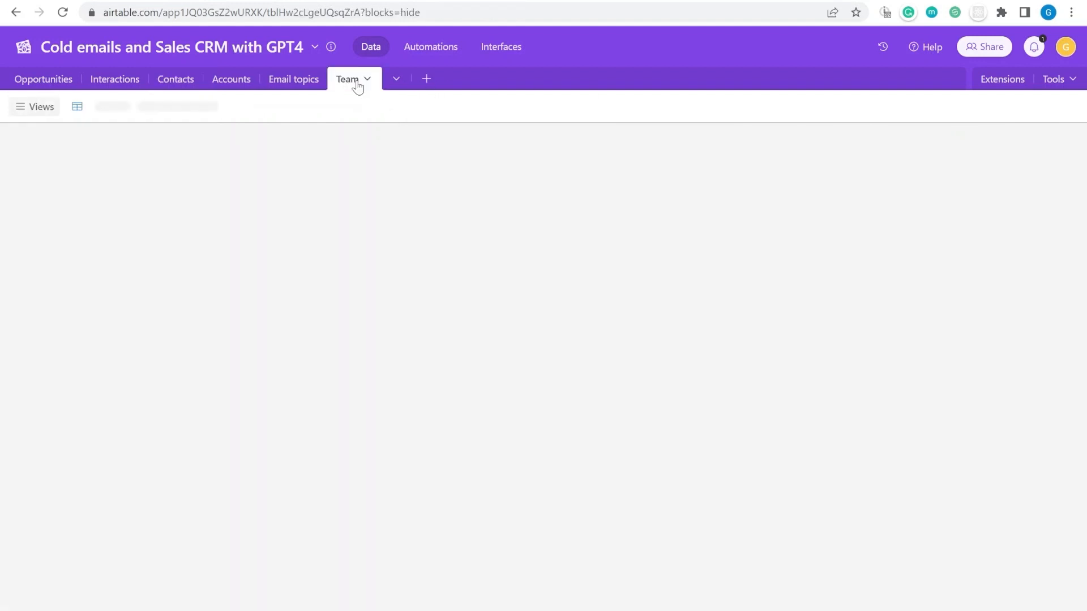
{"action": "left_click", "coordinate": [347, 79]}
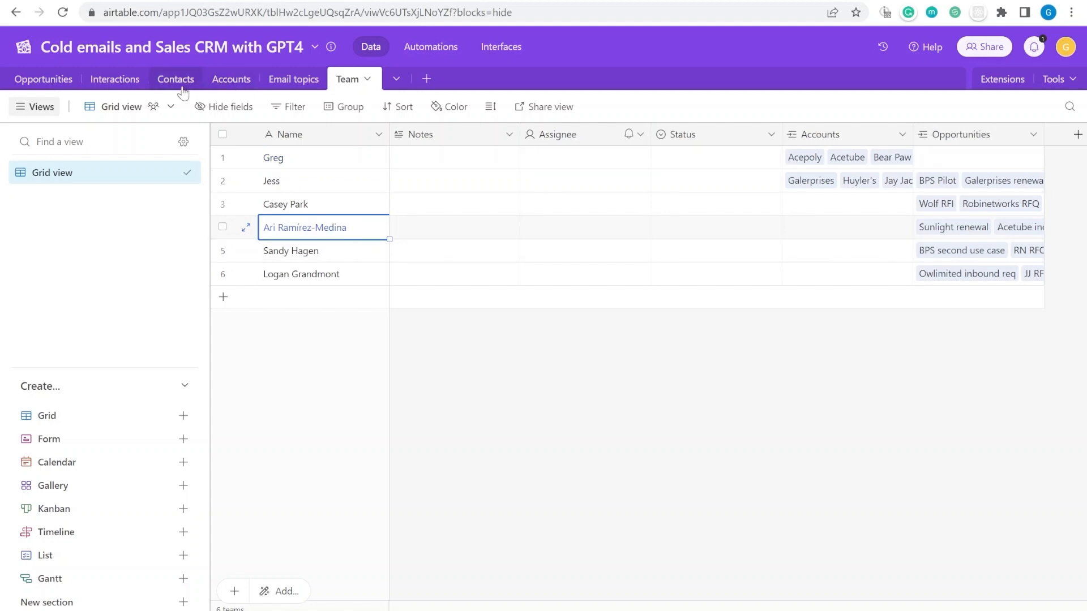
{"action": "left_click", "coordinate": [175, 80]}
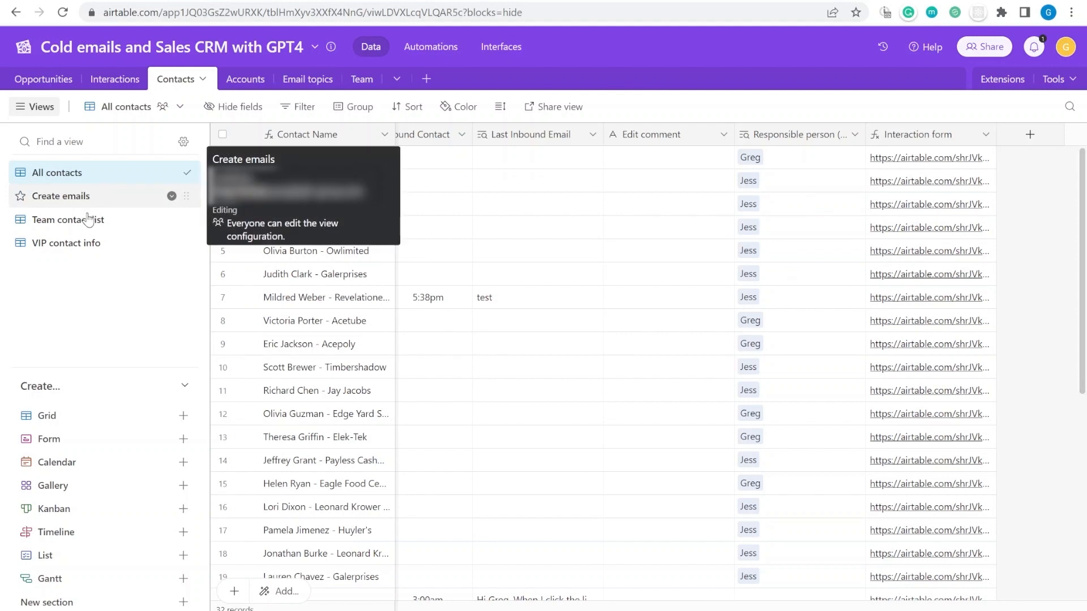
- Select the Team contact list view and check its private share link
{"action": "left_click", "coordinate": [68, 219]}
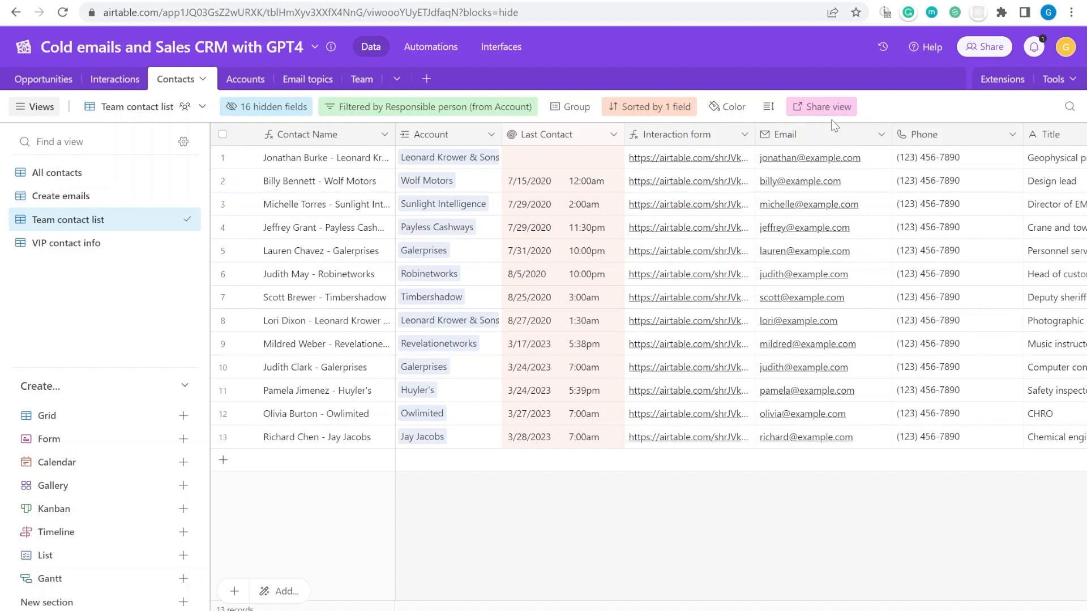
{"action": "left_click", "coordinate": [822, 107]}
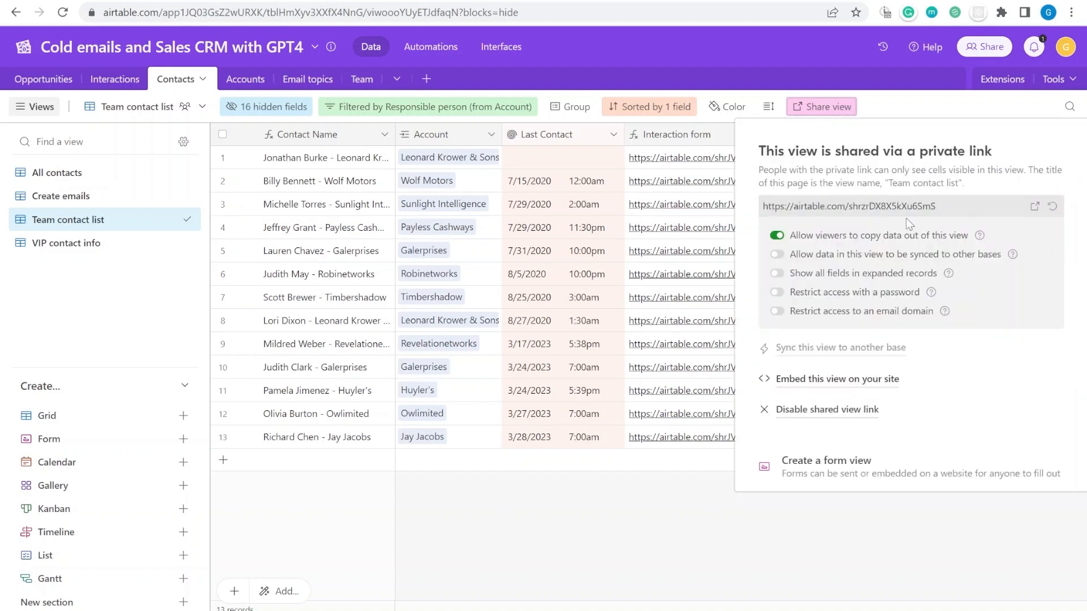
{"action": "mouse_move", "coordinate": [737, 303]}
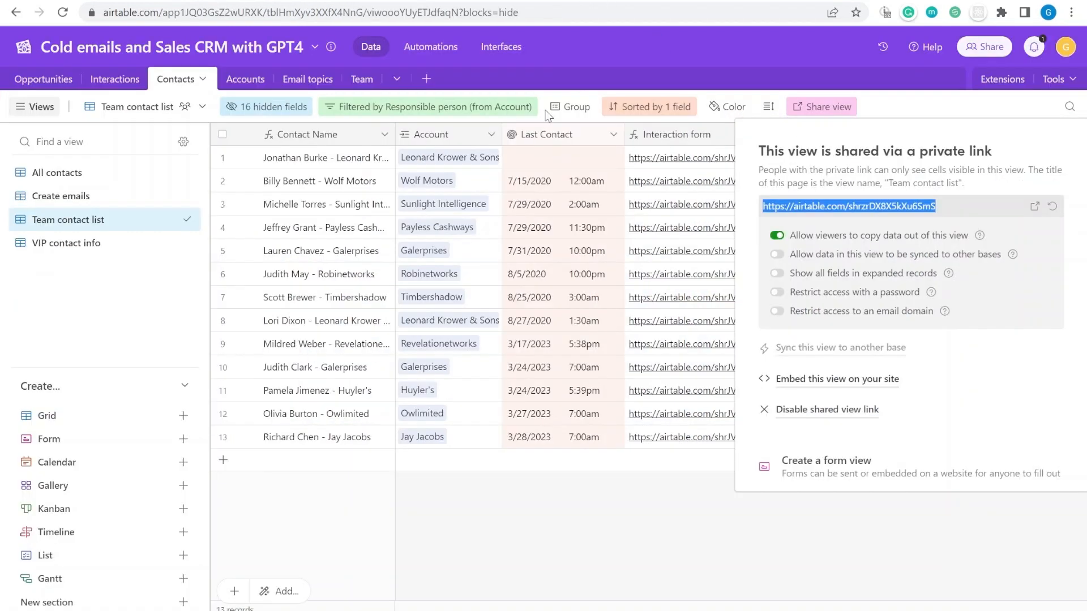
{"action": "left_click", "coordinate": [266, 107]}
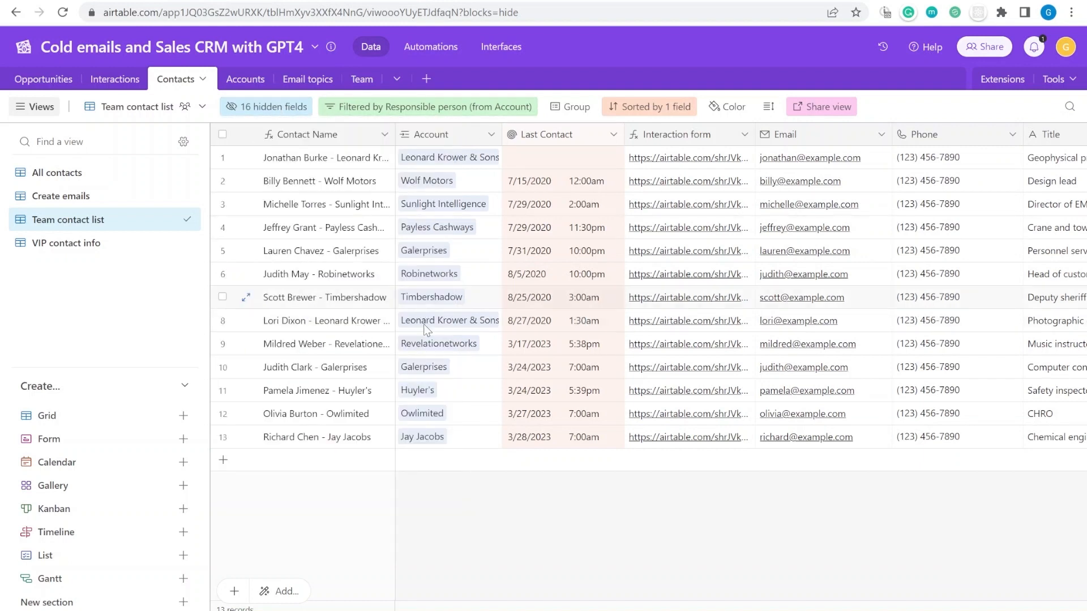
{"action": "left_click", "coordinate": [561, 297]}
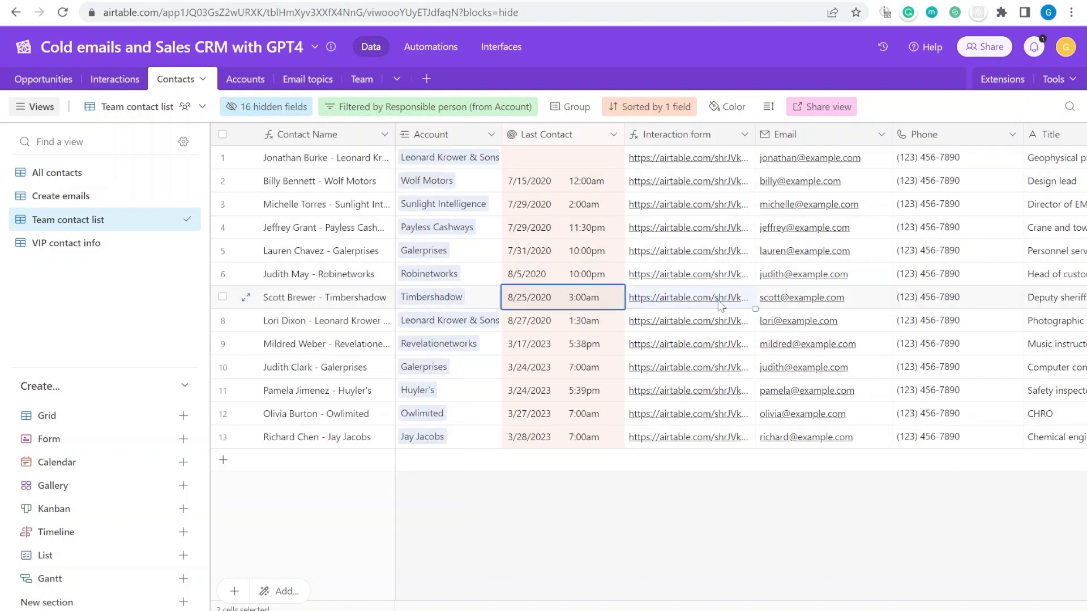
{"action": "left_click", "coordinate": [821, 107]}
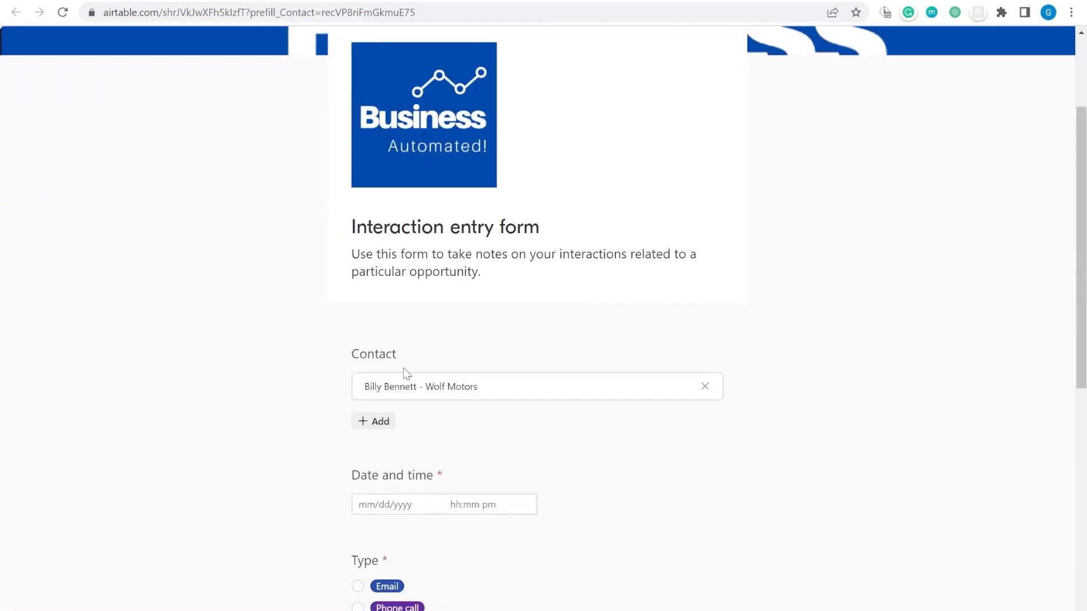
{"action": "scroll", "scroll_direction": "down", "scroll_amount": 3}
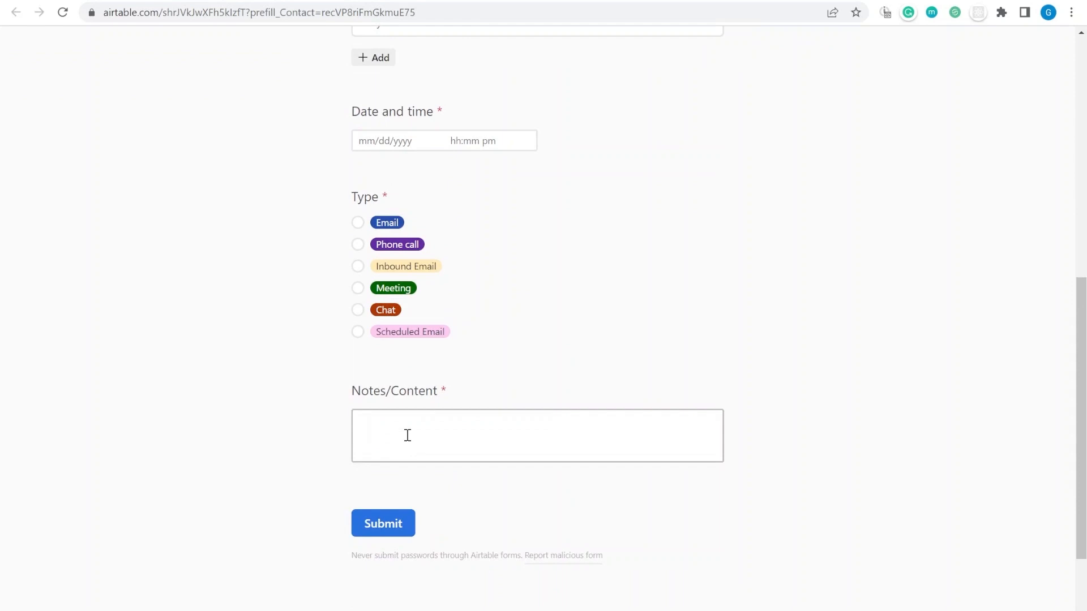
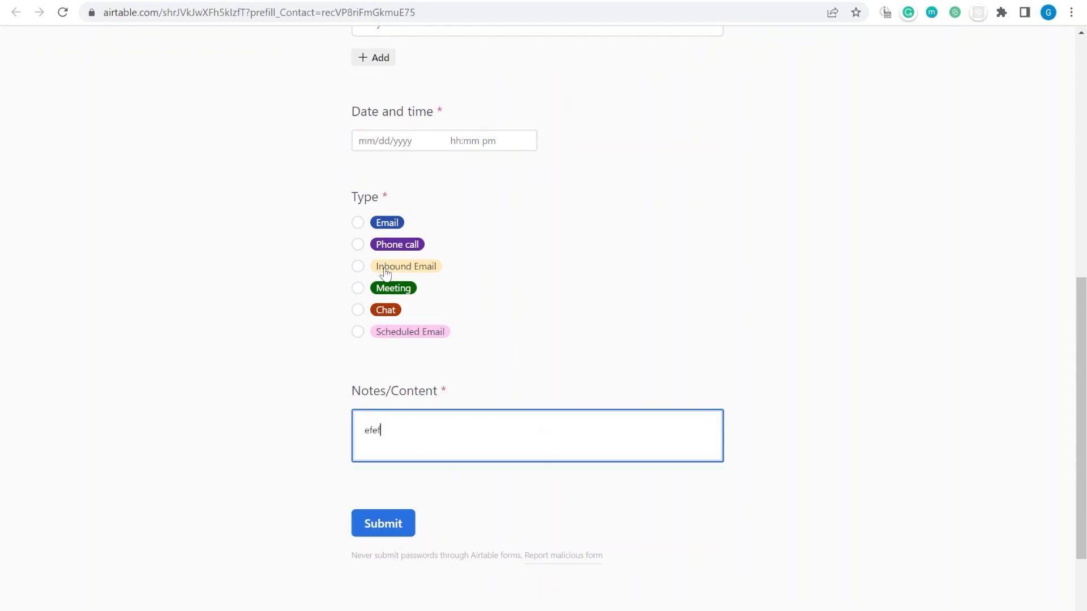
{"action": "left_click", "coordinate": [358, 310]}
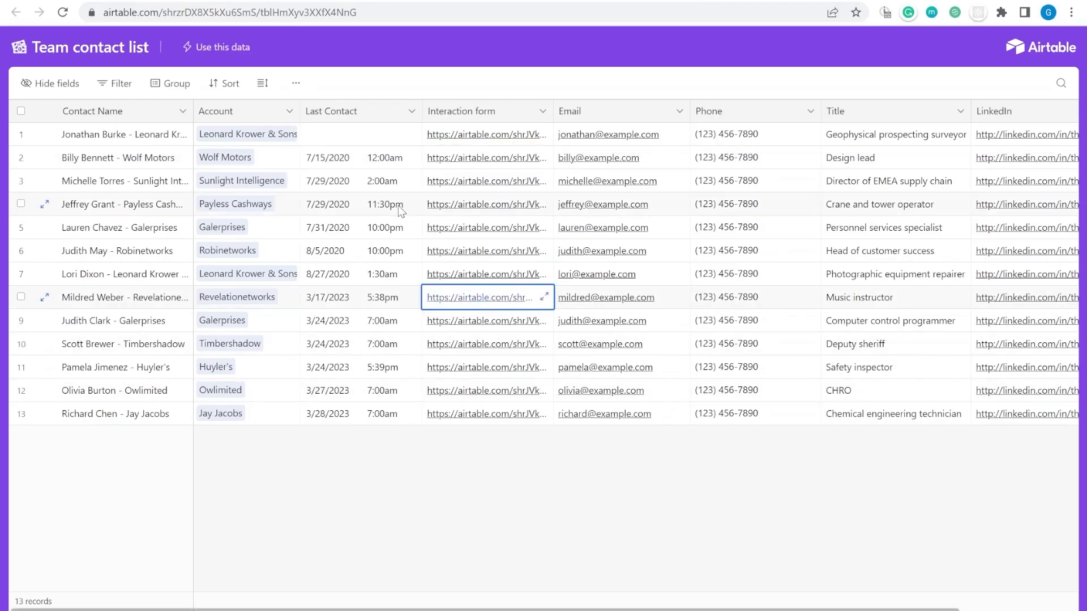
{"action": "mouse_move", "coordinate": [421, 201]}
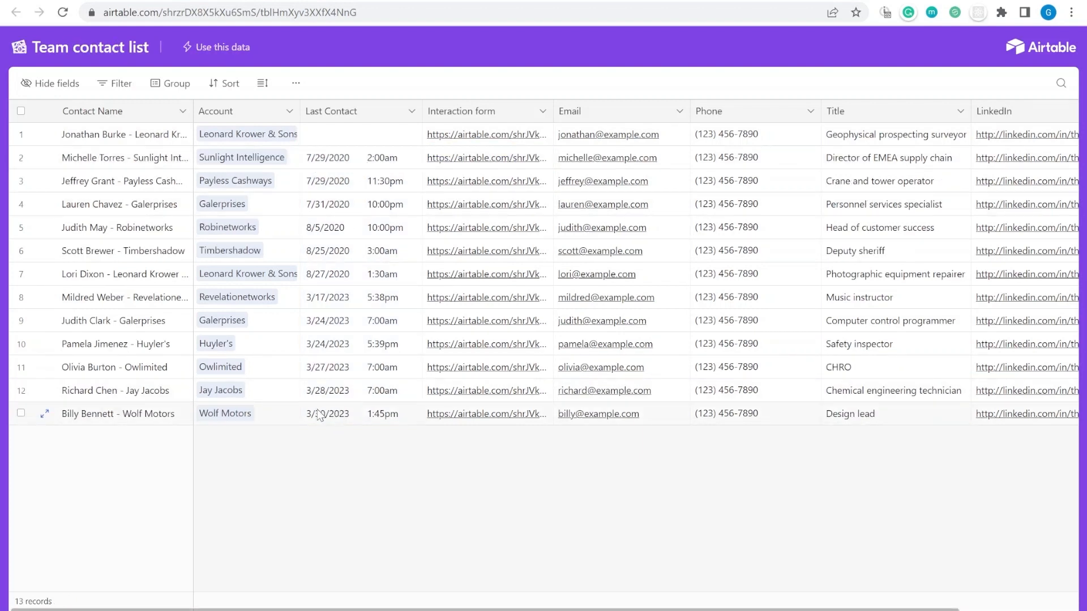
{"action": "left_click", "coordinate": [330, 413]}
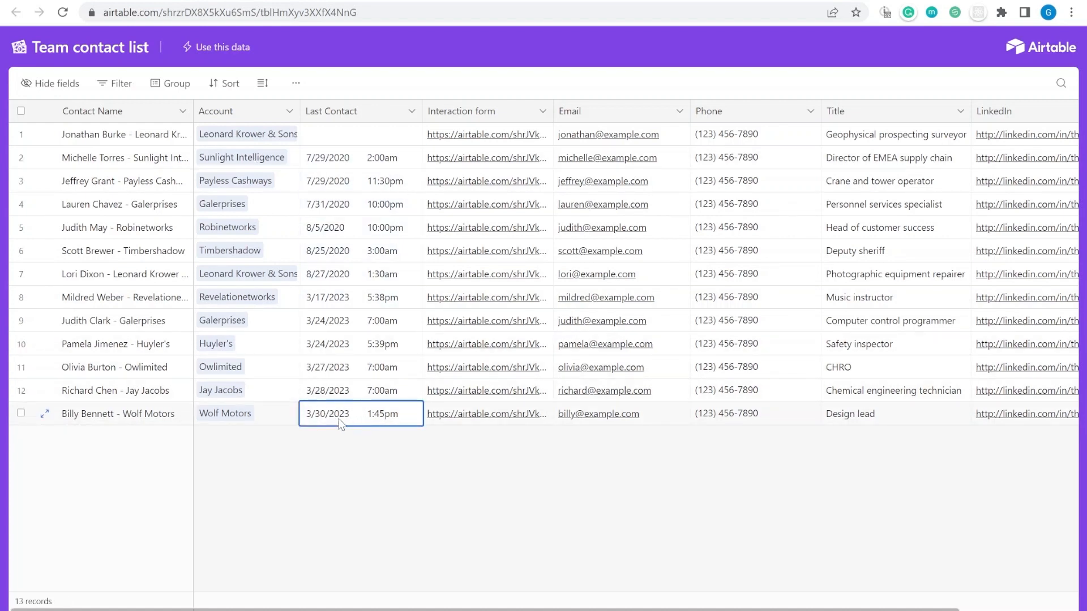
{"action": "mouse_move", "coordinate": [383, 165]}
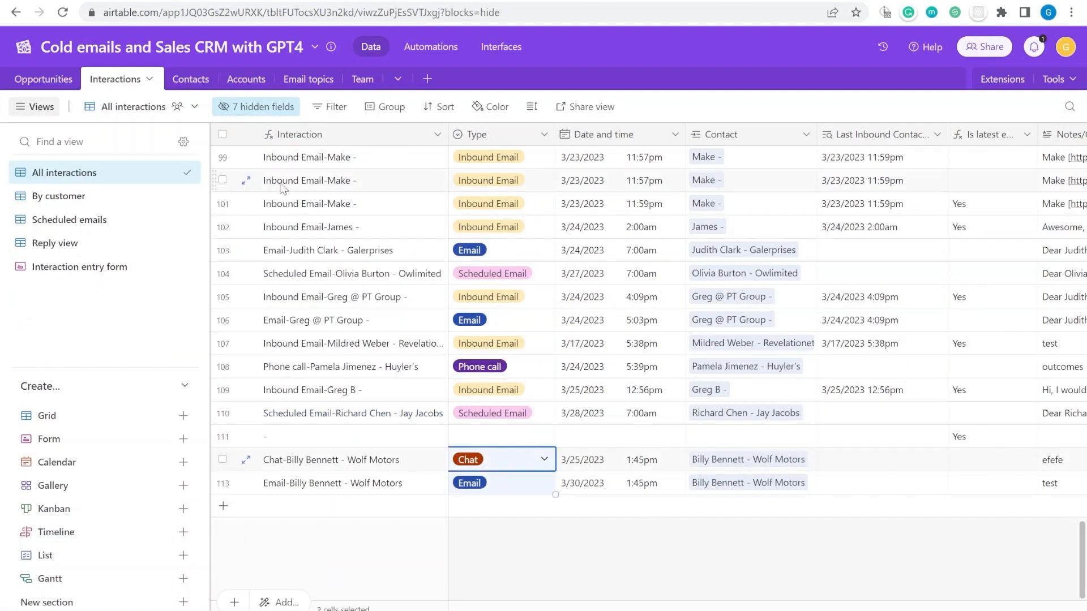
{"action": "left_click", "coordinate": [59, 196]}
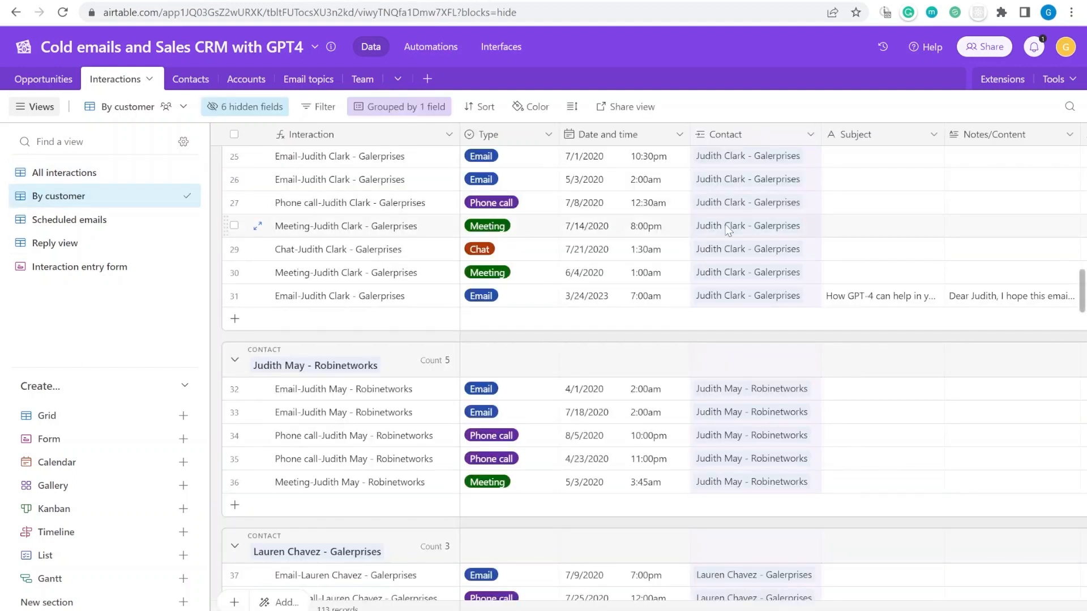
{"action": "scroll", "scroll_direction": "down", "scroll_amount": 3}
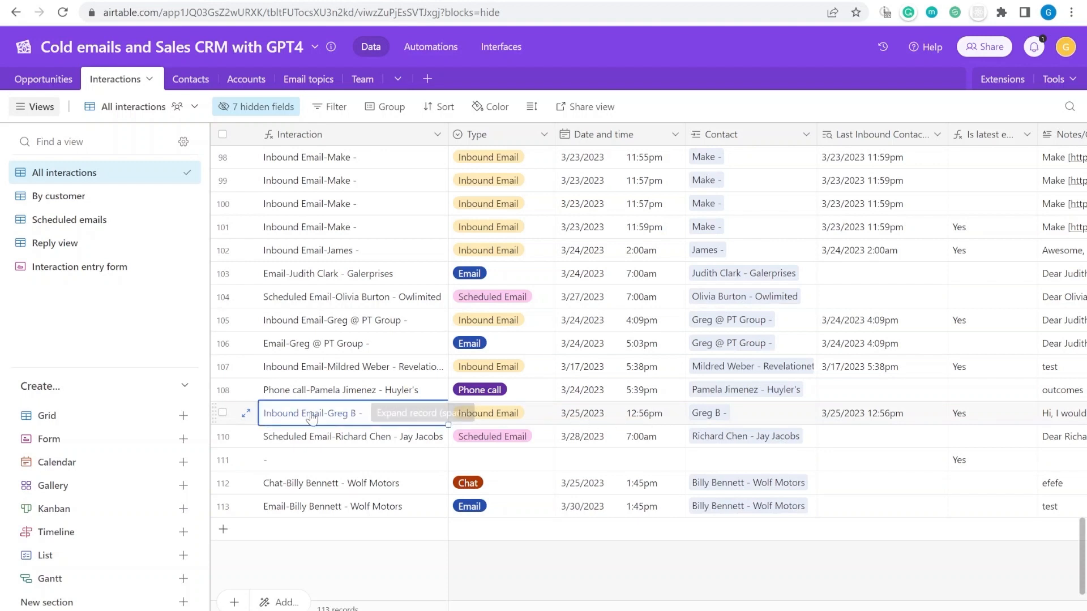
{"action": "mouse_move", "coordinate": [373, 386]}
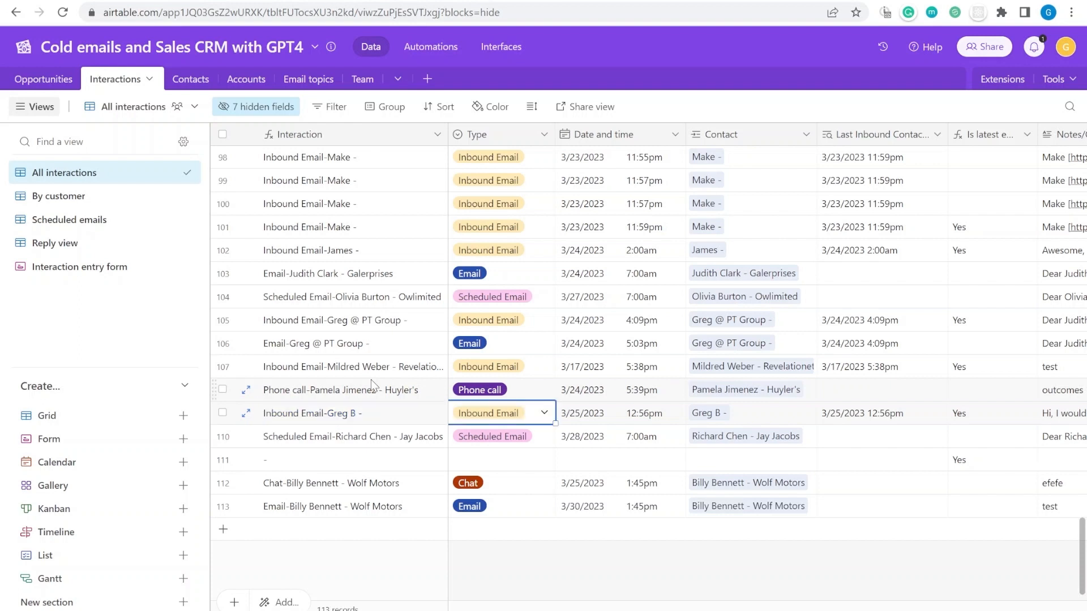
{"action": "left_click", "coordinate": [617, 413]}
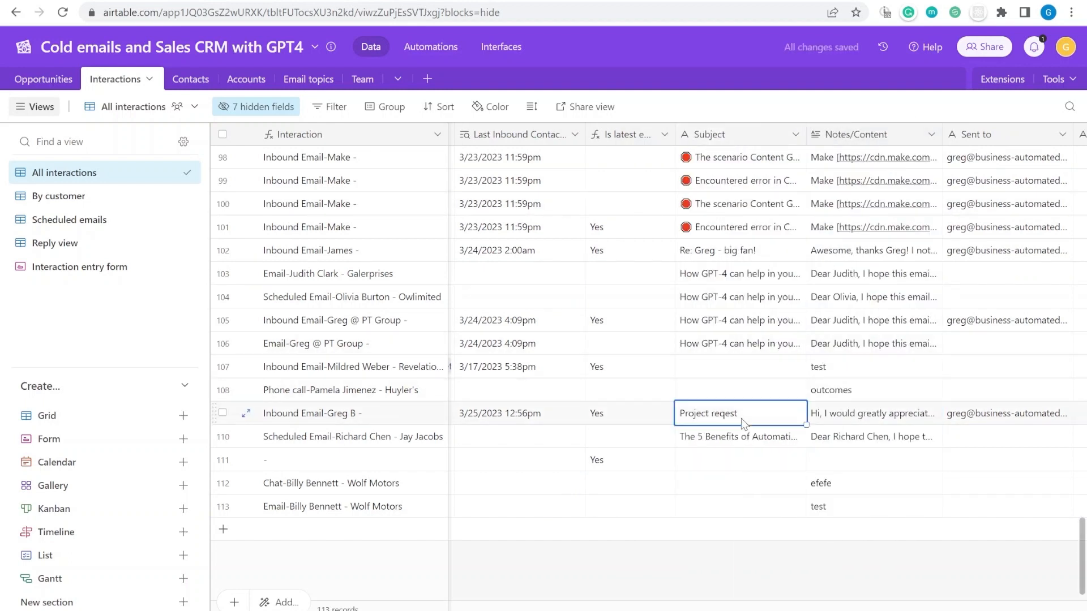
{"action": "left_click", "coordinate": [873, 413]}
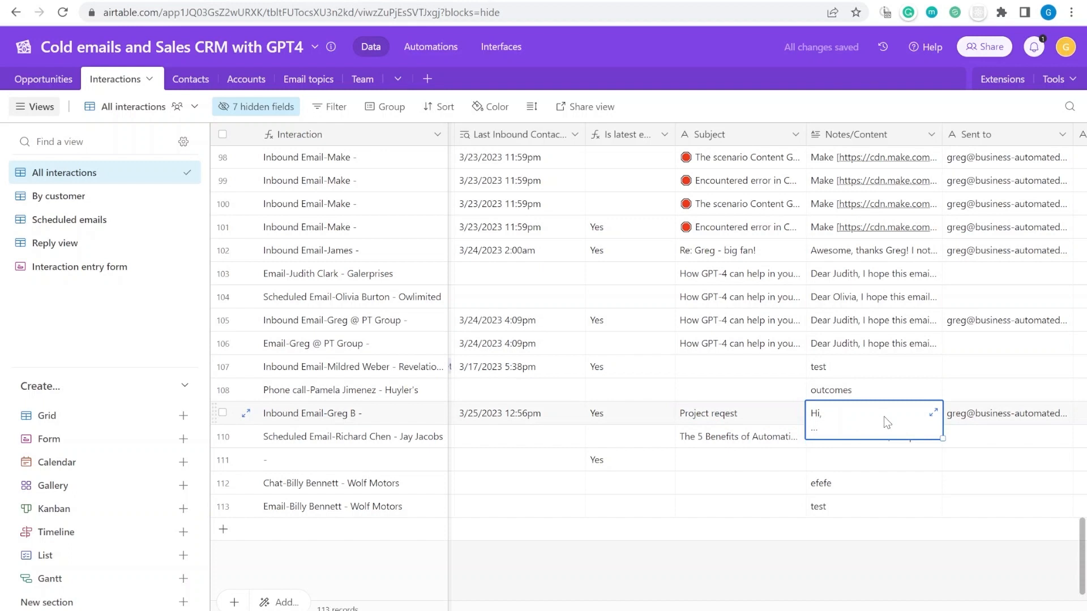
{"action": "left_click", "coordinate": [933, 411]}
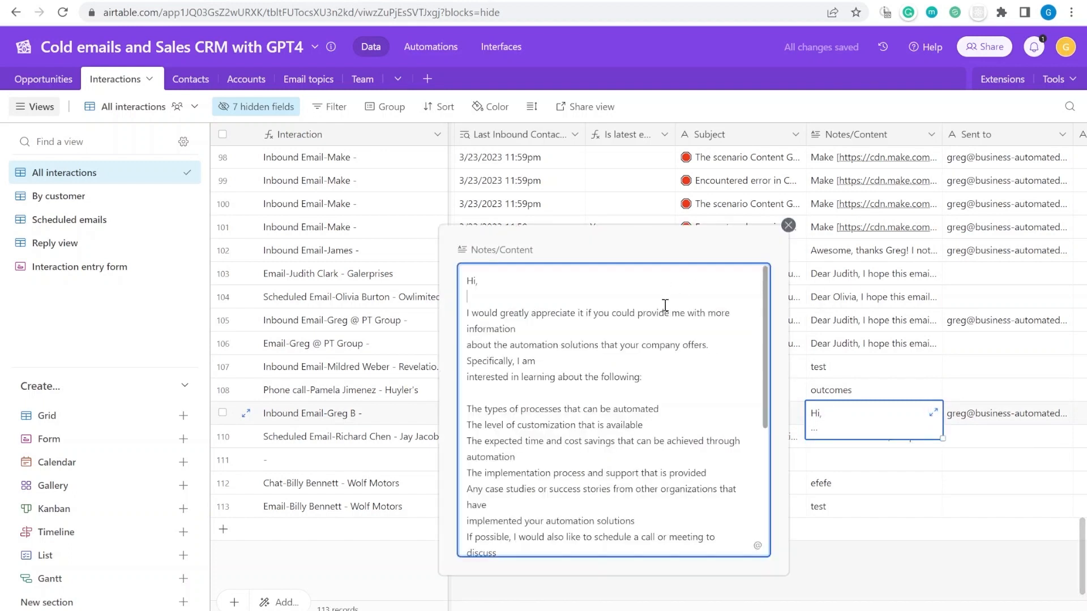
{"action": "left_click_drag", "start_coordinate": [470, 299], "coordinate": [634, 522]}
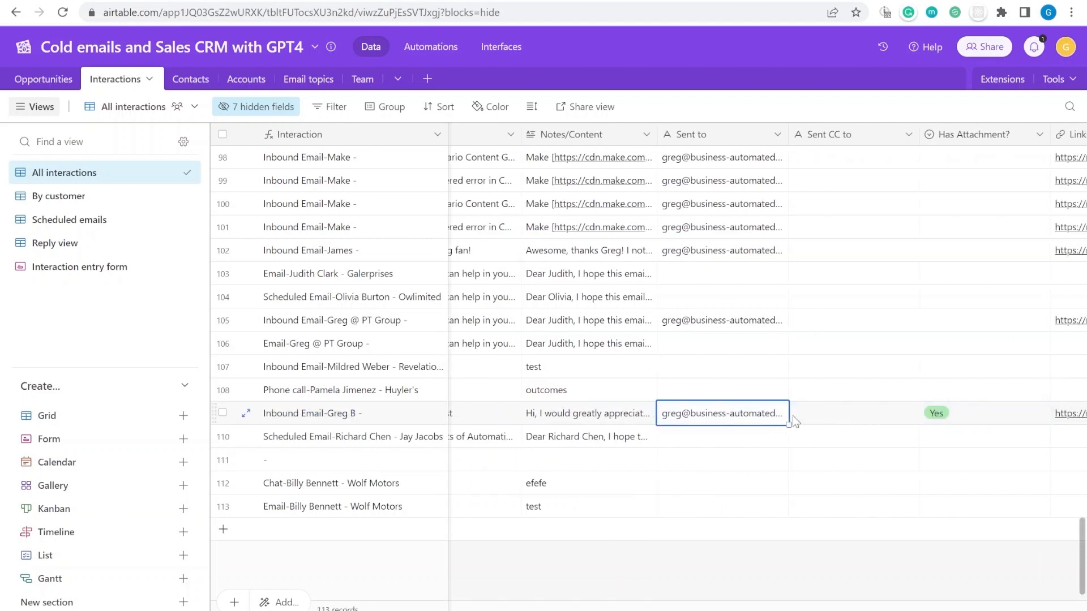
{"action": "left_click", "coordinate": [853, 413]}
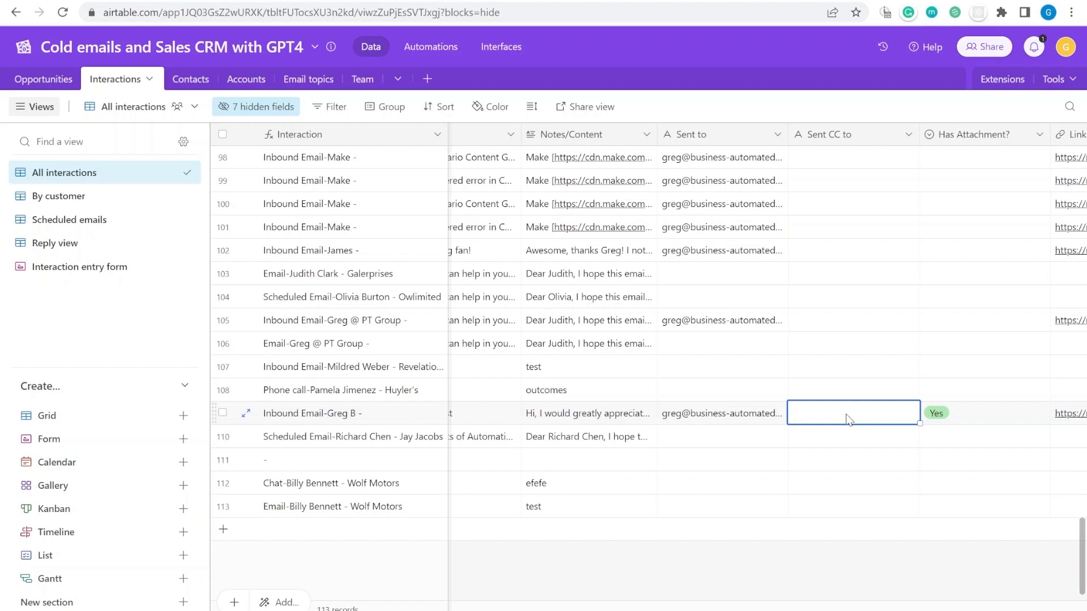
{"action": "left_click", "coordinate": [983, 414]}
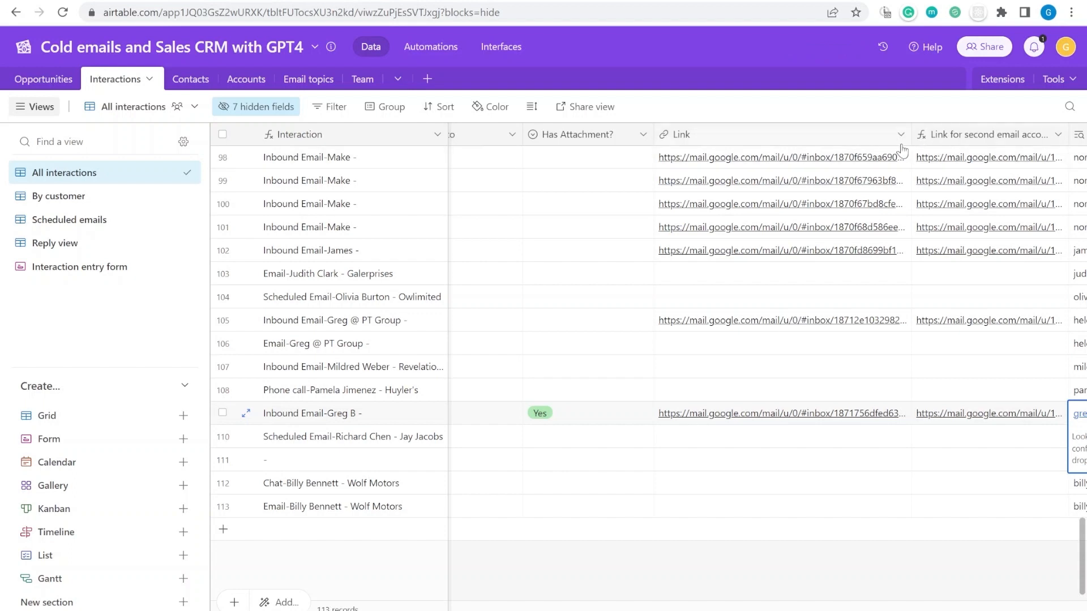
{"action": "scroll", "scroll_direction": "right", "scroll_amount": 3}
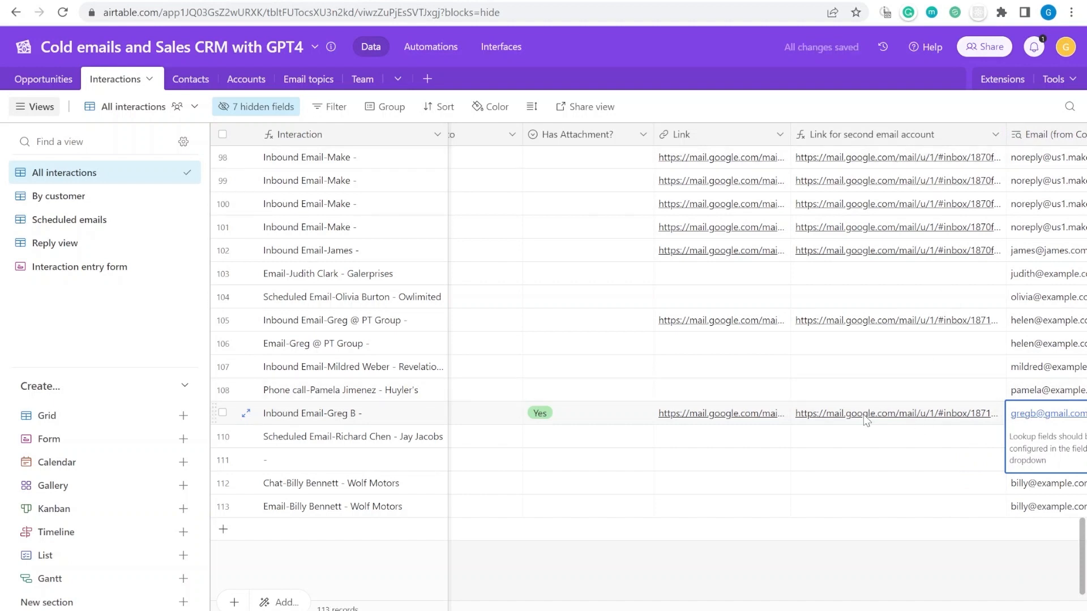
{"action": "left_click", "coordinate": [896, 413]}
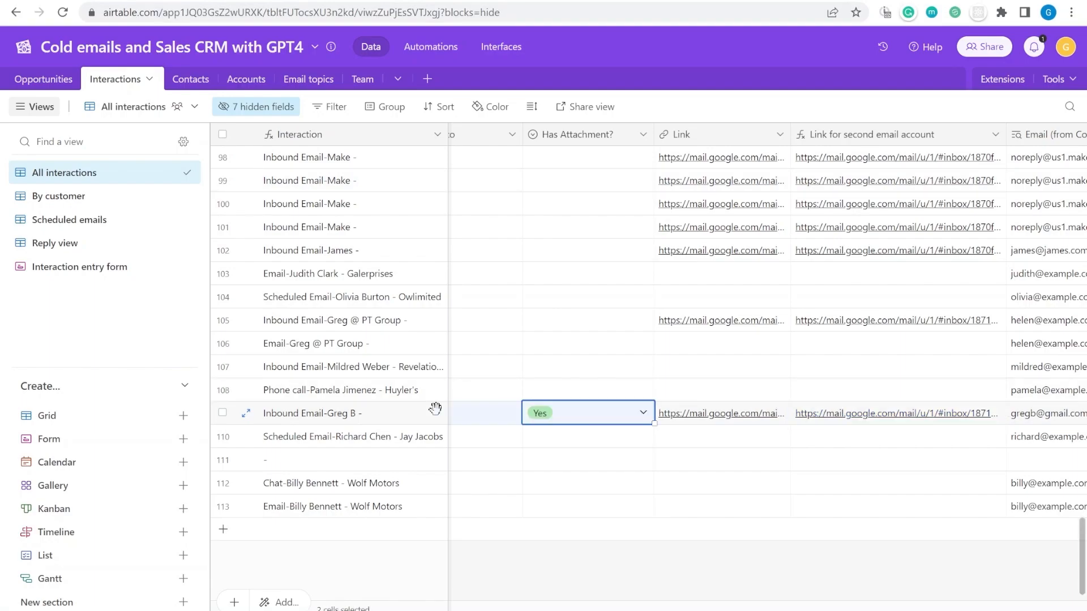
{"action": "left_click", "coordinate": [55, 243]}
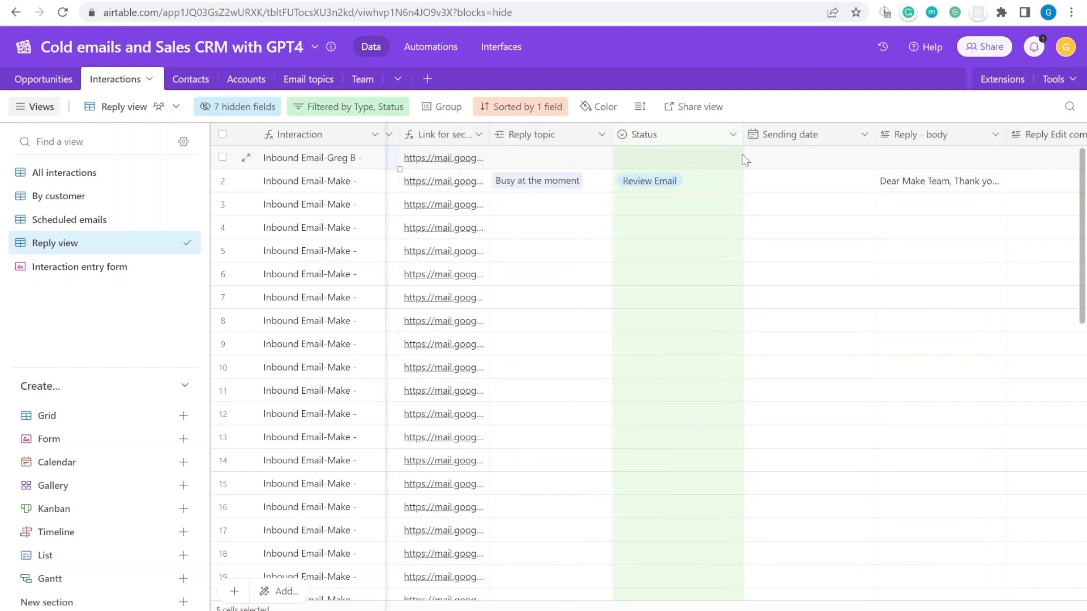
{"action": "mouse_move", "coordinate": [916, 173]}
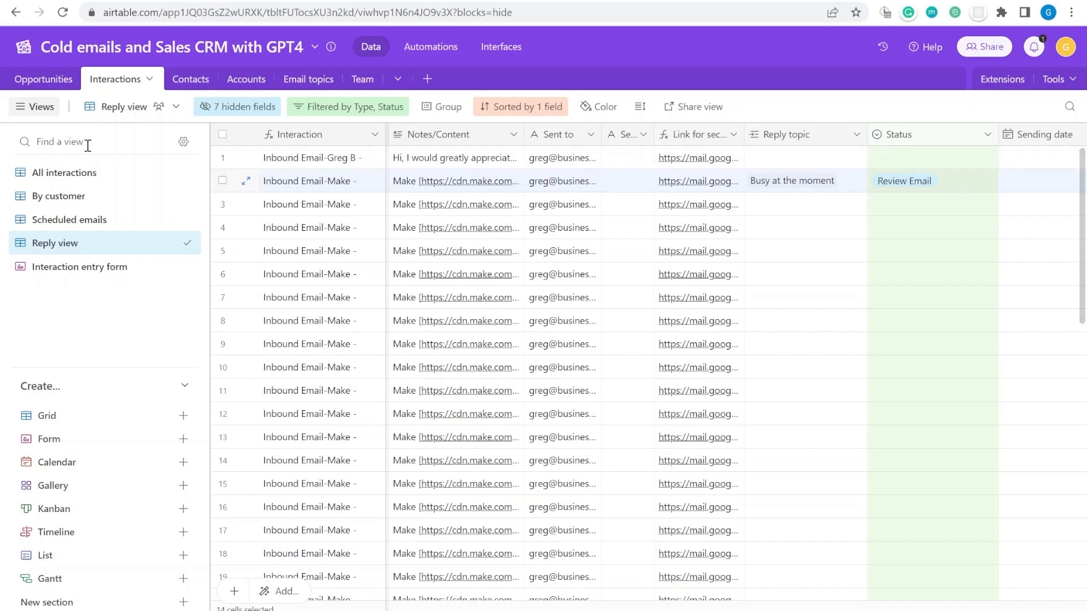
{"action": "left_click", "coordinate": [64, 173]}
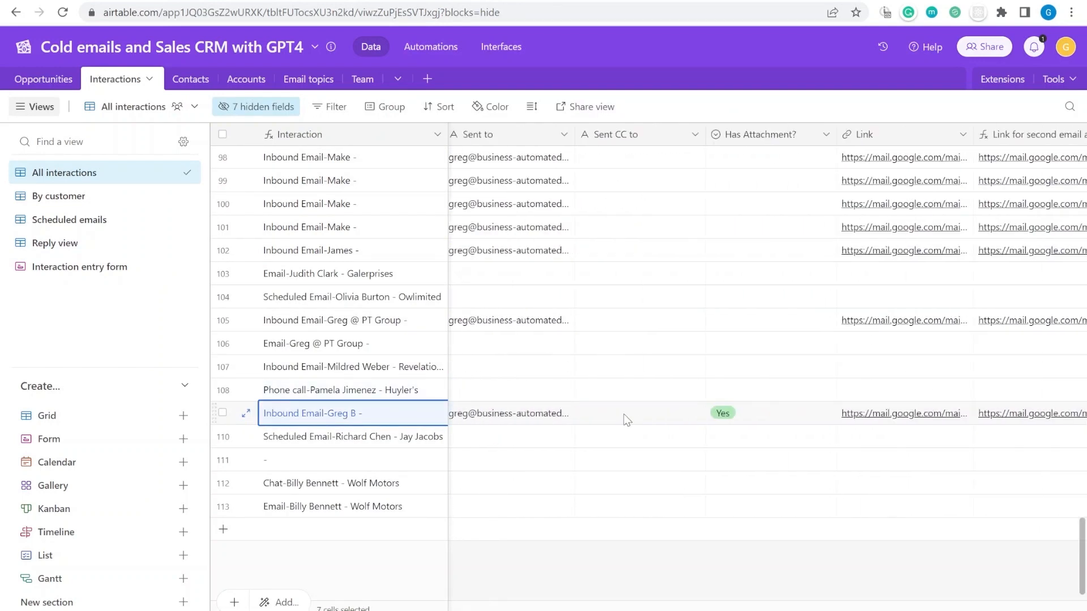
{"action": "mouse_move", "coordinate": [702, 421]}
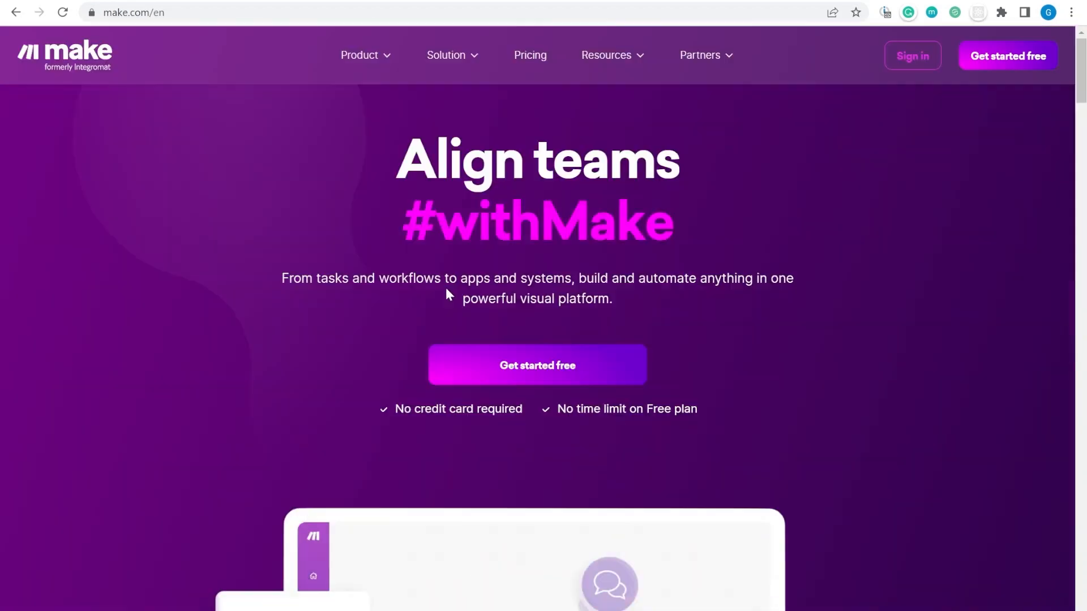
- Scroll down and back up through the Make homepage overview
{"action": "scroll", "scroll_direction": "down", "scroll_amount": 3}
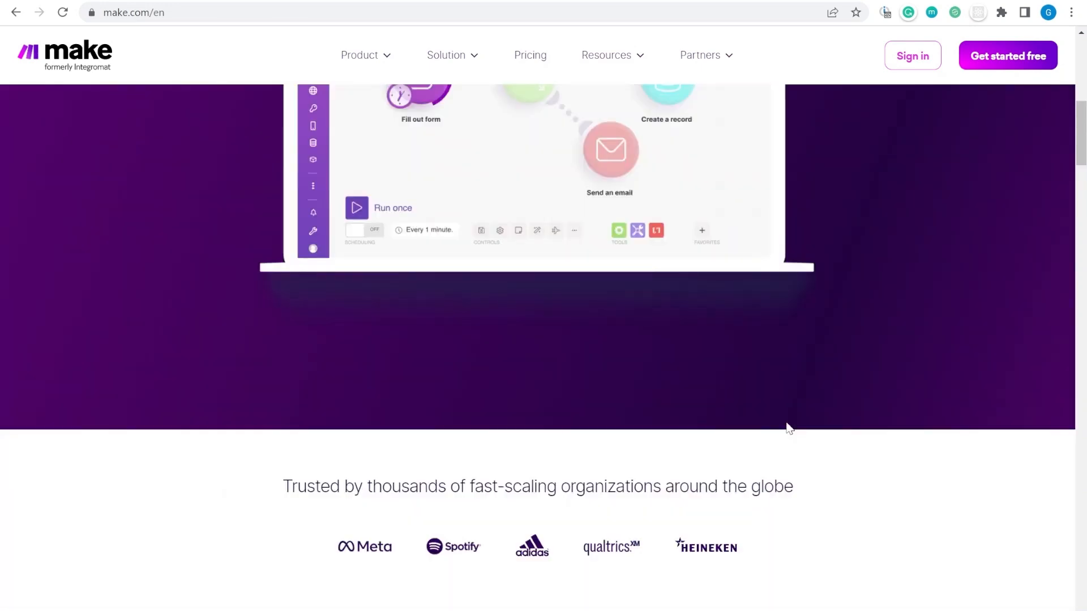
{"action": "scroll", "scroll_direction": "up", "scroll_amount": 3}
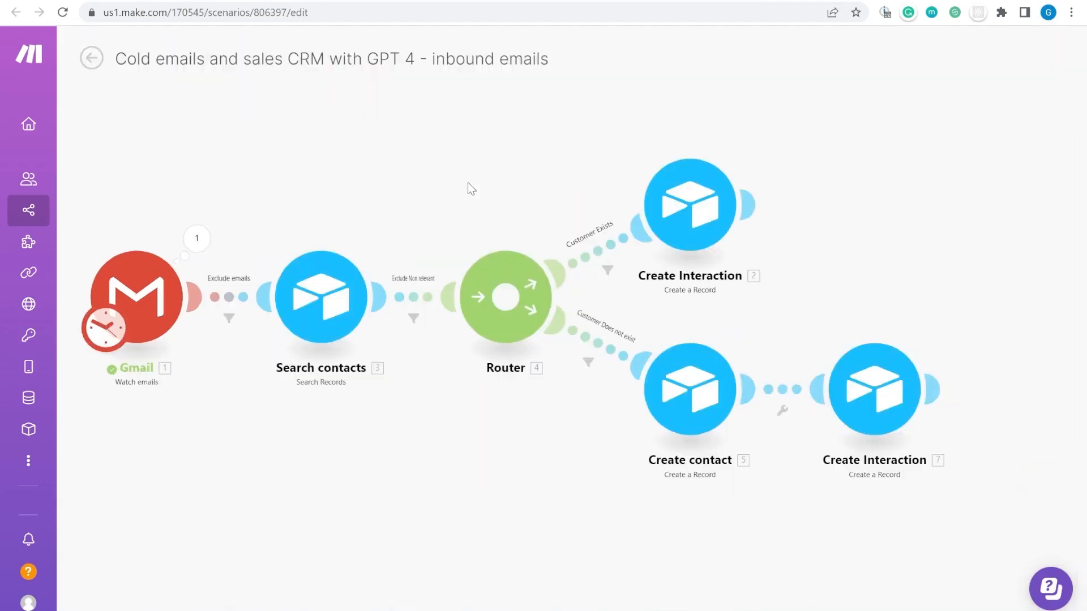
- Reveal the scenario's every-15-minutes schedule and its completed-run log
{"action": "left_click", "coordinate": [102, 421]}
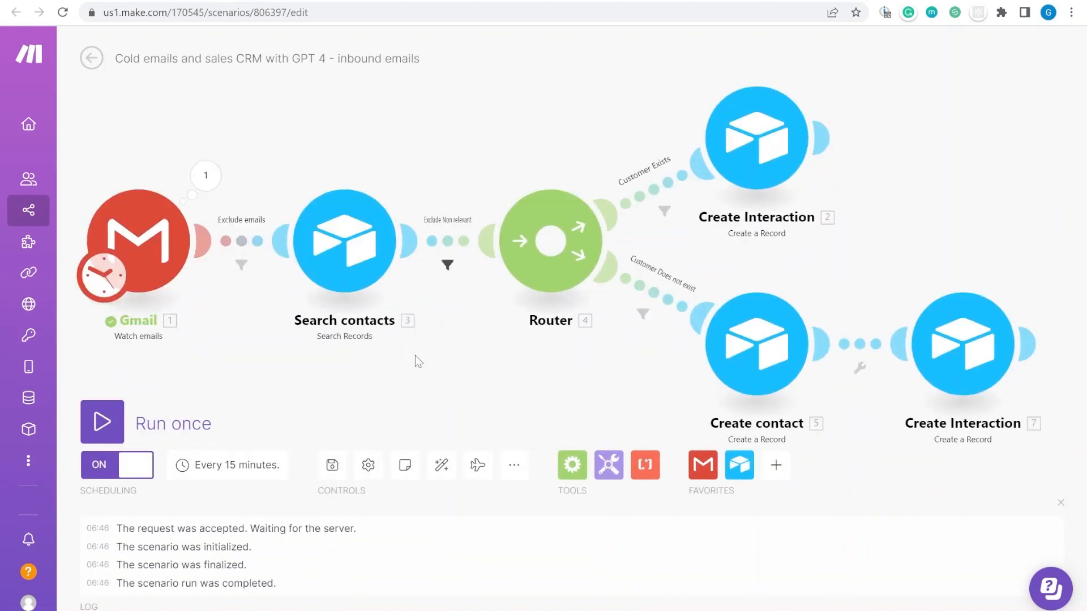
{"action": "mouse_move", "coordinate": [211, 260]}
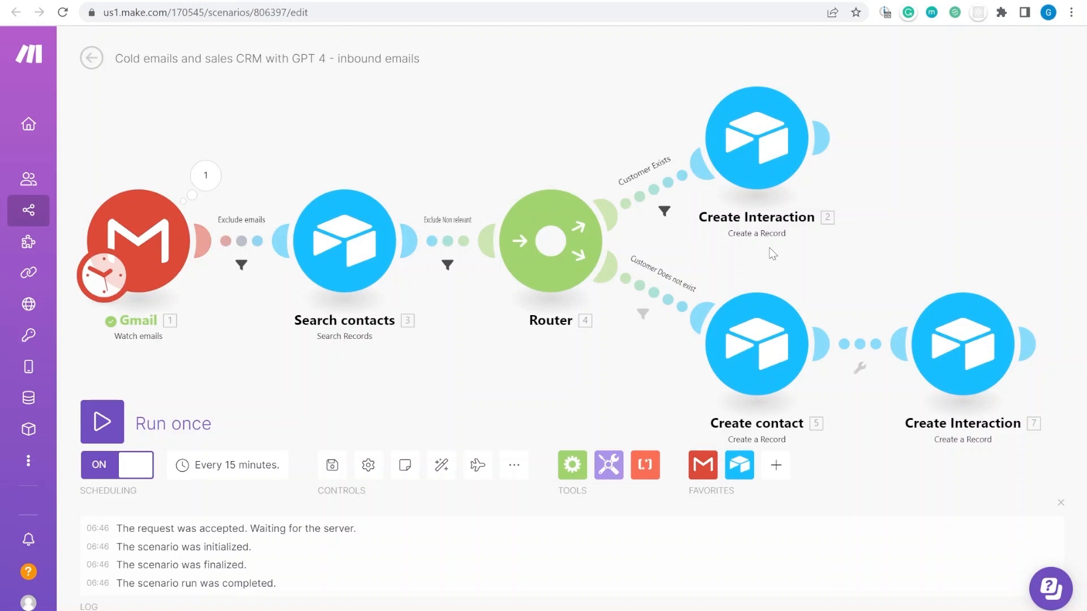
{"action": "mouse_move", "coordinate": [513, 464]}
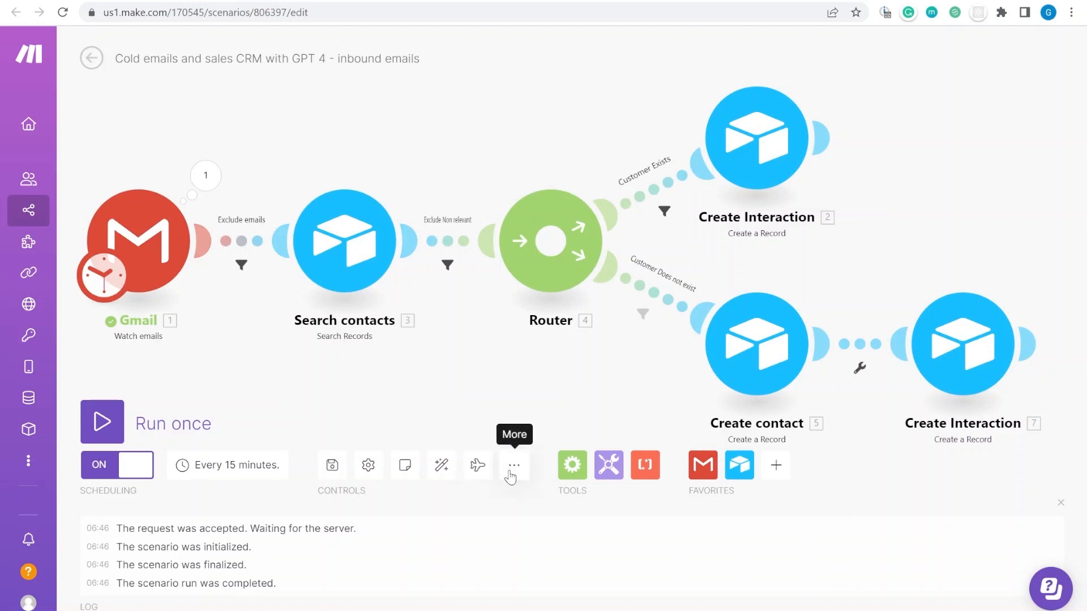
{"action": "left_click", "coordinate": [514, 466]}
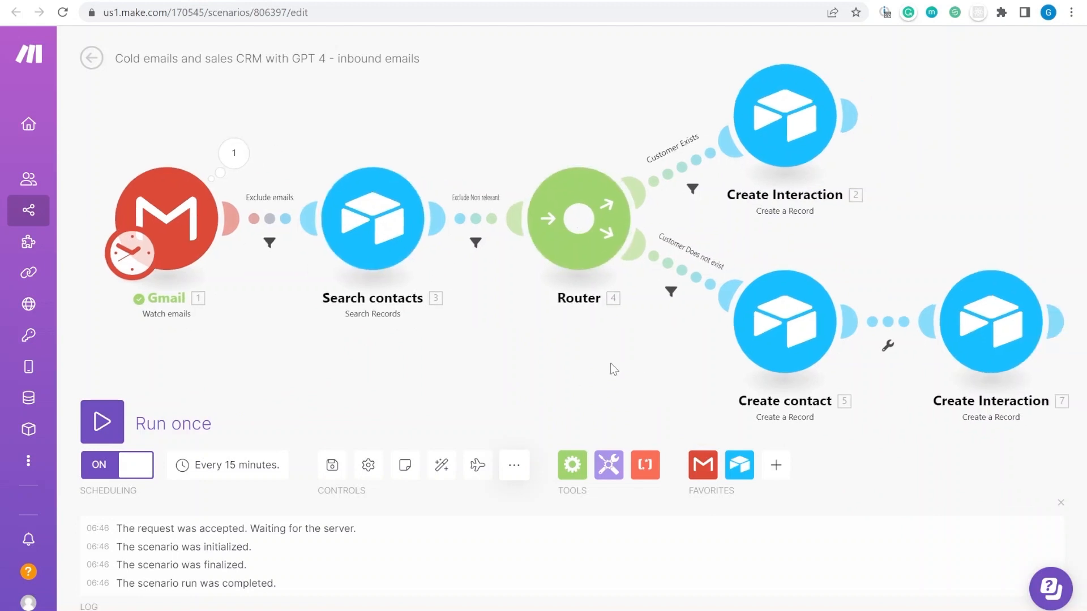
{"action": "mouse_move", "coordinate": [831, 263]}
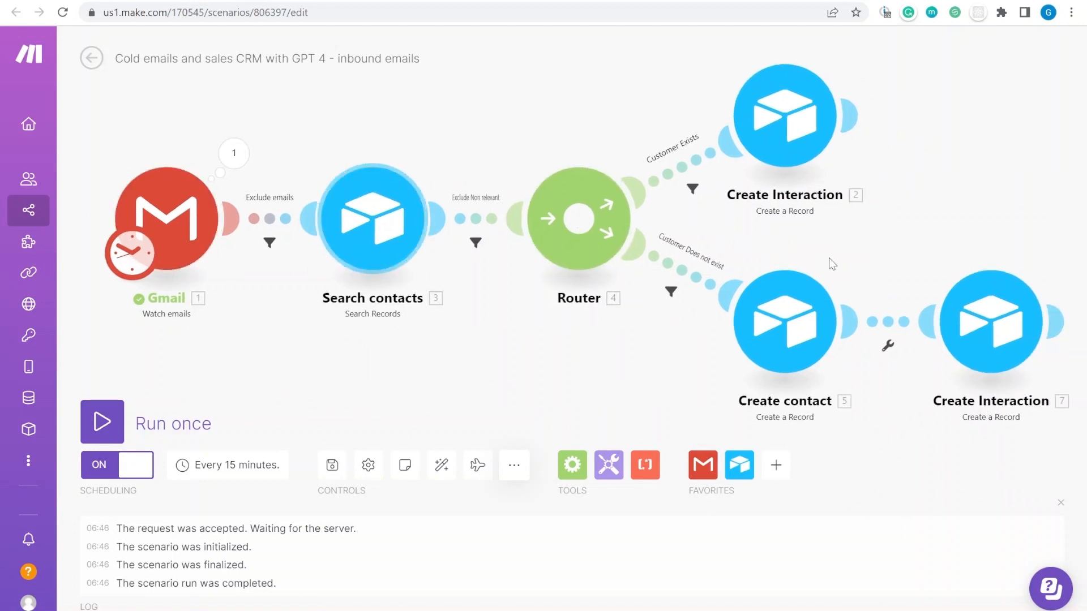
{"action": "mouse_move", "coordinate": [440, 318]}
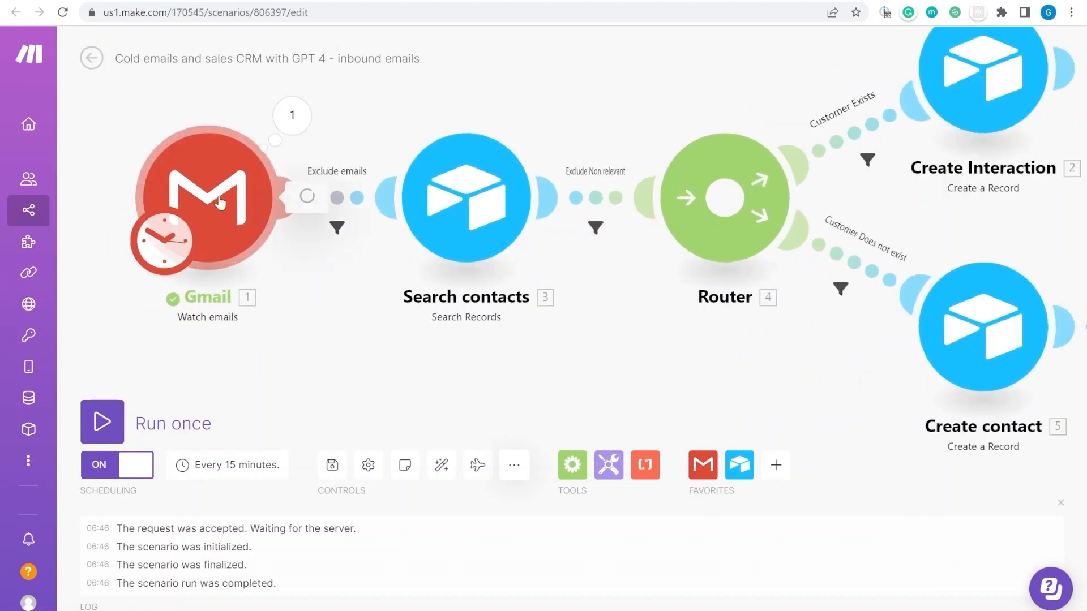
- Set the Gmail Watch emails trigger's maximum number of results to 20 and save
{"action": "left_click", "coordinate": [201, 199]}
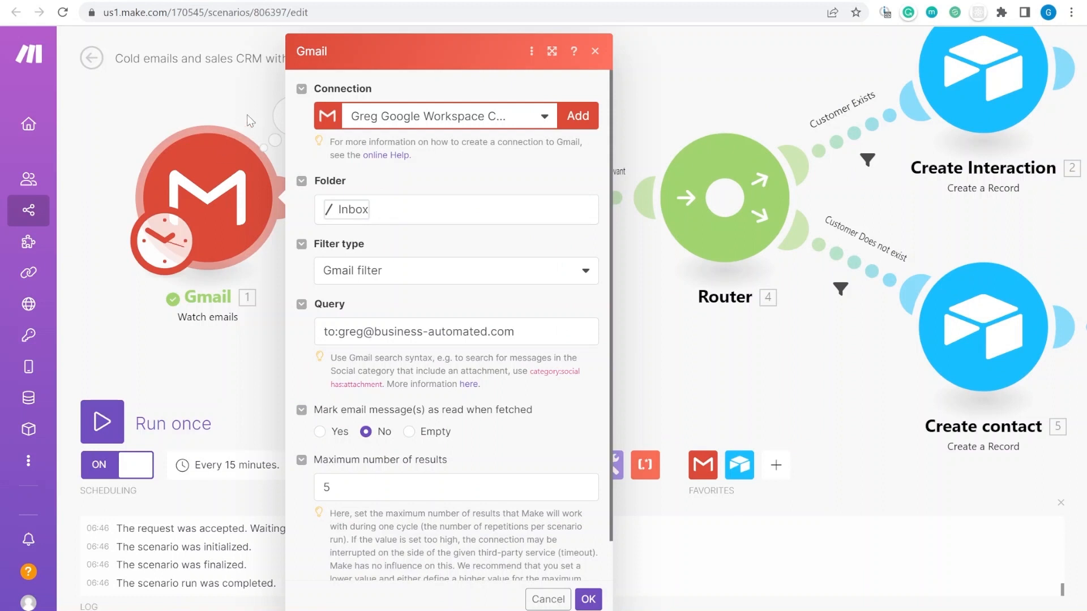
{"action": "mouse_move", "coordinate": [470, 129]}
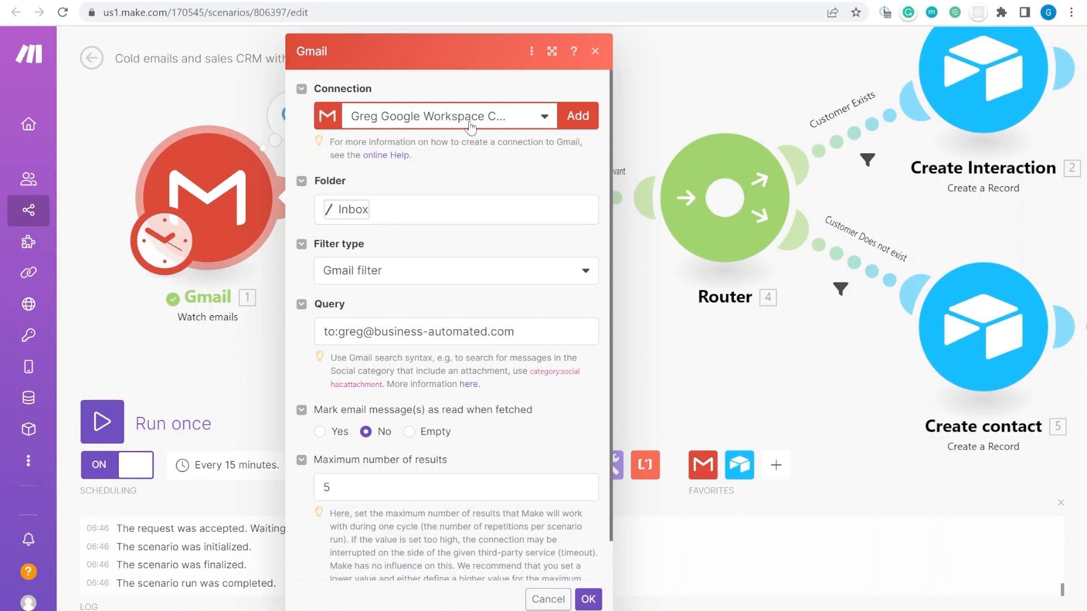
{"action": "mouse_move", "coordinate": [417, 136]}
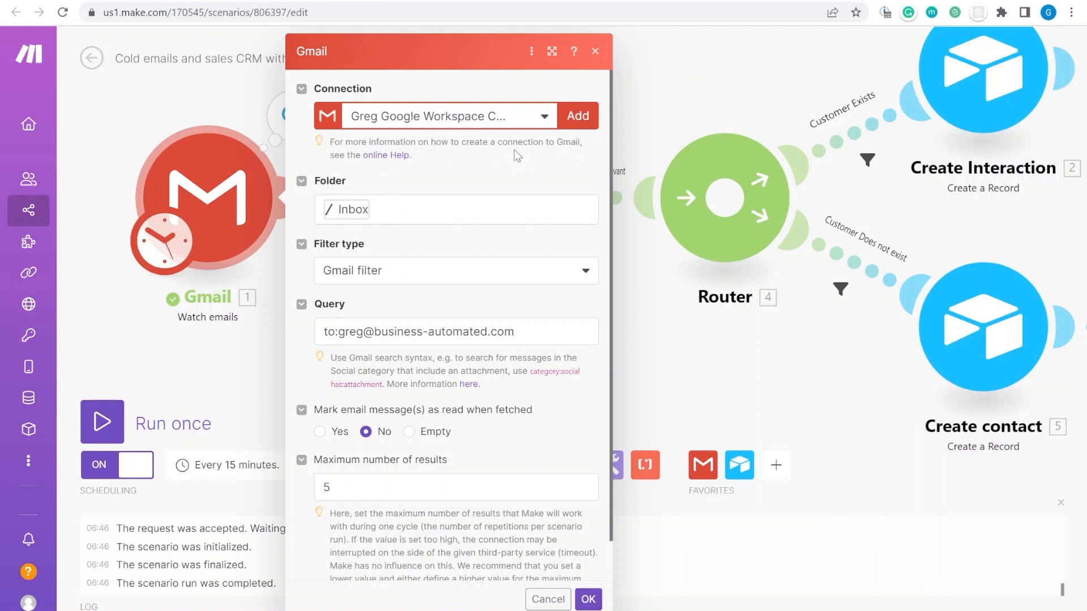
{"action": "mouse_move", "coordinate": [274, 233]}
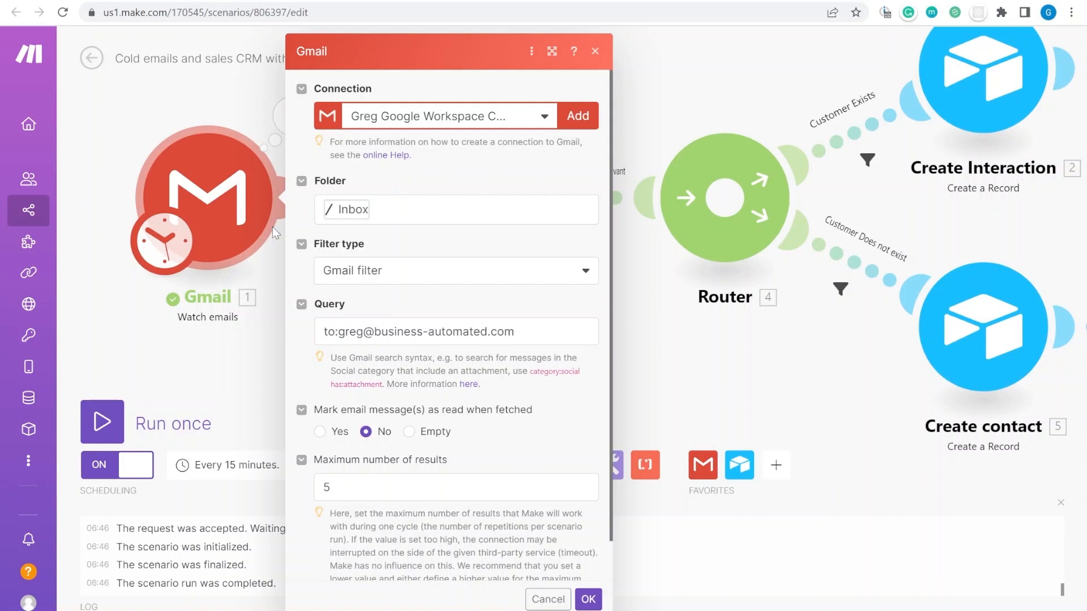
{"action": "mouse_move", "coordinate": [425, 247]}
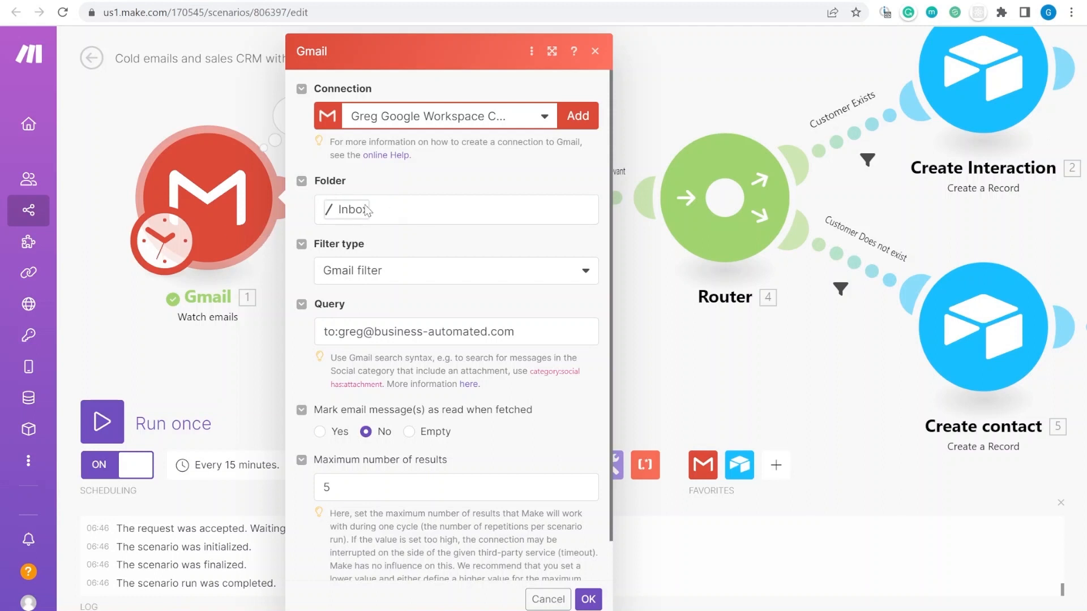
{"action": "mouse_move", "coordinate": [438, 213]}
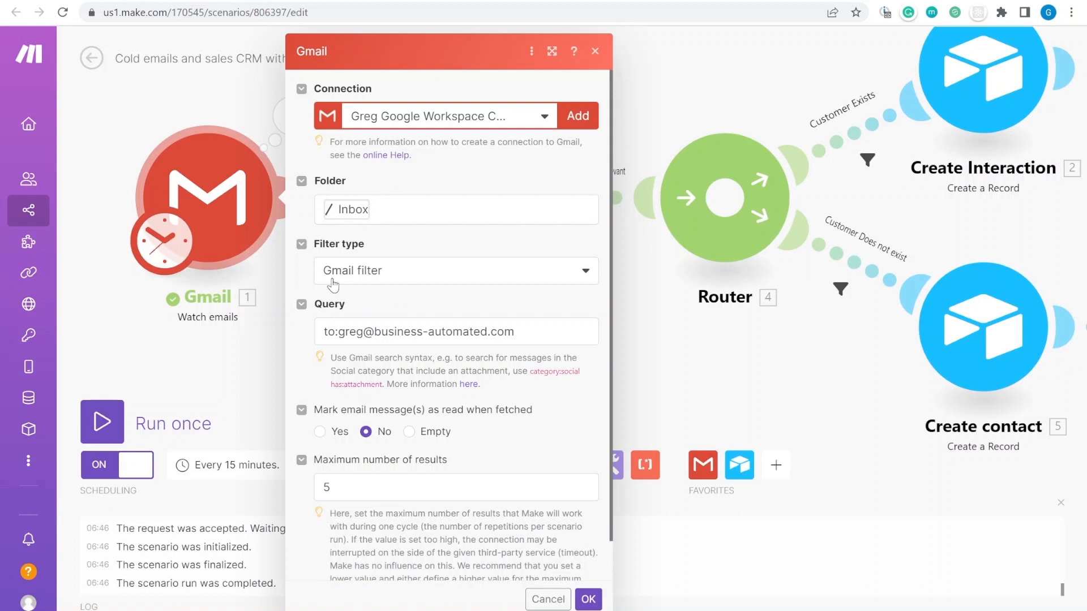
{"action": "mouse_move", "coordinate": [404, 277]}
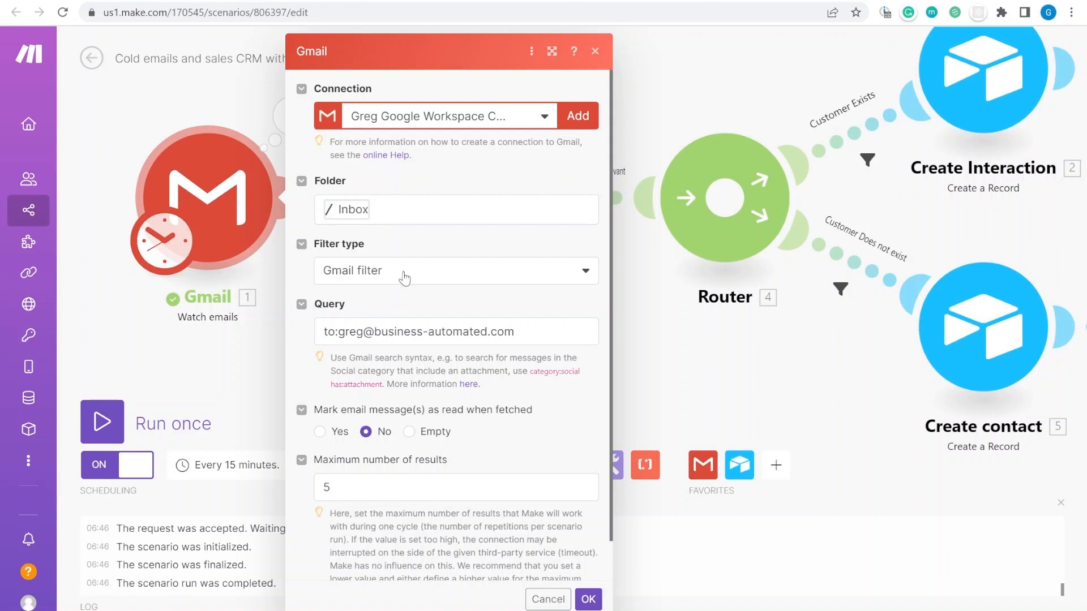
{"action": "mouse_move", "coordinate": [355, 227]}
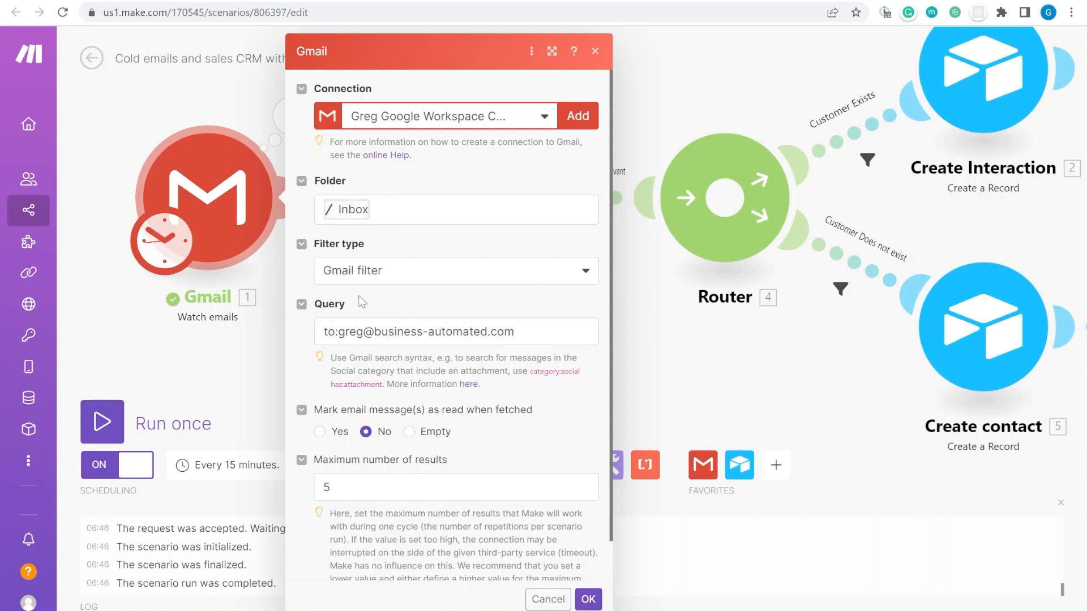
{"action": "left_click", "coordinate": [455, 331]}
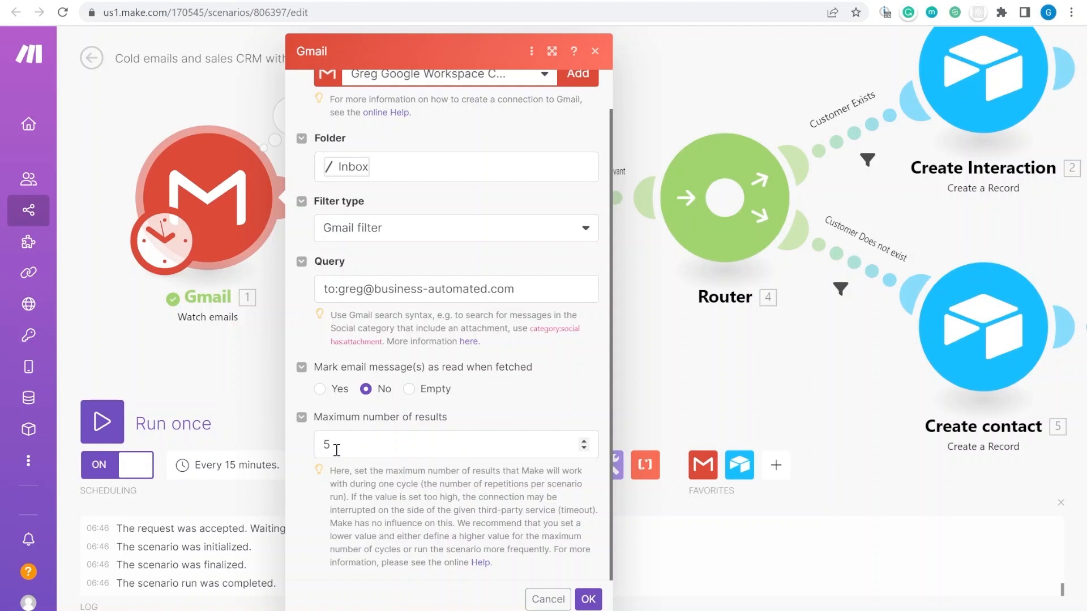
{"action": "left_click", "coordinate": [450, 444]}
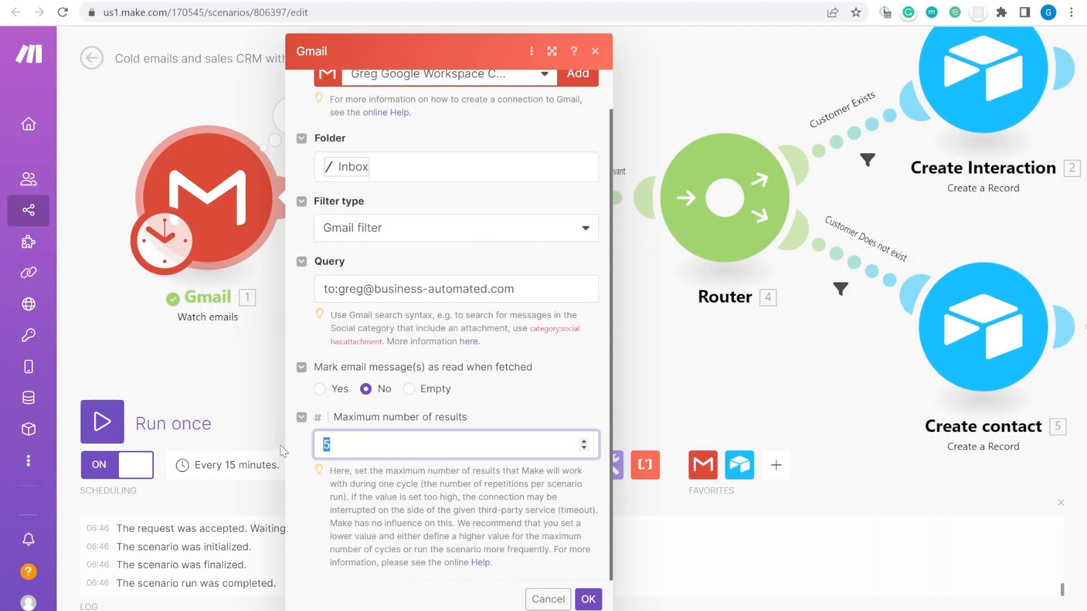
{"action": "type", "text": "20"}
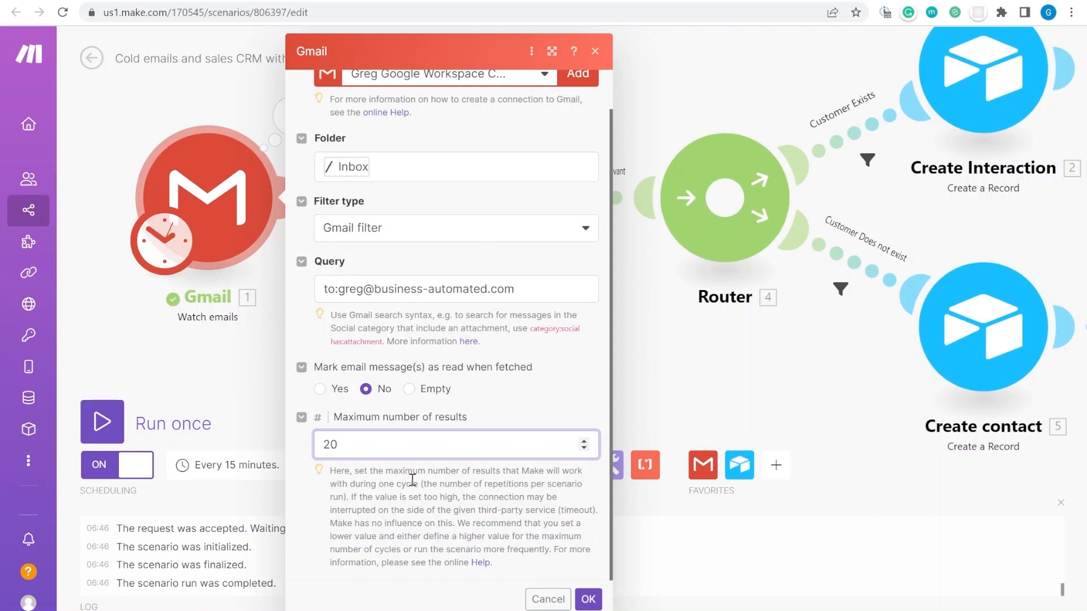
{"action": "mouse_move", "coordinate": [996, 148]}
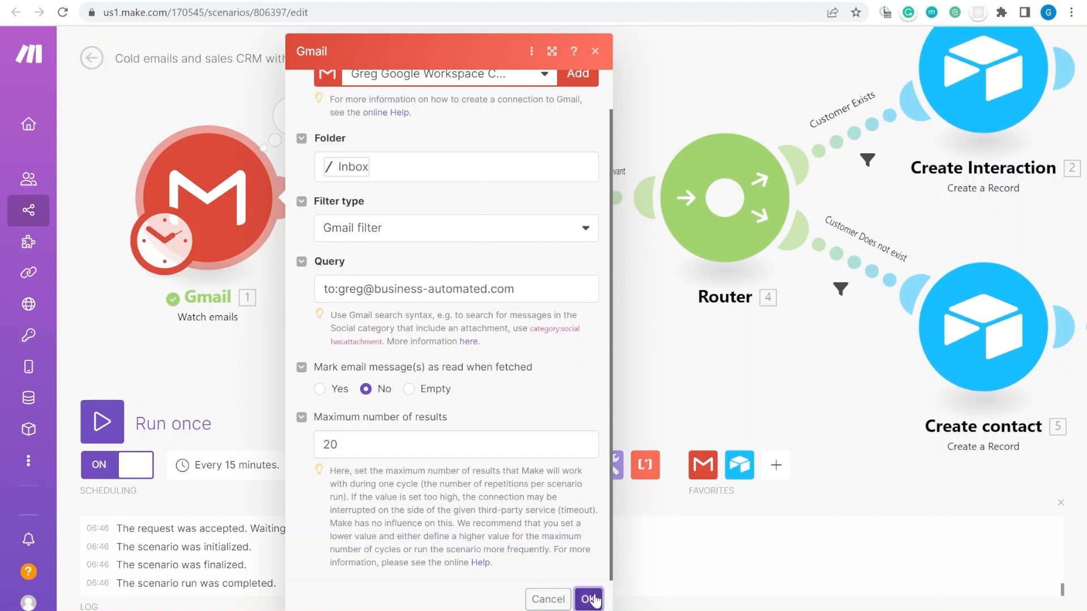
{"action": "left_click", "coordinate": [589, 599]}
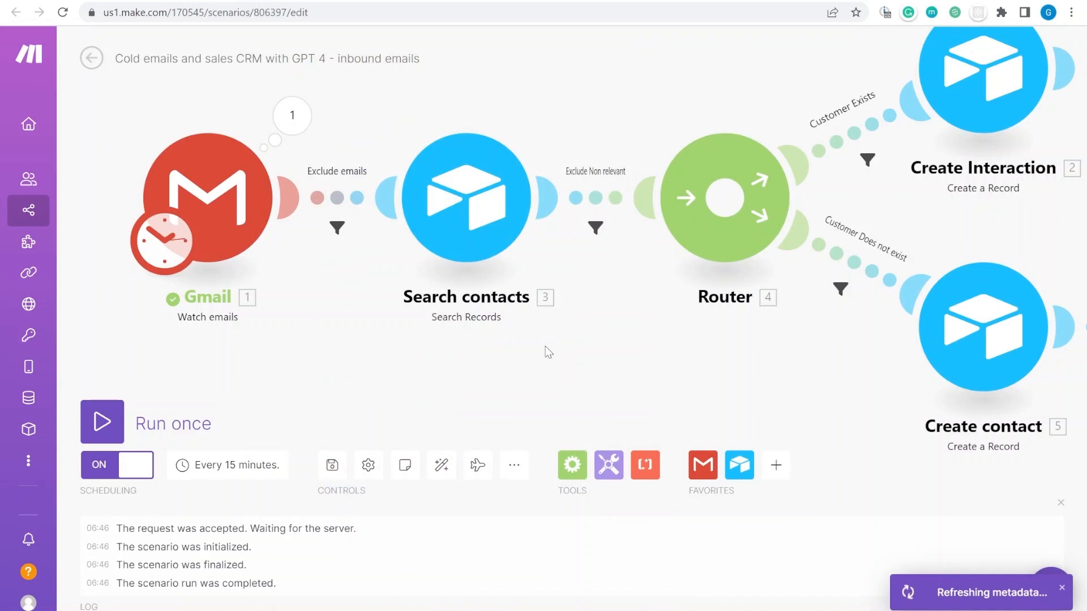
{"action": "mouse_move", "coordinate": [337, 220]}
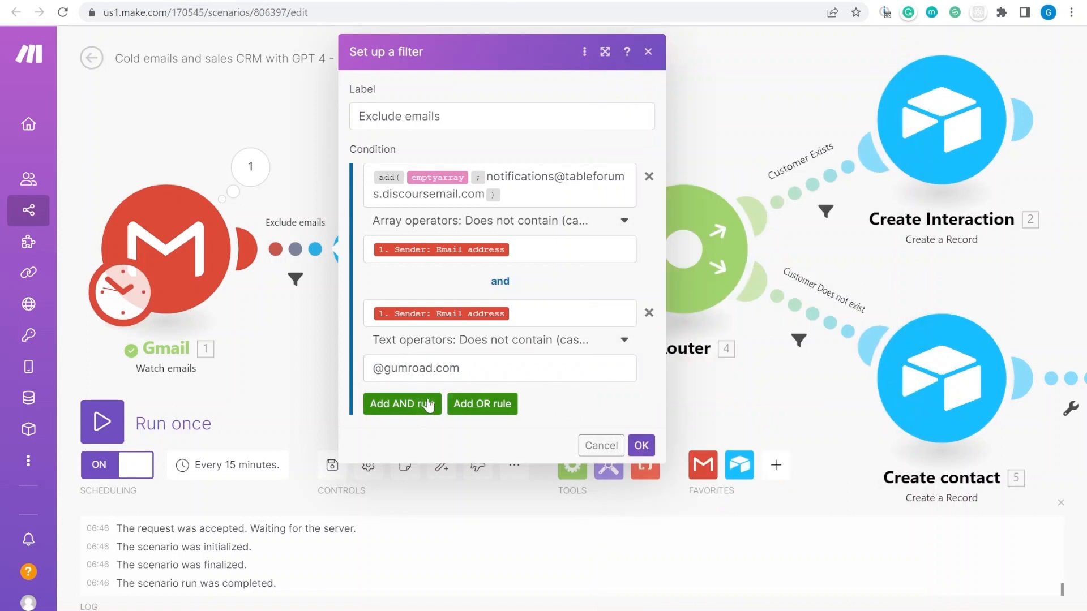
{"action": "left_click", "coordinate": [401, 404]}
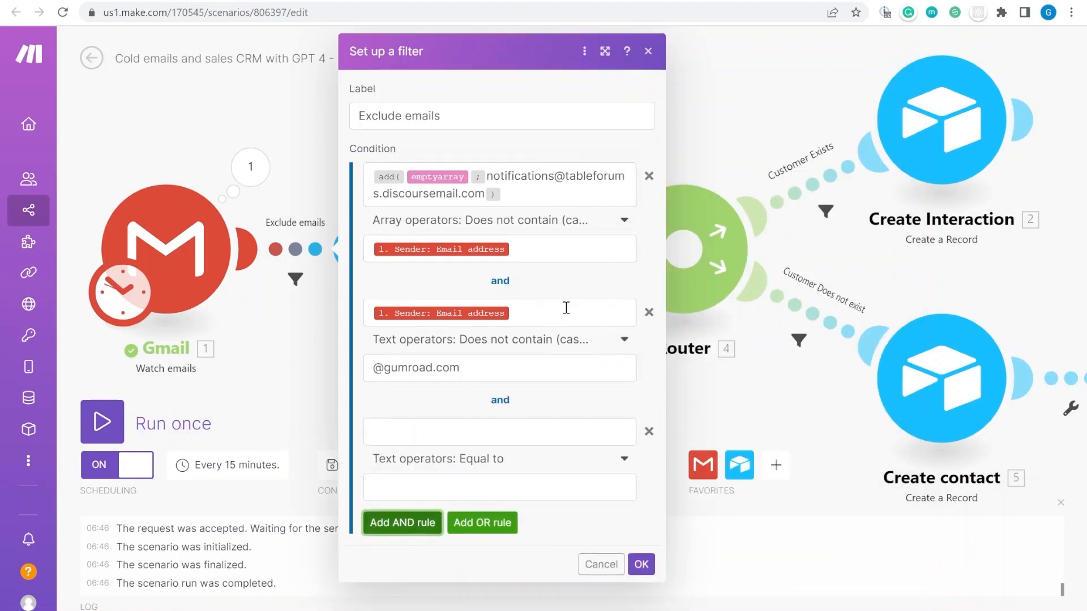
{"action": "left_click", "coordinate": [499, 432]}
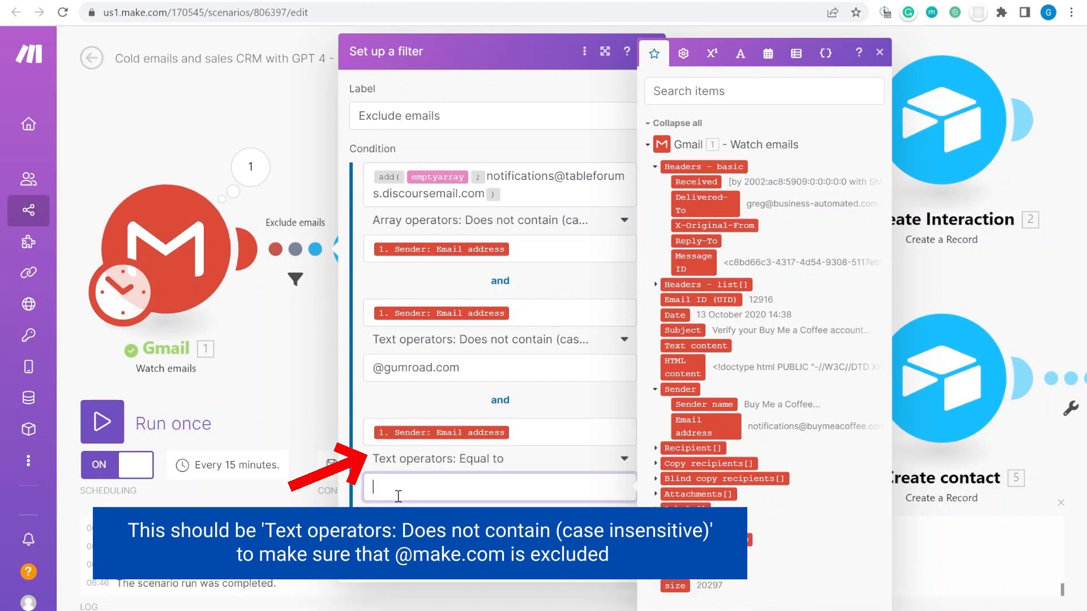
{"action": "type", "text": "@make"}
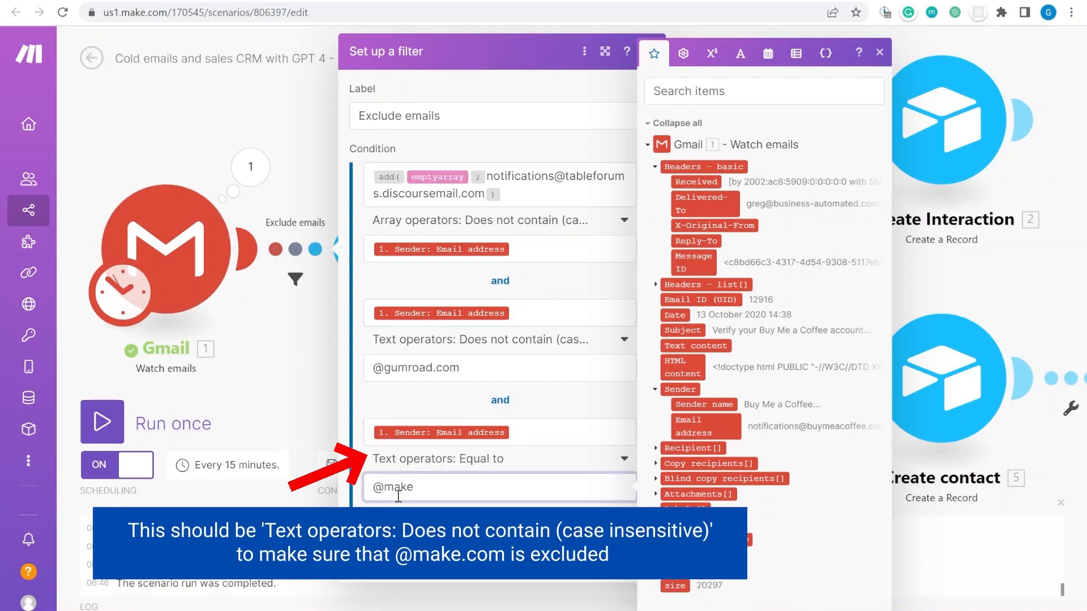
{"action": "type", "text": ".com"}
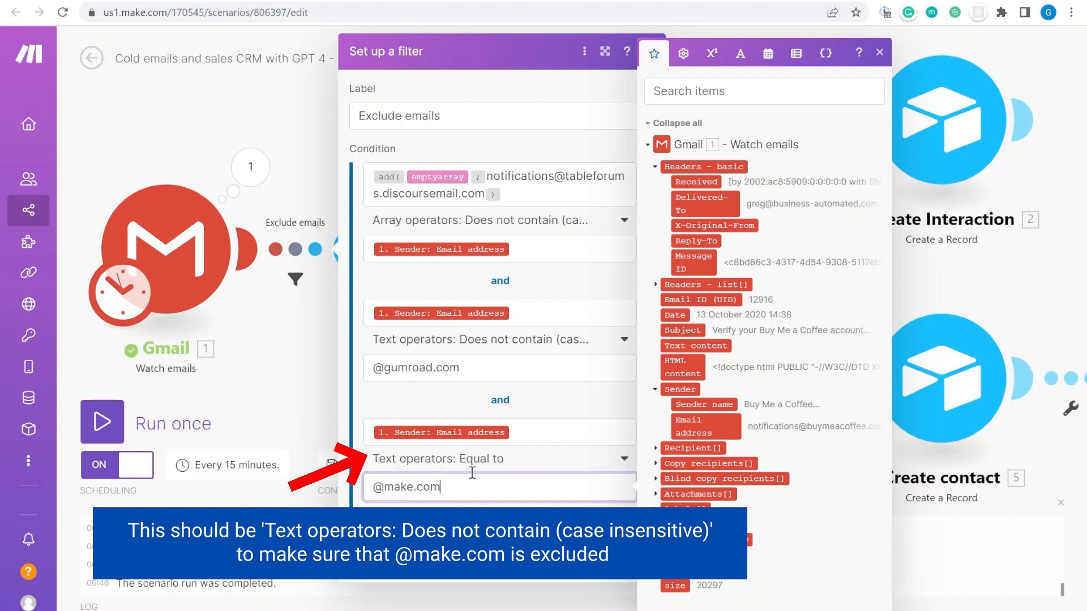
{"action": "left_click", "coordinate": [881, 52]}
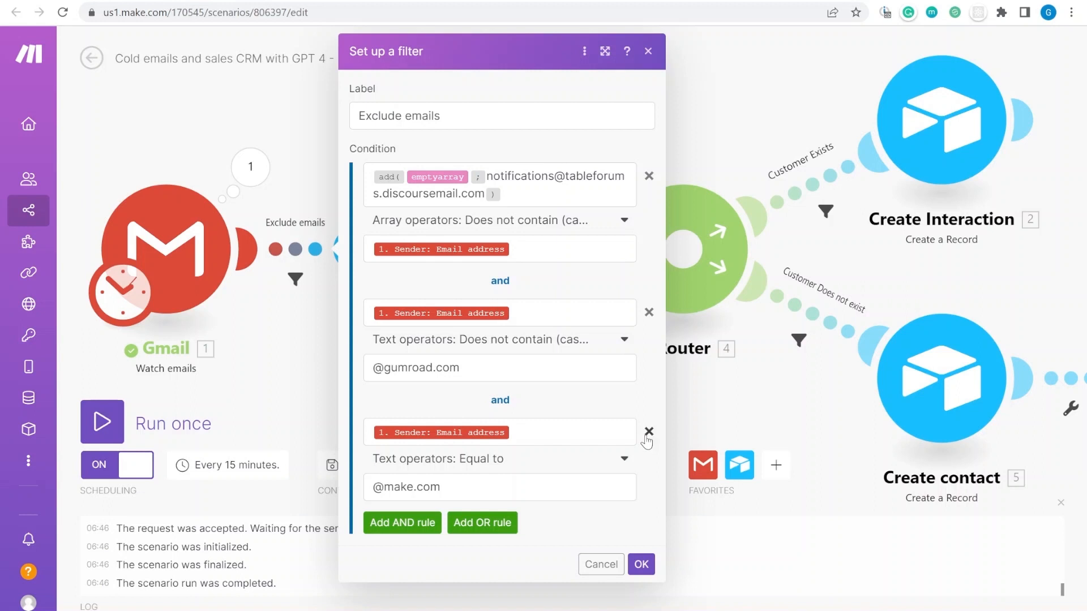
{"action": "mouse_move", "coordinate": [679, 430]}
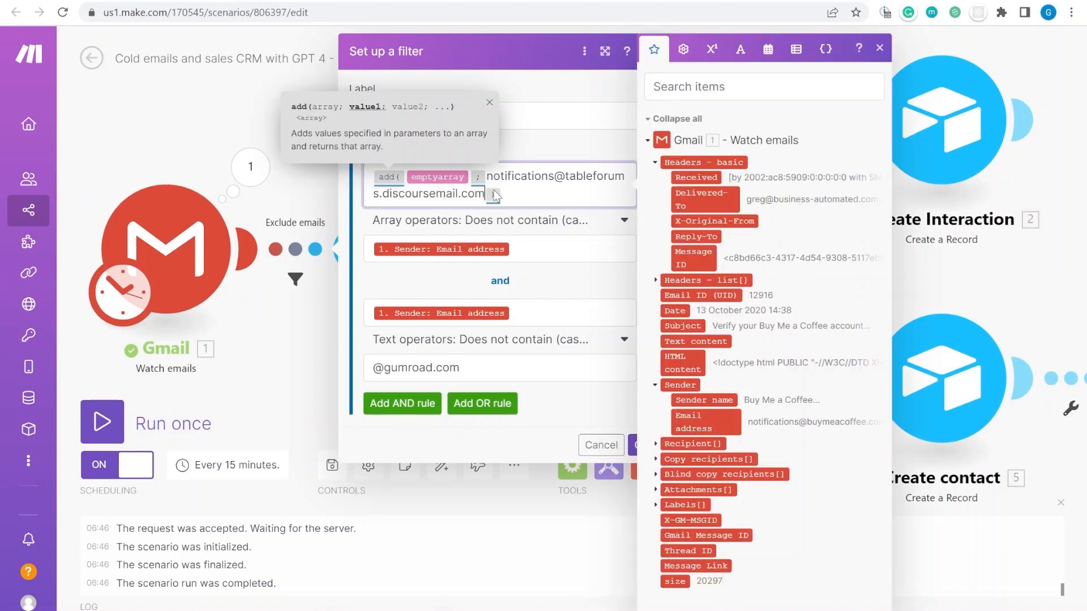
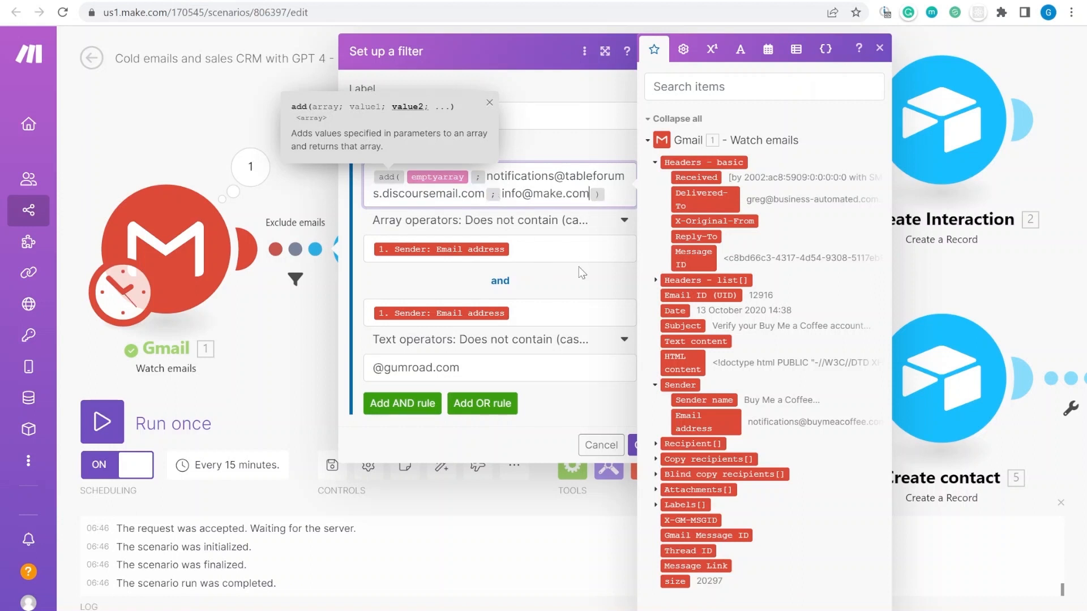
{"action": "left_click", "coordinate": [596, 194]}
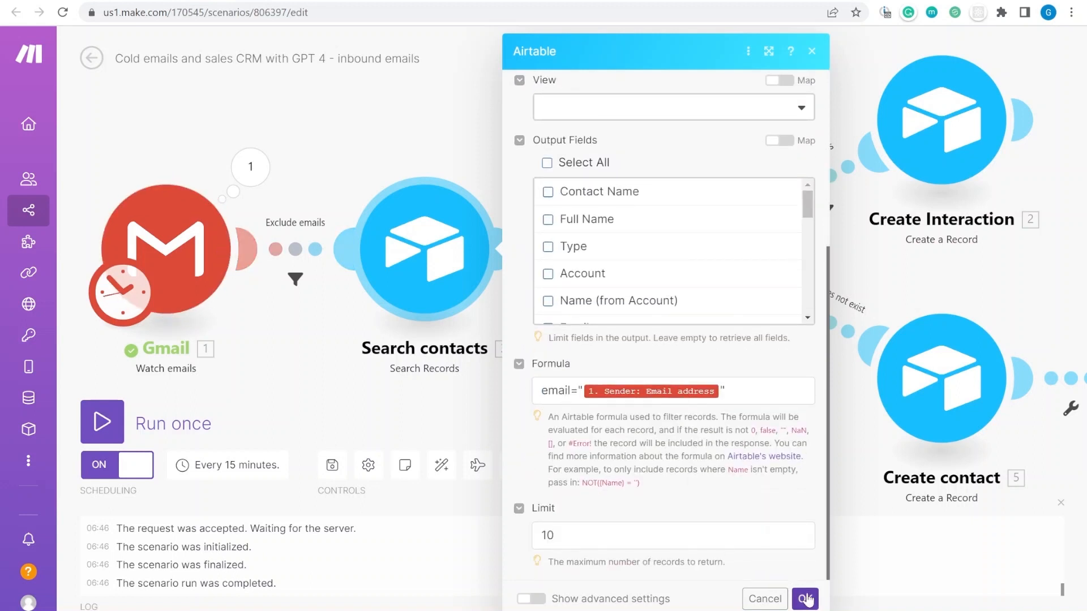
- Confirm the Search contacts lookup by sender email, then view Airtable's Contacts table
{"action": "left_click", "coordinate": [804, 599]}
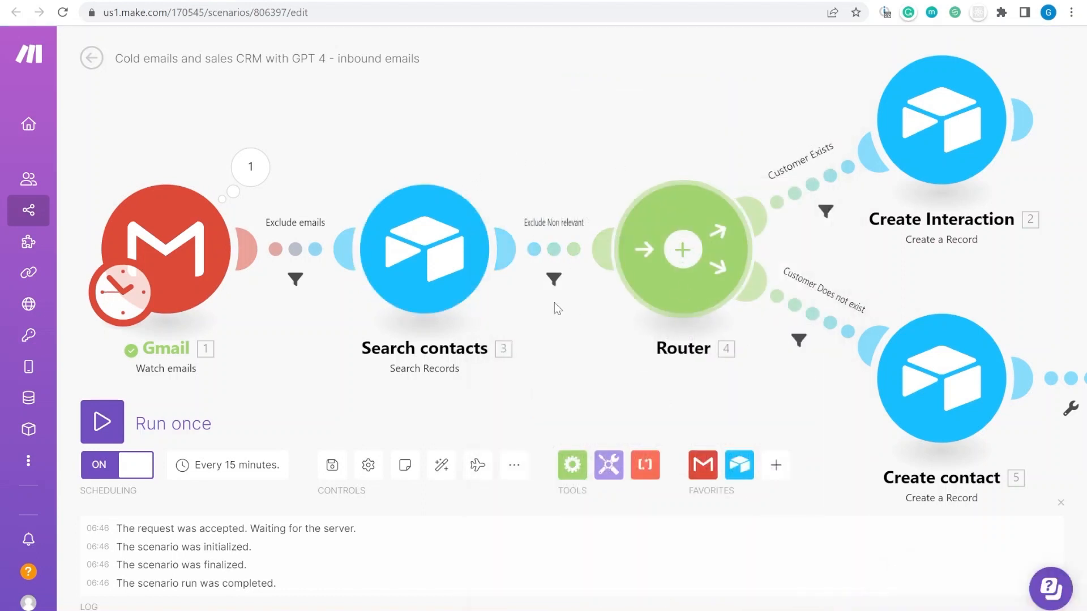
{"action": "left_click", "coordinate": [553, 279]}
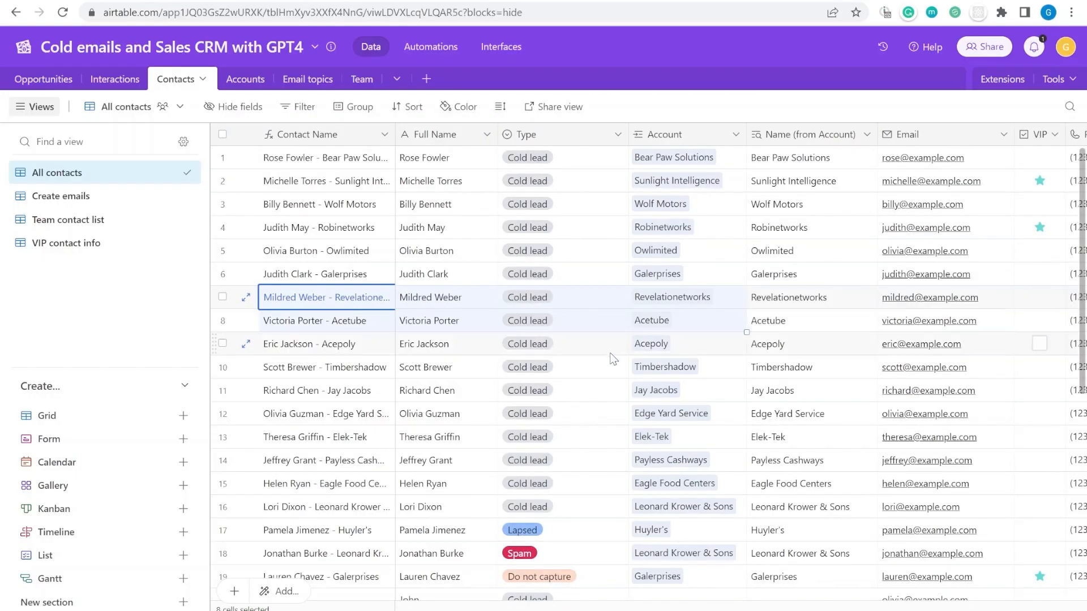
{"action": "scroll", "scroll_direction": "down", "scroll_amount": 3}
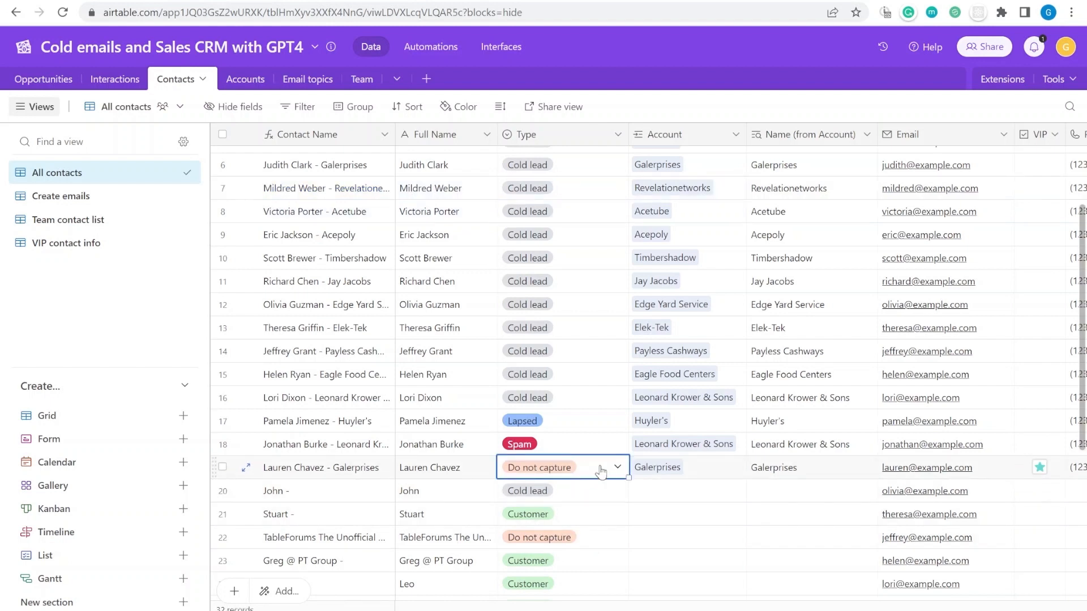
{"action": "mouse_move", "coordinate": [593, 474]}
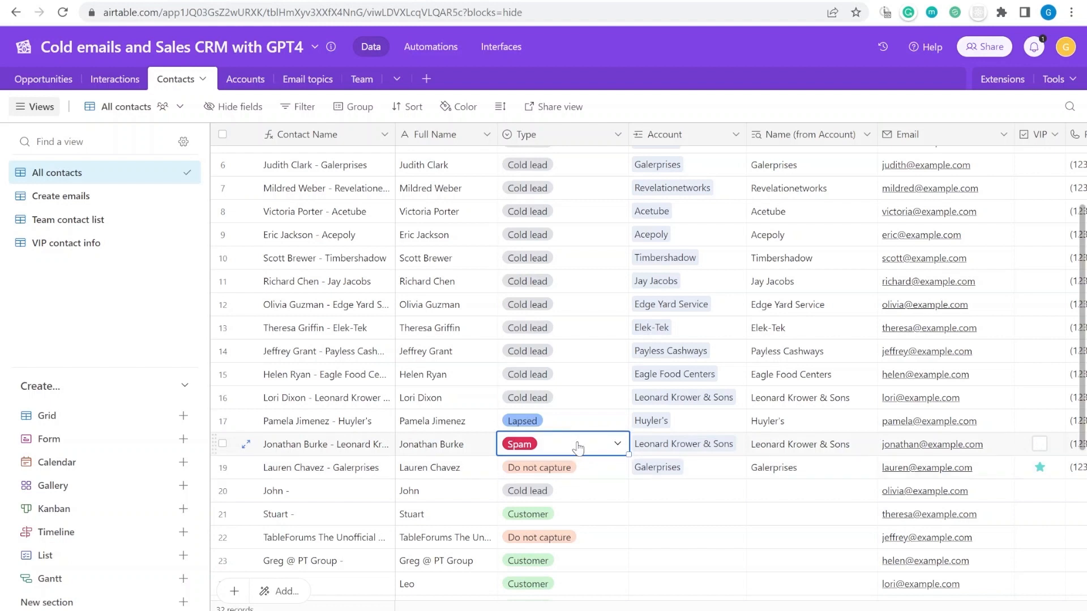
{"action": "left_click", "coordinate": [554, 491]}
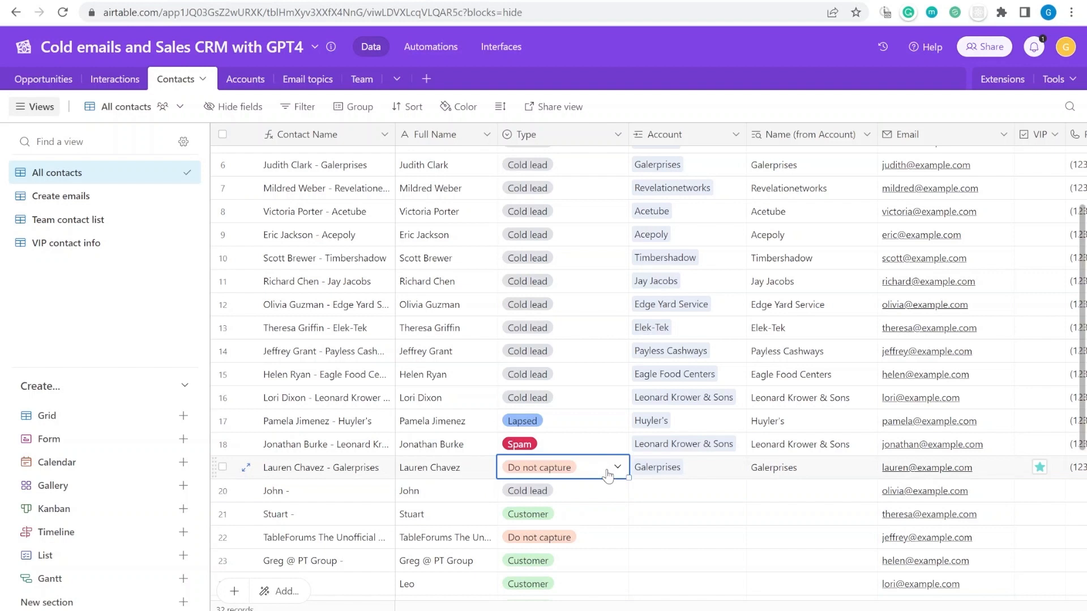
{"action": "mouse_move", "coordinate": [852, 474]}
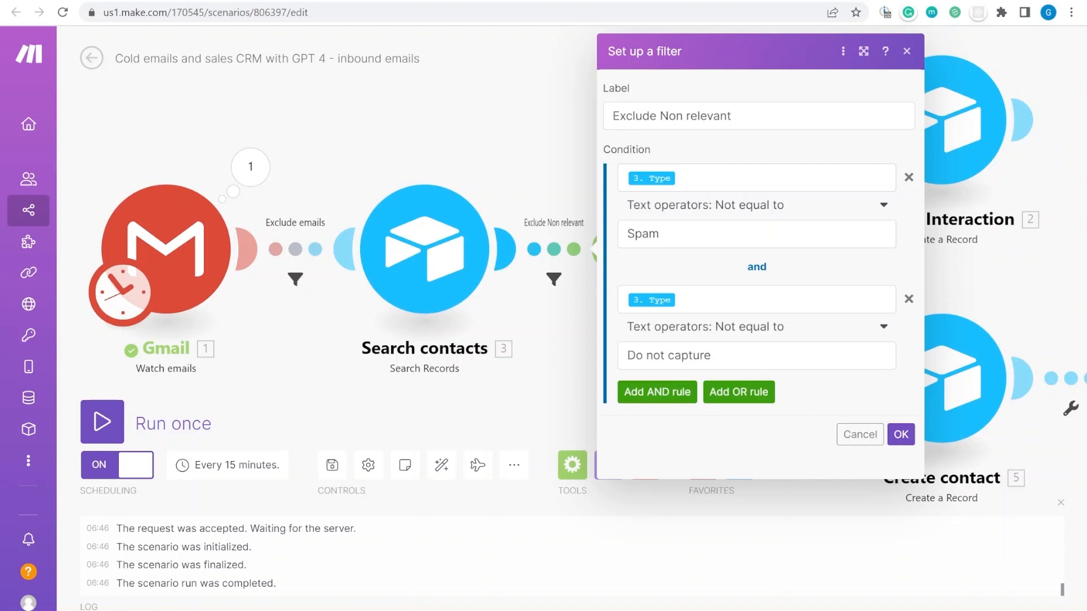
- Review and close the Exclude Non relevant and Customer Exists filters, reaching Create Interaction
{"action": "left_click", "coordinate": [901, 434]}
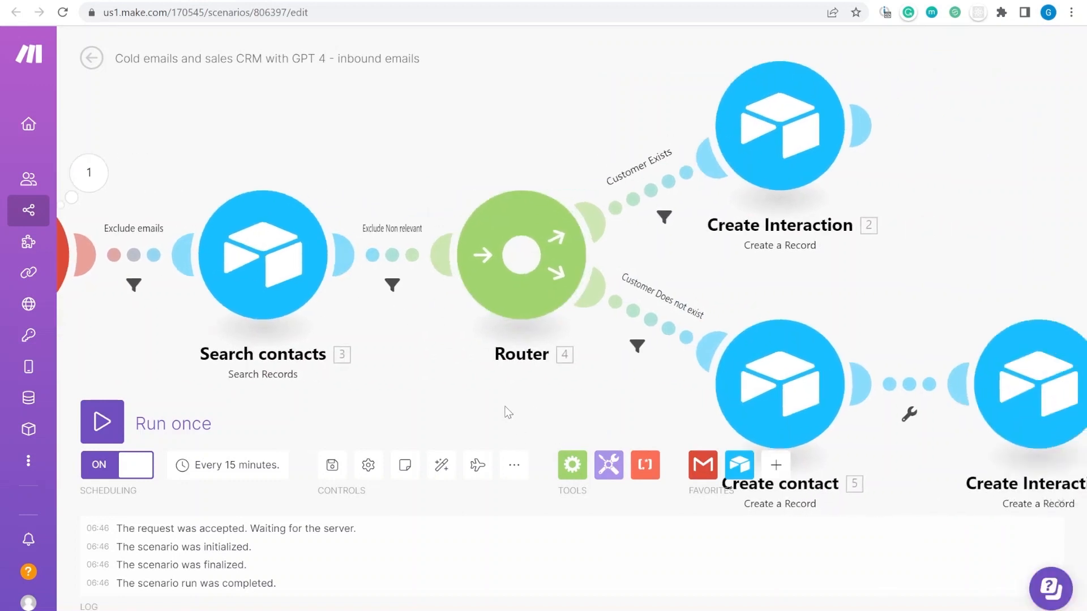
{"action": "left_click", "coordinate": [663, 221]}
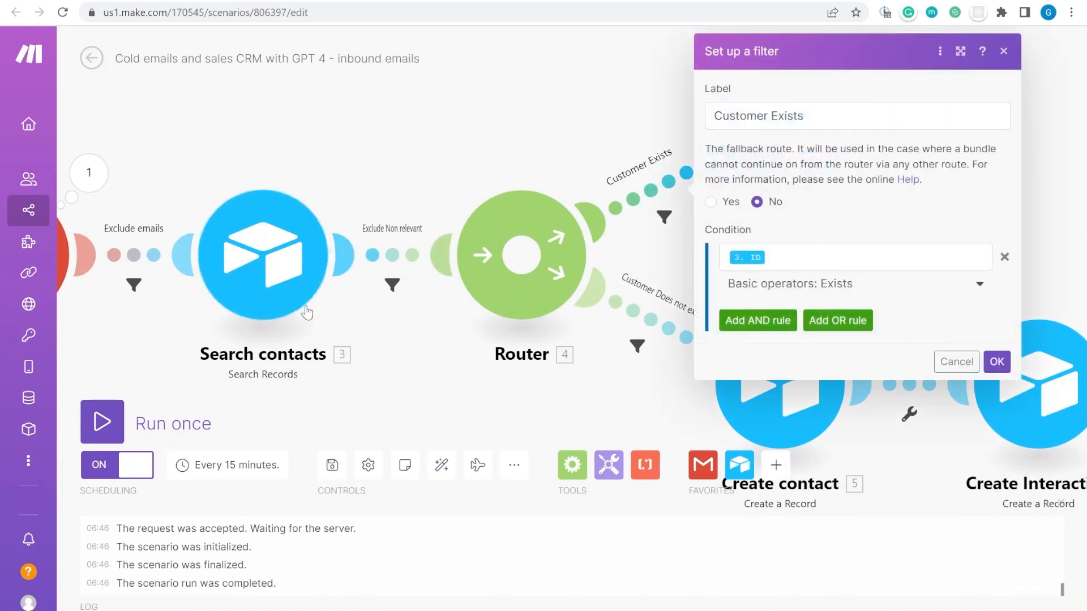
{"action": "left_click", "coordinate": [997, 362]}
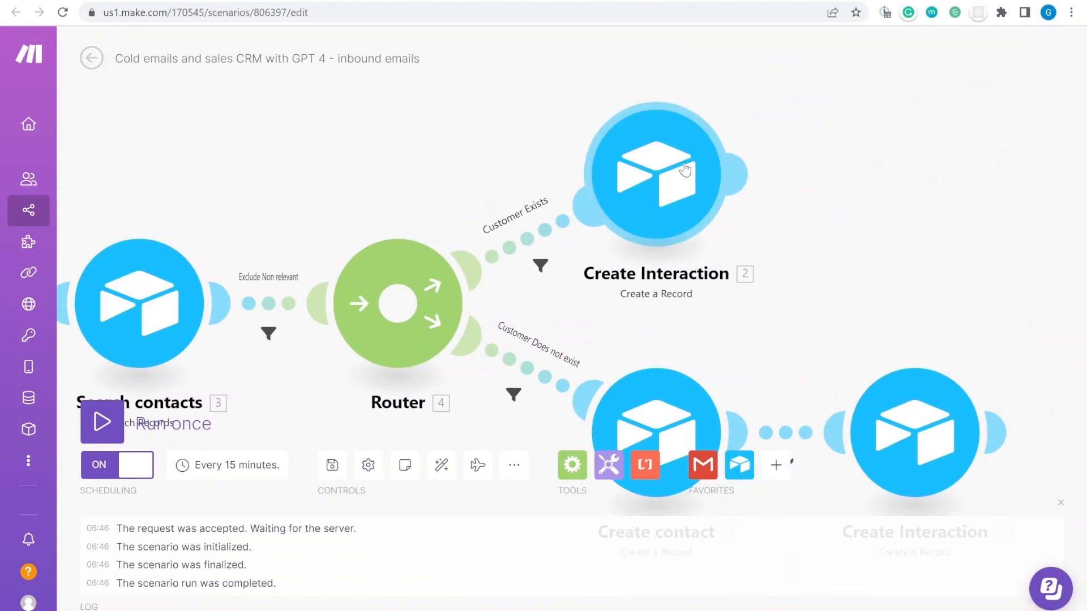
{"action": "left_click", "coordinate": [654, 174]}
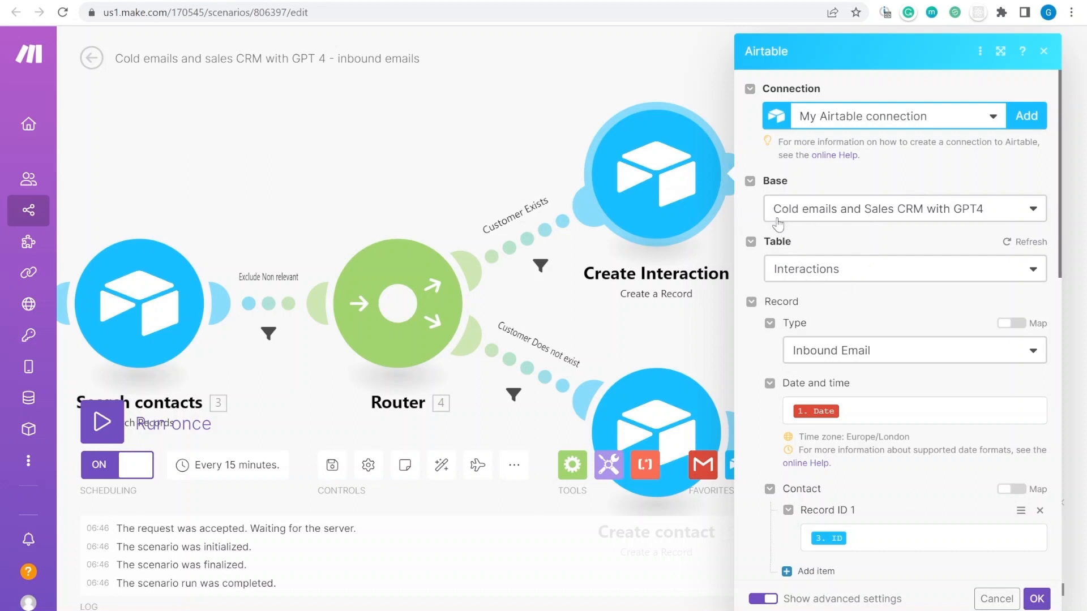
- Map text content, subject, To and CC addresses, and Gmail message ID into Create Interaction
{"action": "scroll", "scroll_direction": "down", "scroll_amount": 3}
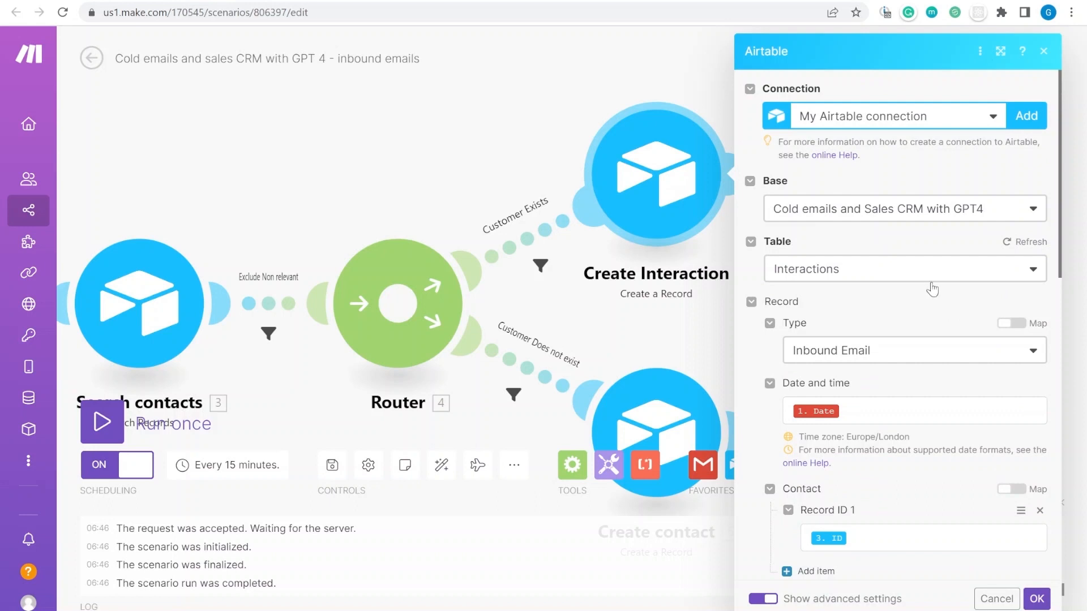
{"action": "scroll", "scroll_direction": "down", "scroll_amount": 3}
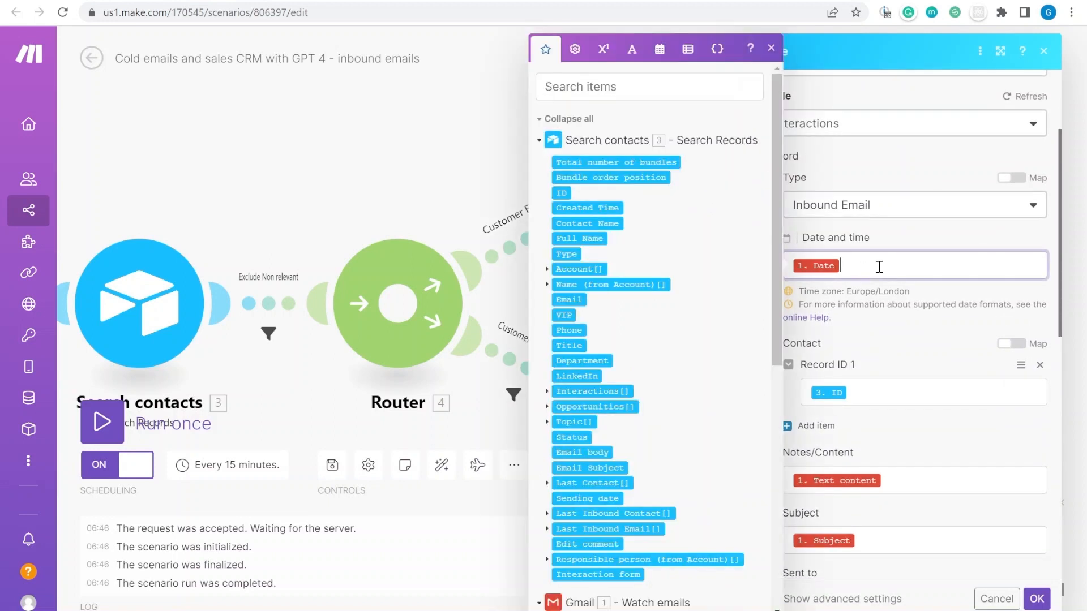
{"action": "scroll", "scroll_direction": "down", "scroll_amount": 3}
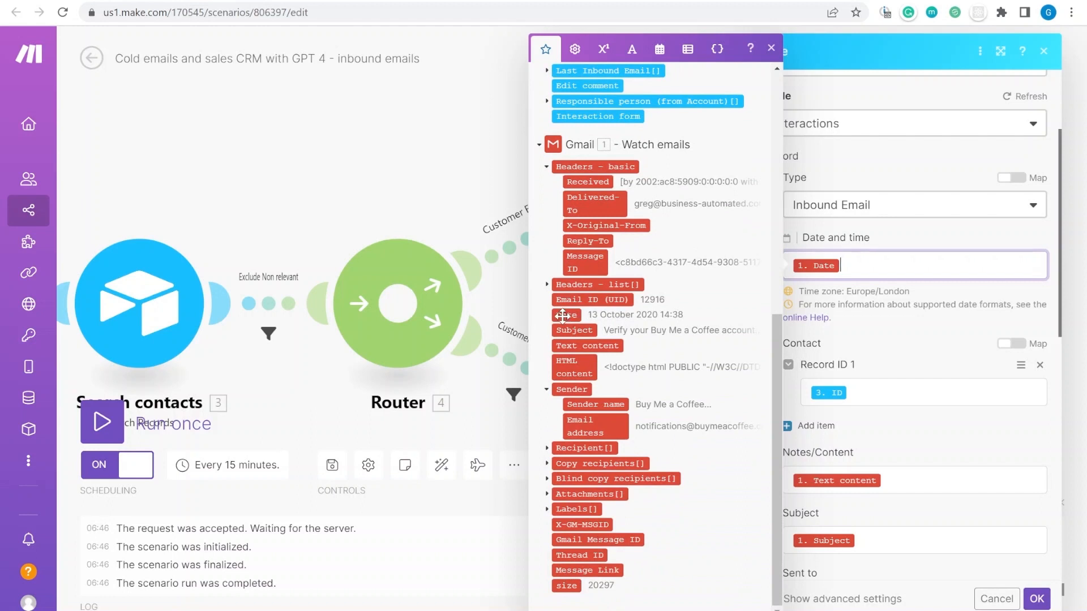
{"action": "mouse_move", "coordinate": [639, 331]}
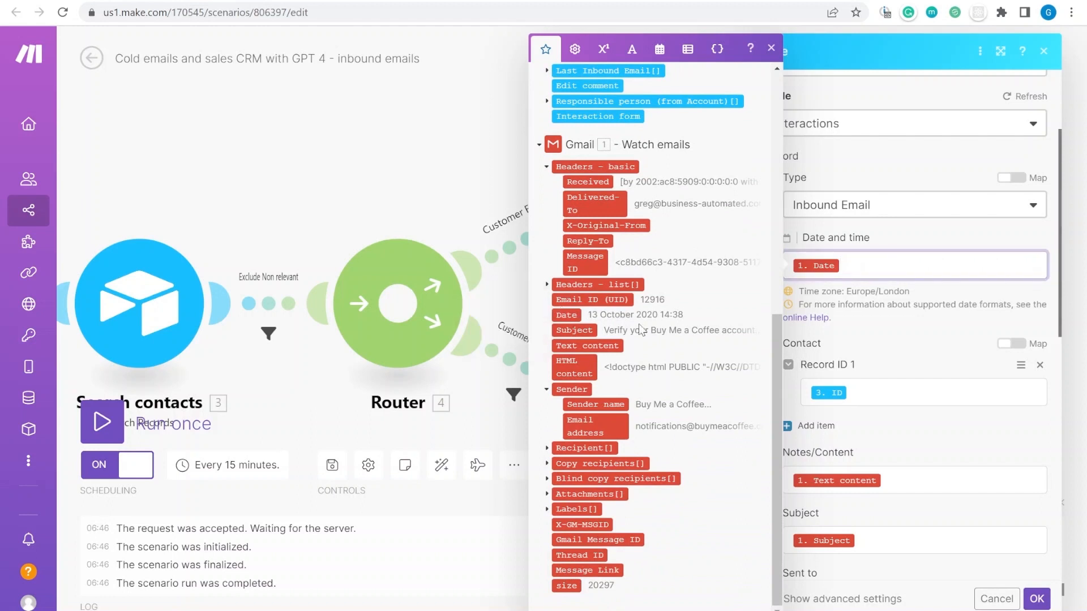
{"action": "scroll", "scroll_direction": "down", "scroll_amount": 3}
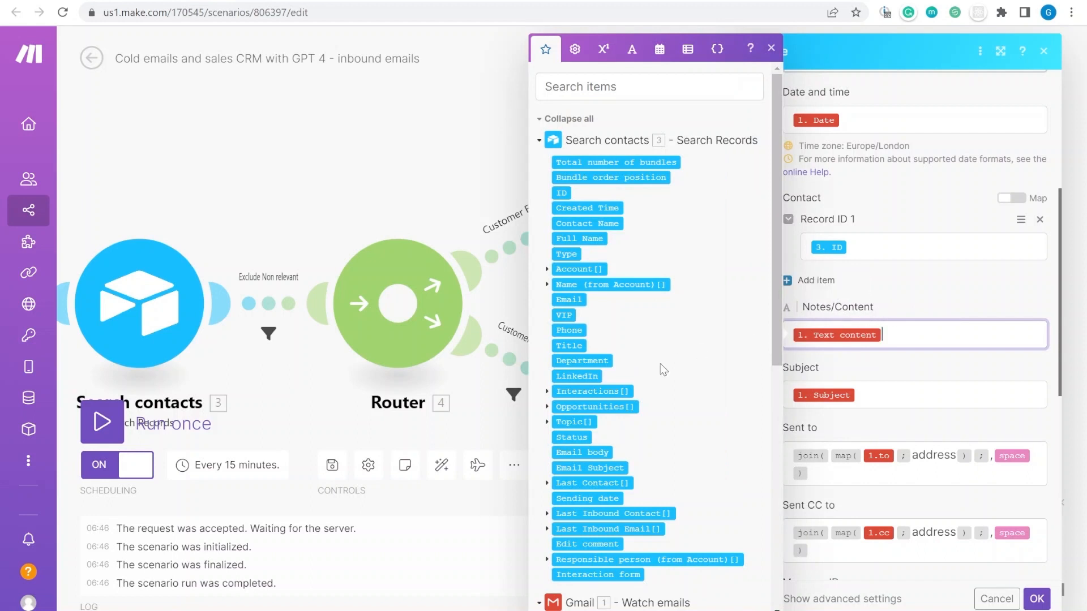
{"action": "scroll", "scroll_direction": "down", "scroll_amount": 3}
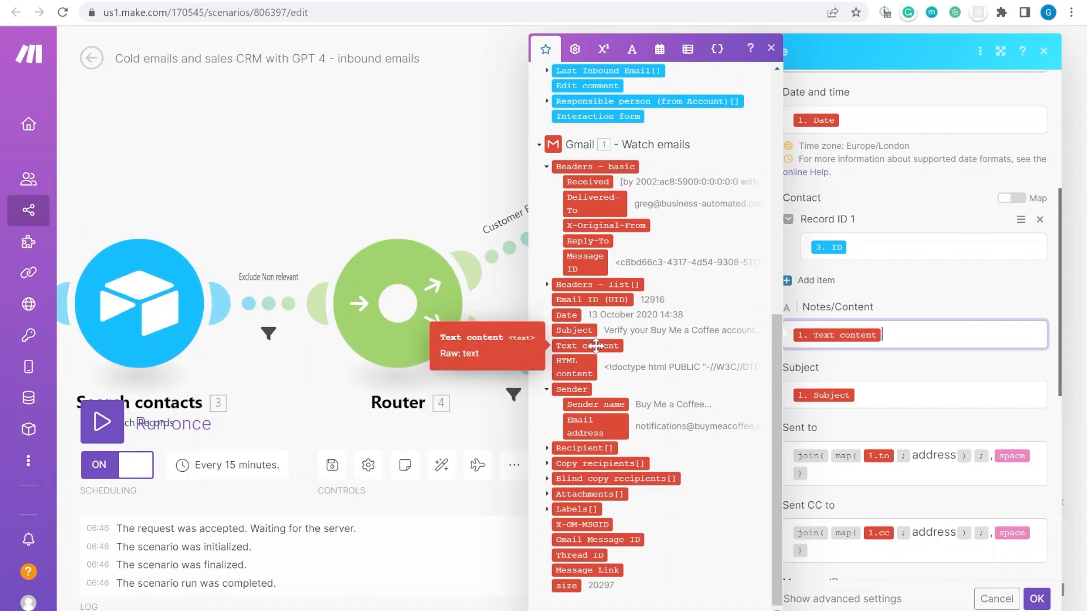
{"action": "mouse_move", "coordinate": [712, 366]}
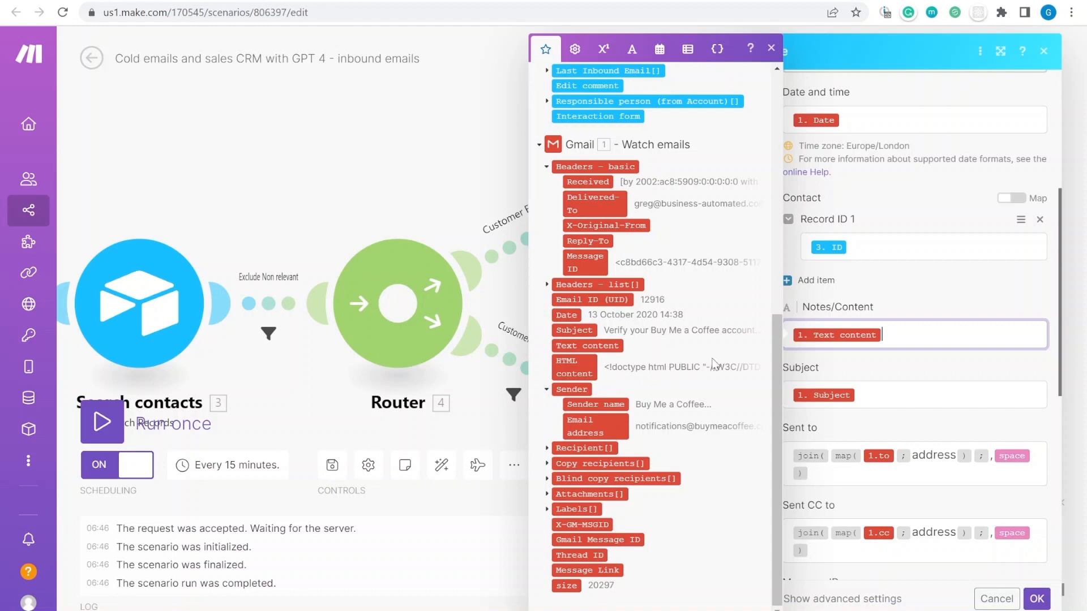
{"action": "mouse_move", "coordinate": [641, 361]}
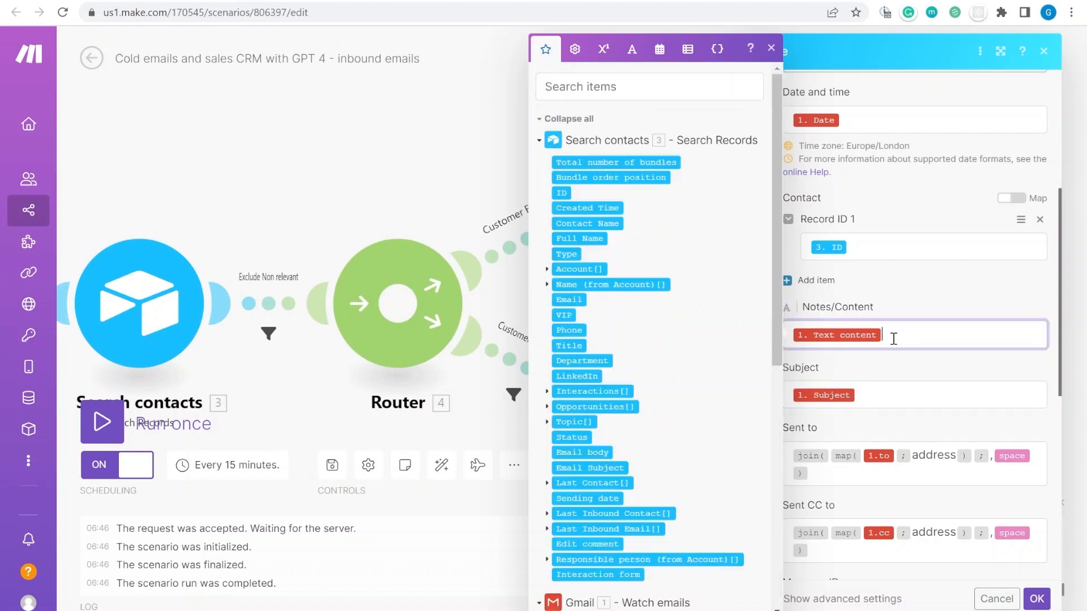
{"action": "scroll", "scroll_direction": "down", "scroll_amount": 3}
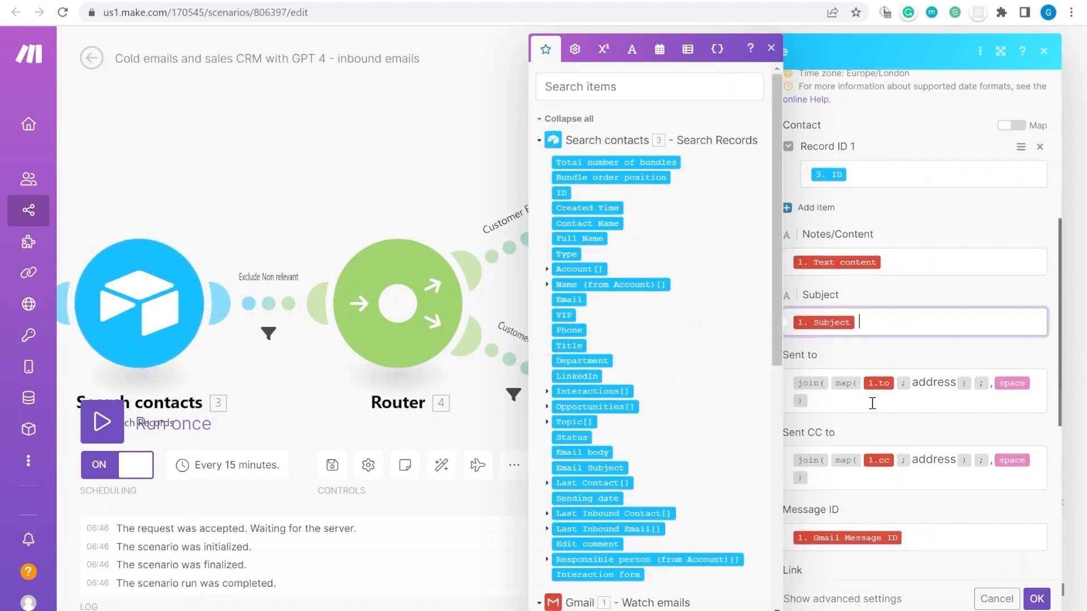
{"action": "left_click", "coordinate": [887, 392]}
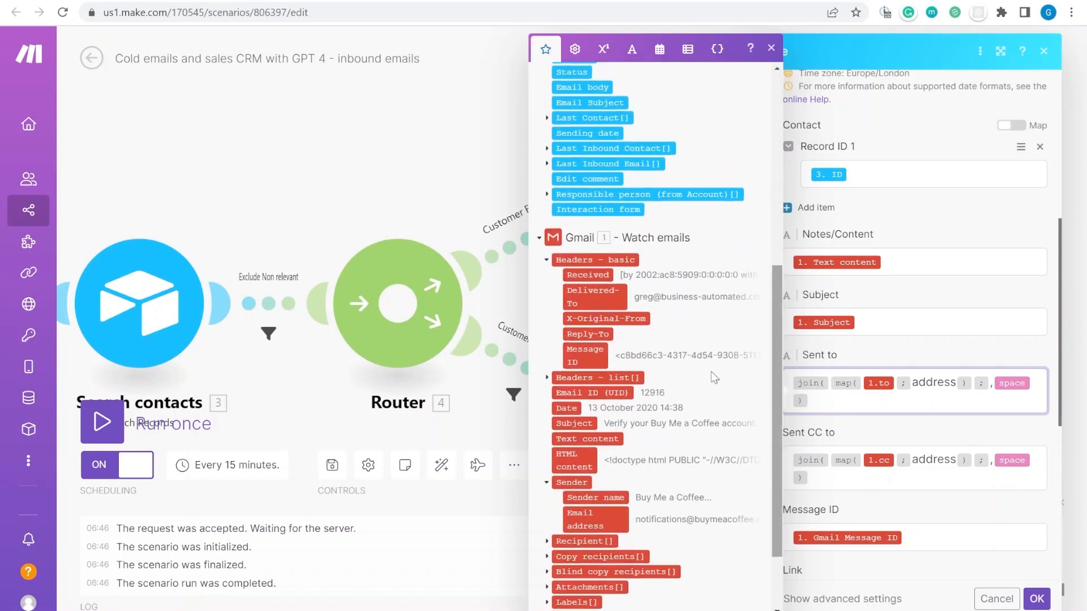
{"action": "scroll", "scroll_direction": "down", "scroll_amount": 3}
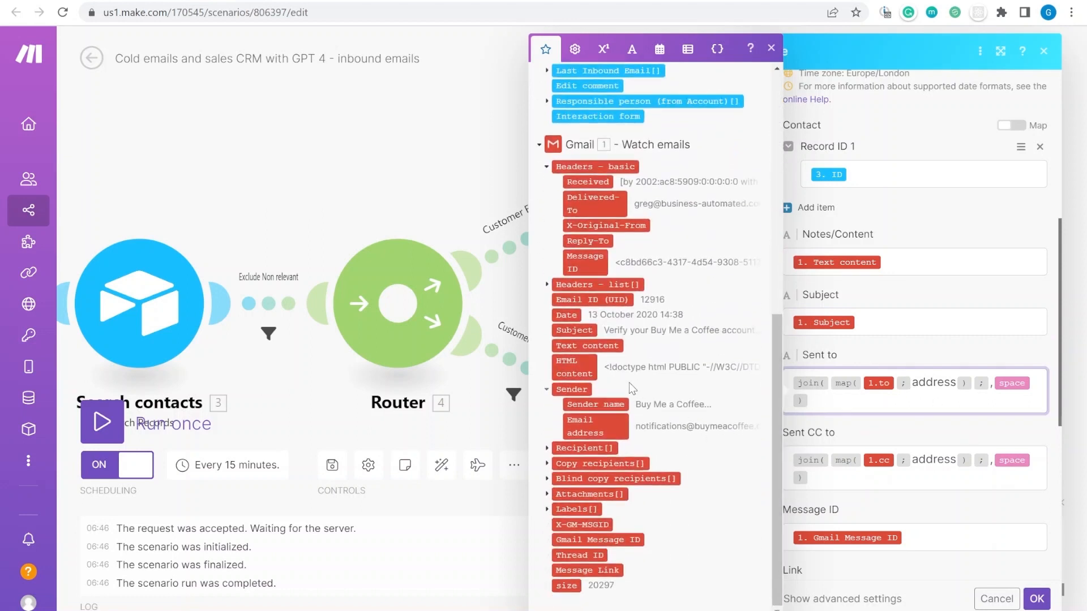
{"action": "mouse_move", "coordinate": [544, 459]}
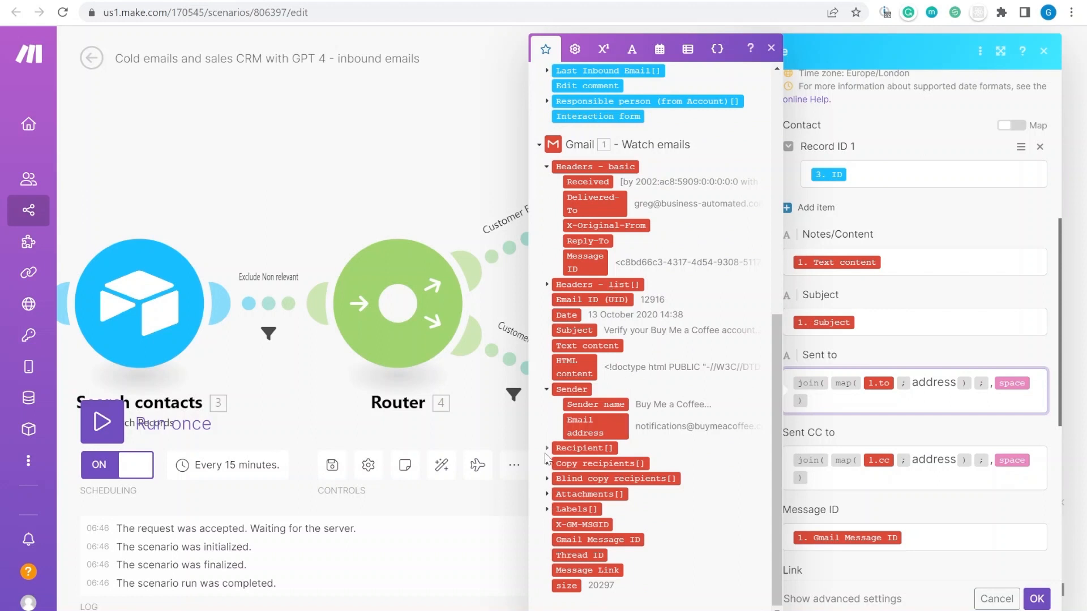
{"action": "left_click", "coordinate": [547, 447]}
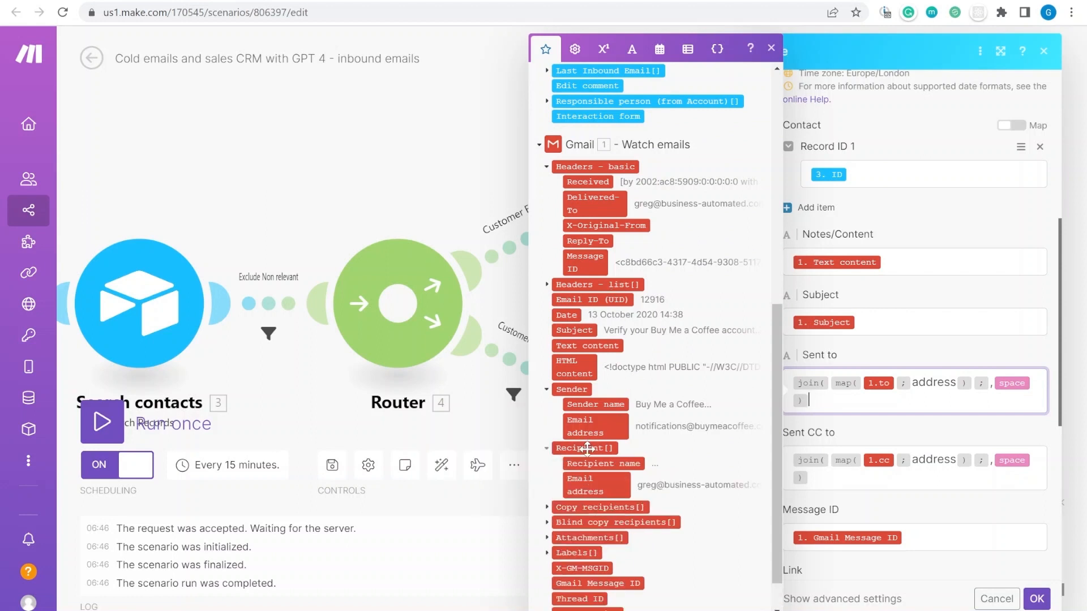
{"action": "mouse_move", "coordinate": [585, 448]}
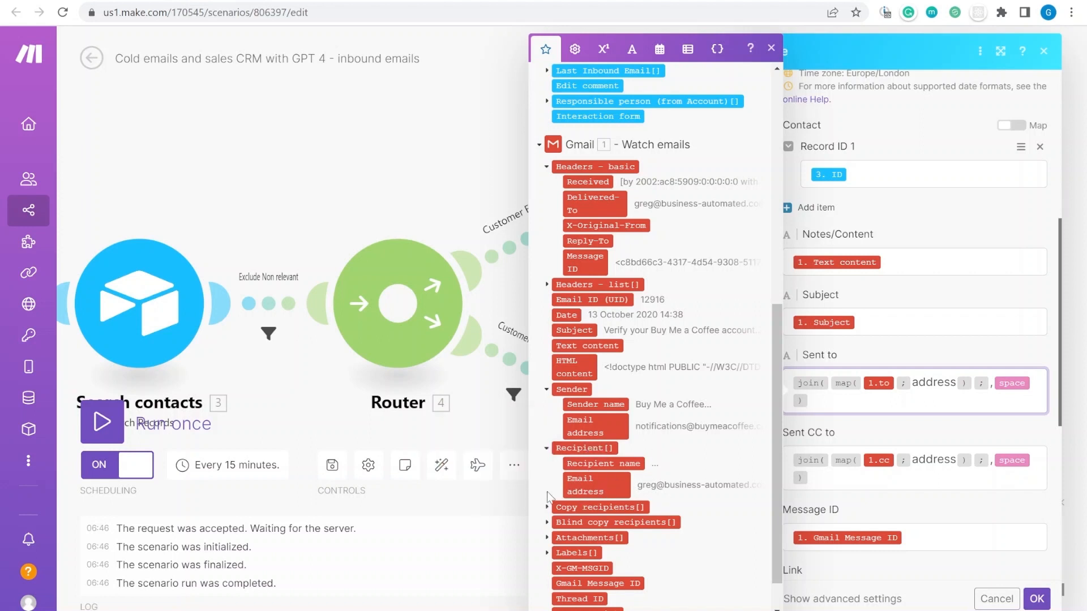
{"action": "mouse_move", "coordinate": [843, 383]}
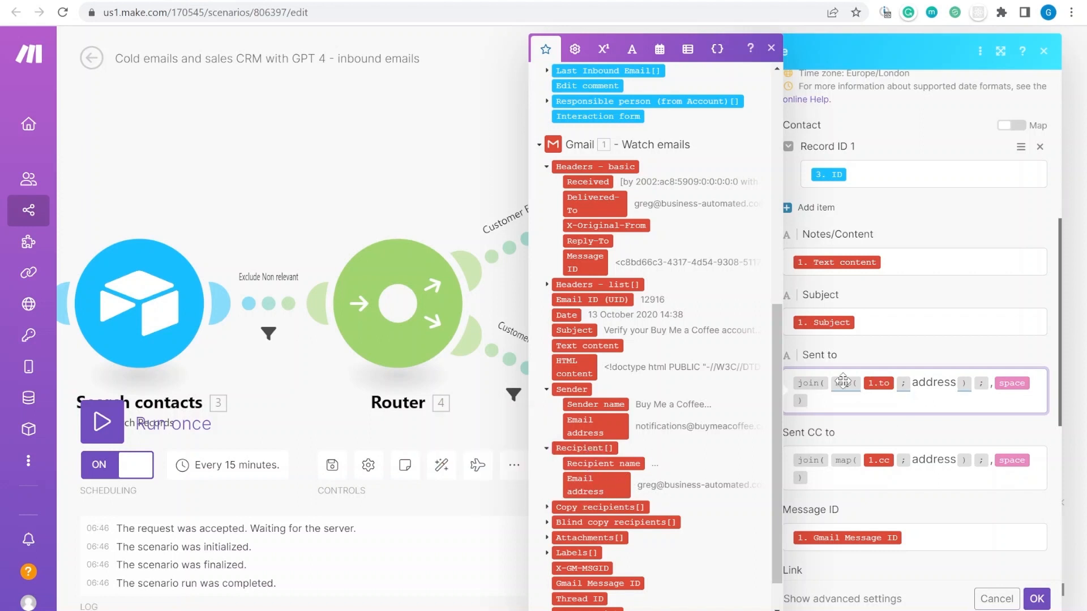
{"action": "mouse_move", "coordinate": [846, 383]}
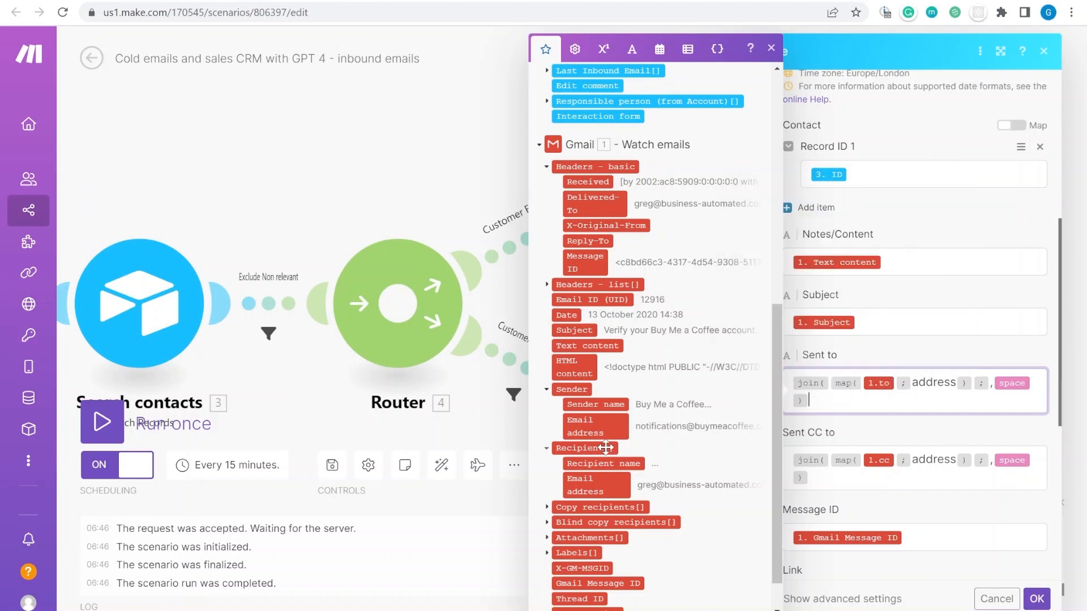
{"action": "mouse_move", "coordinate": [878, 383]}
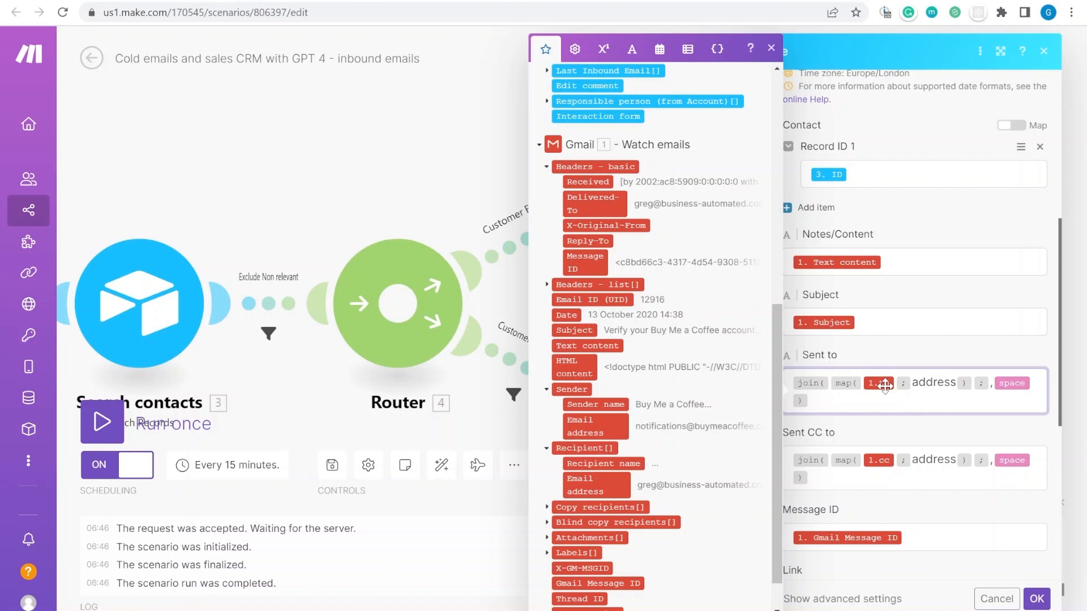
{"action": "mouse_move", "coordinate": [878, 382]}
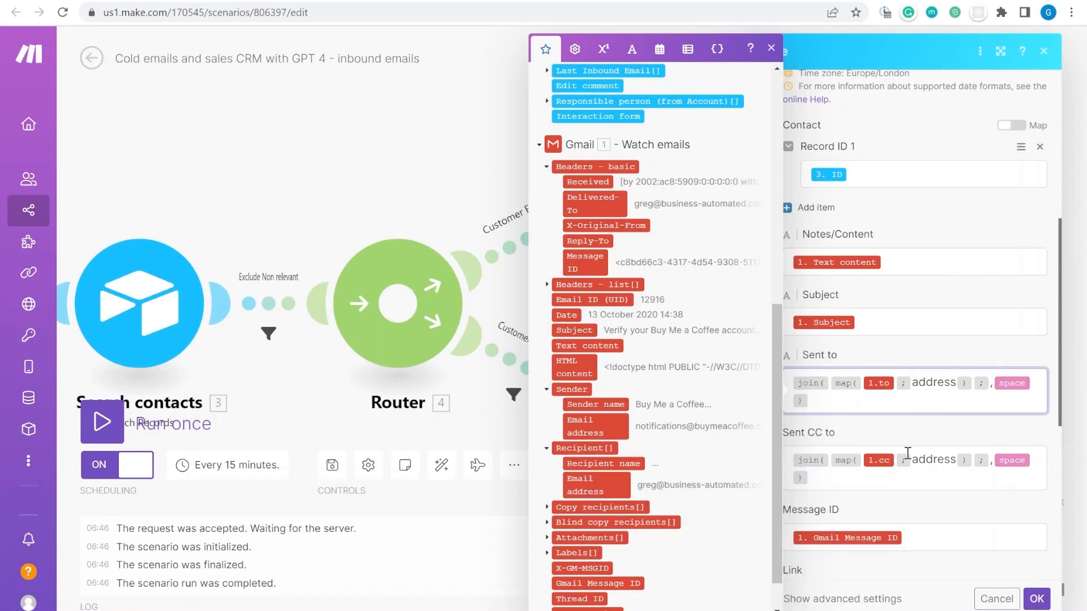
{"action": "scroll", "scroll_direction": "down", "scroll_amount": 3}
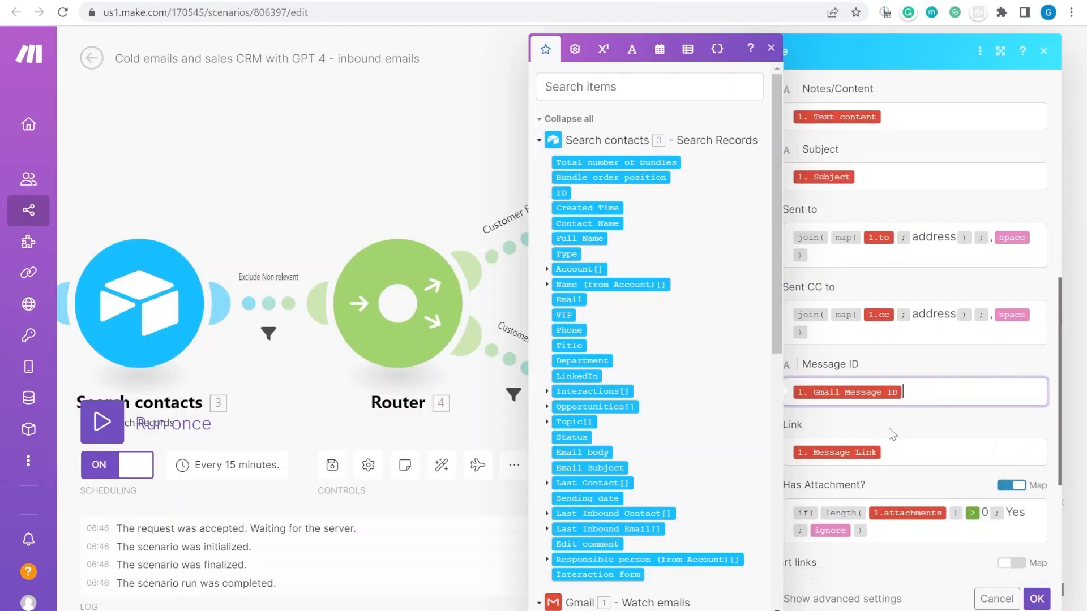
- Scroll to the Link and Has Attachment fields of the Create Interaction module
{"action": "scroll", "scroll_direction": "down", "scroll_amount": 3}
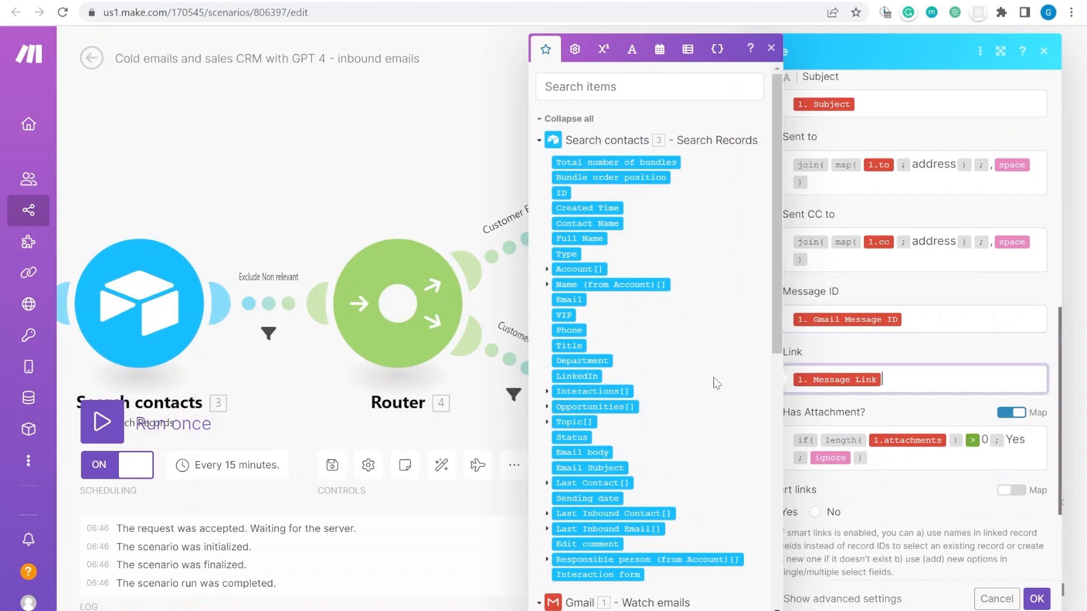
{"action": "scroll", "scroll_direction": "down", "scroll_amount": 3}
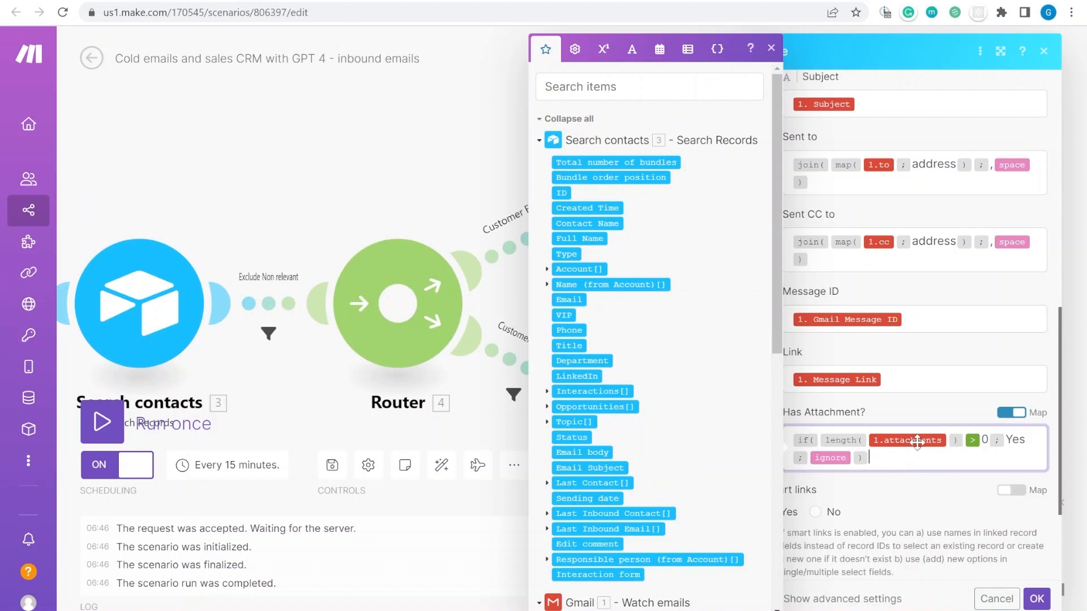
{"action": "mouse_move", "coordinate": [865, 440]}
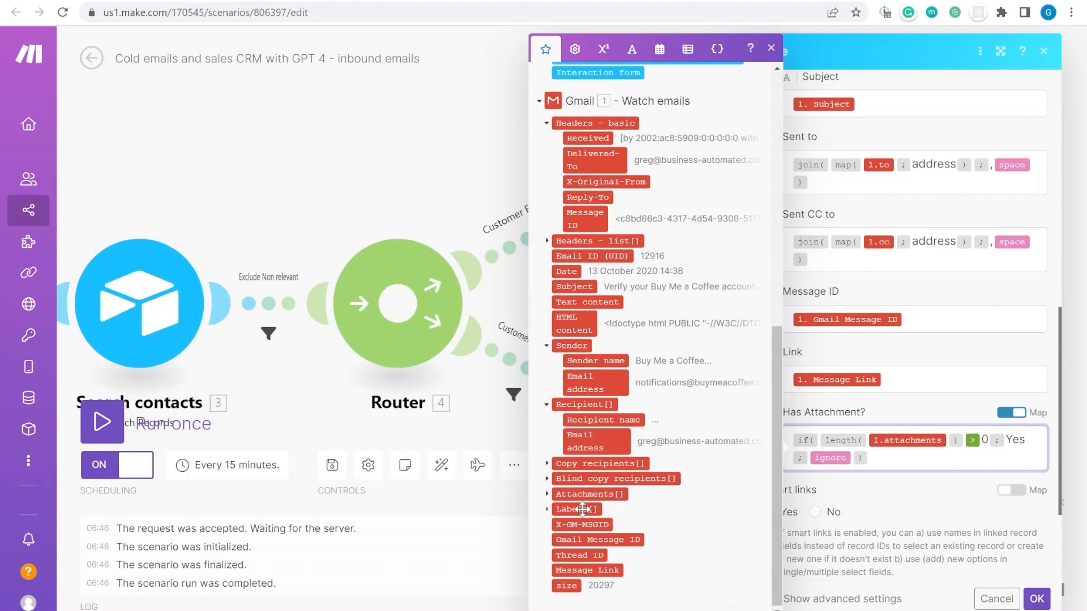
{"action": "mouse_move", "coordinate": [578, 510]}
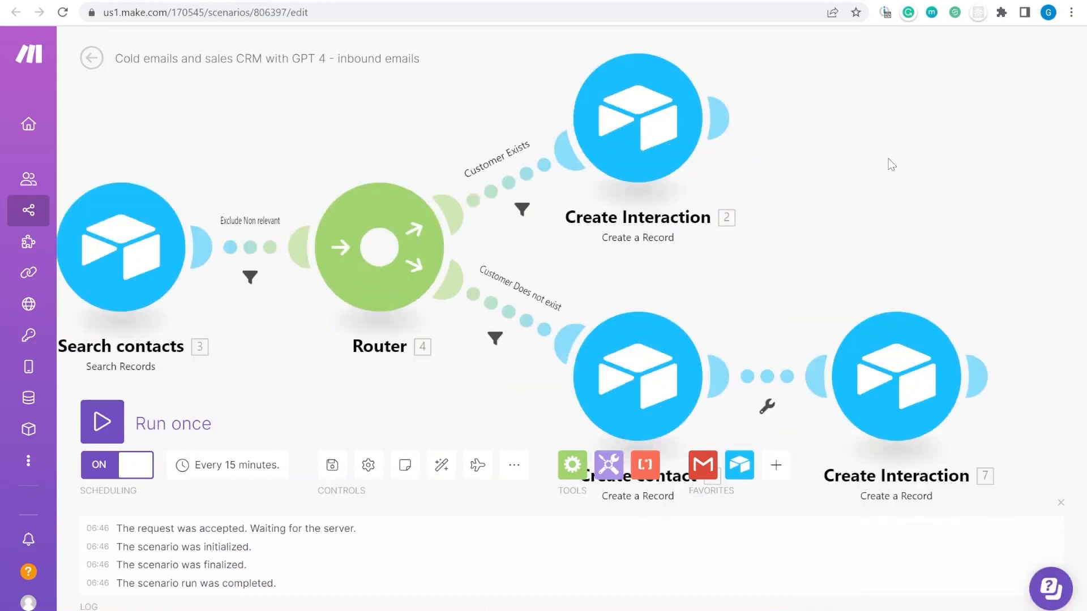
{"action": "left_click", "coordinate": [522, 210]}
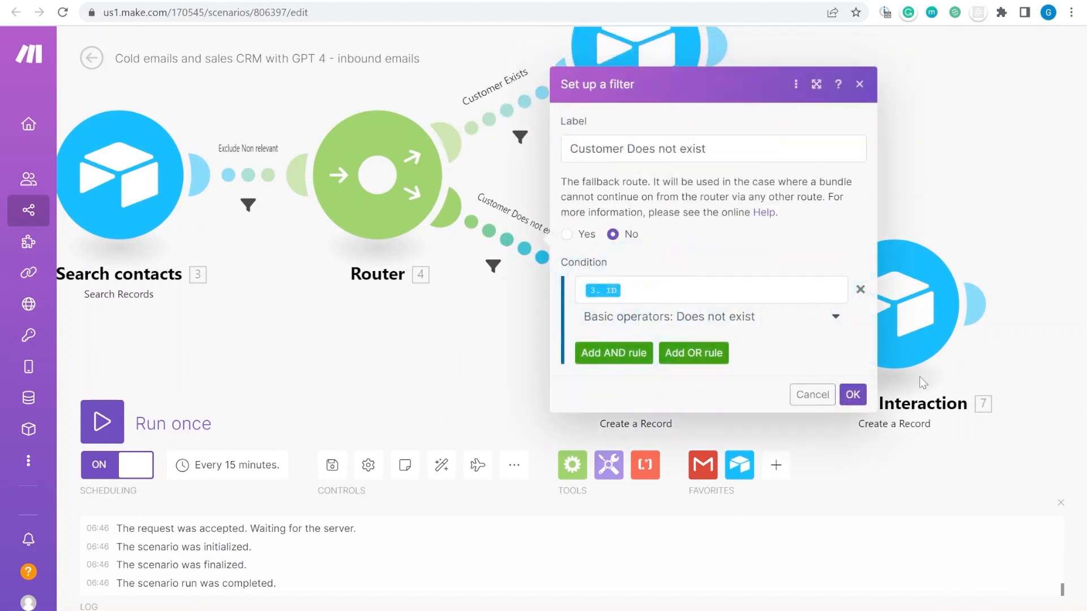
{"action": "left_click", "coordinate": [852, 395]}
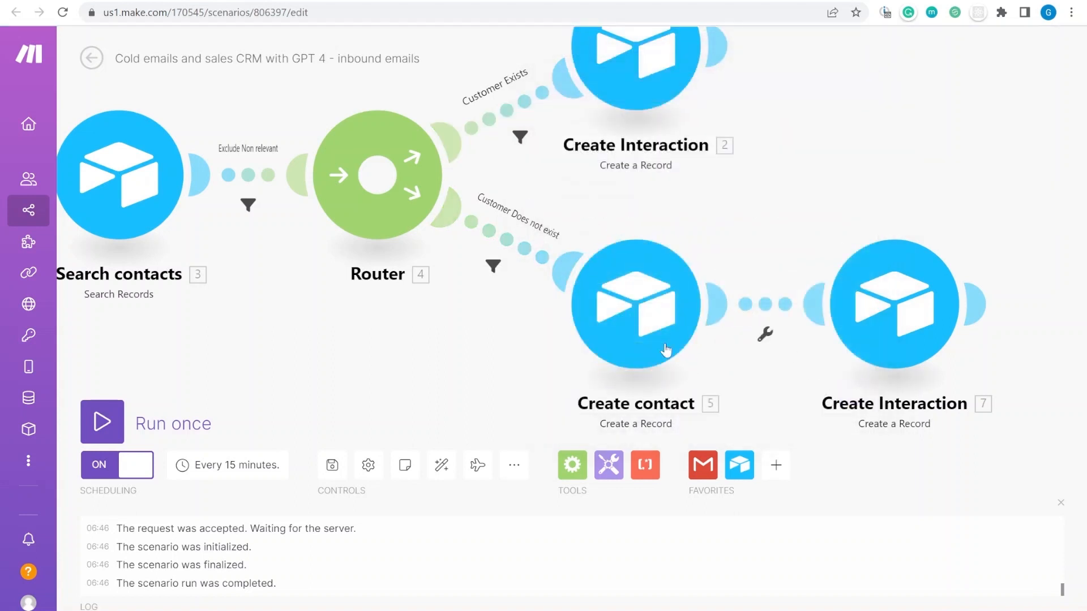
{"action": "left_click", "coordinate": [635, 306]}
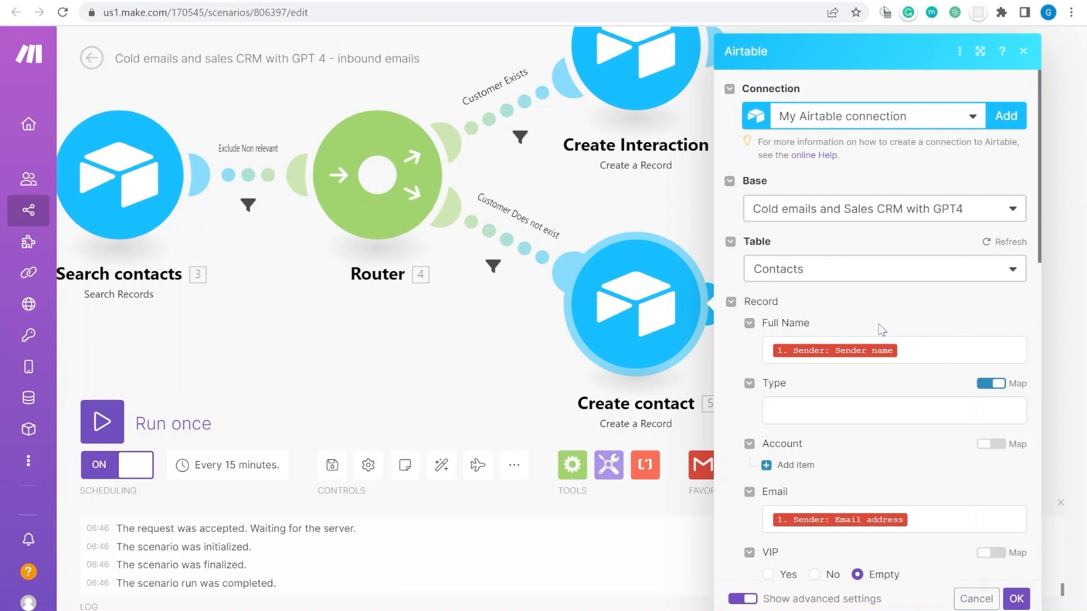
{"action": "scroll", "scroll_direction": "down", "scroll_amount": 3}
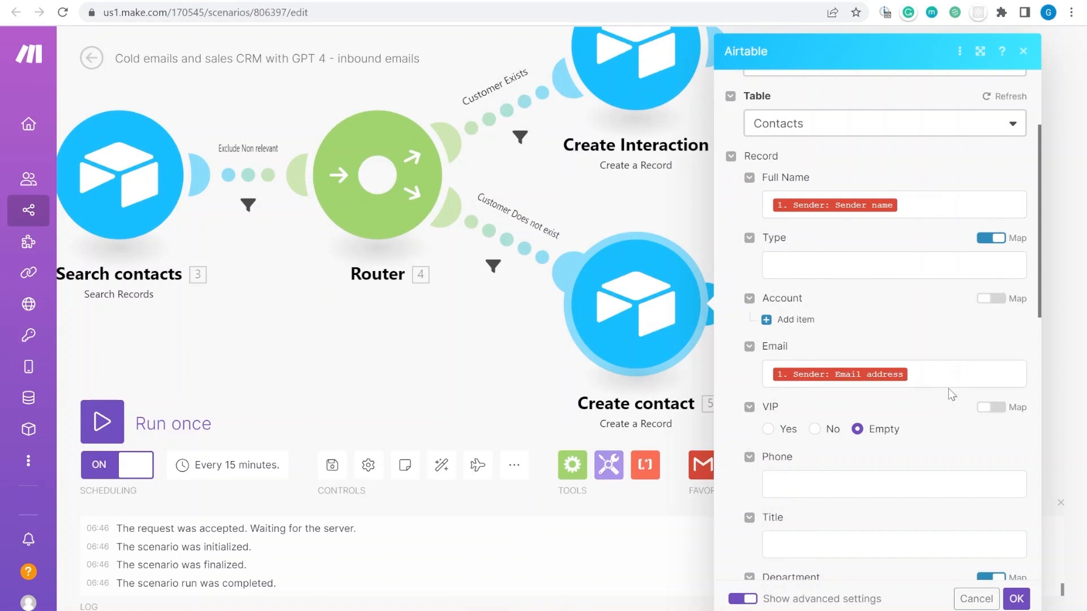
{"action": "scroll", "scroll_direction": "down", "scroll_amount": 3}
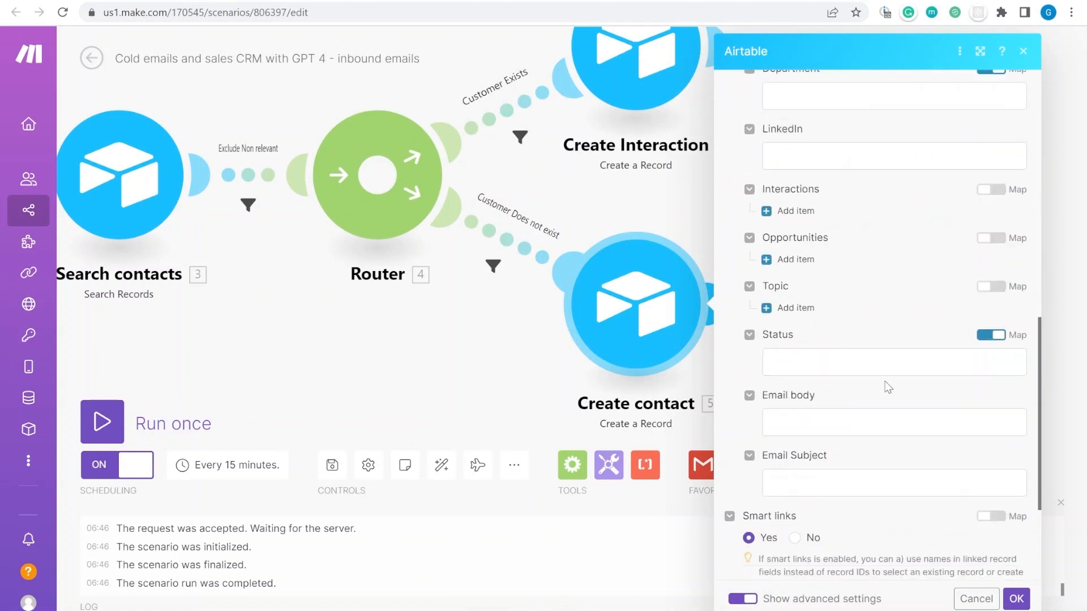
{"action": "scroll", "scroll_direction": "down", "scroll_amount": 3}
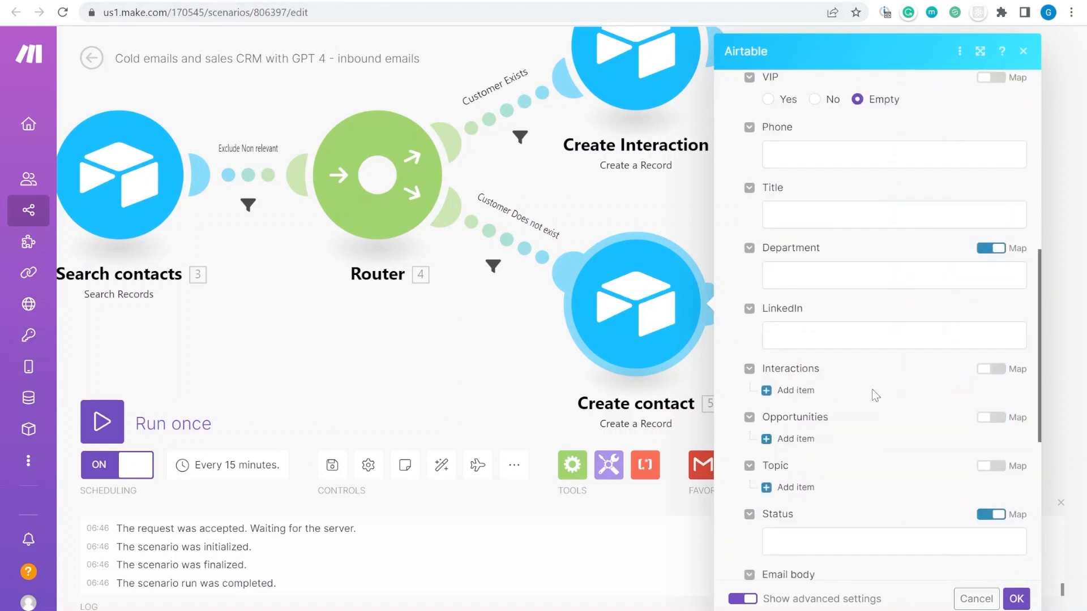
{"action": "mouse_move", "coordinate": [920, 435]}
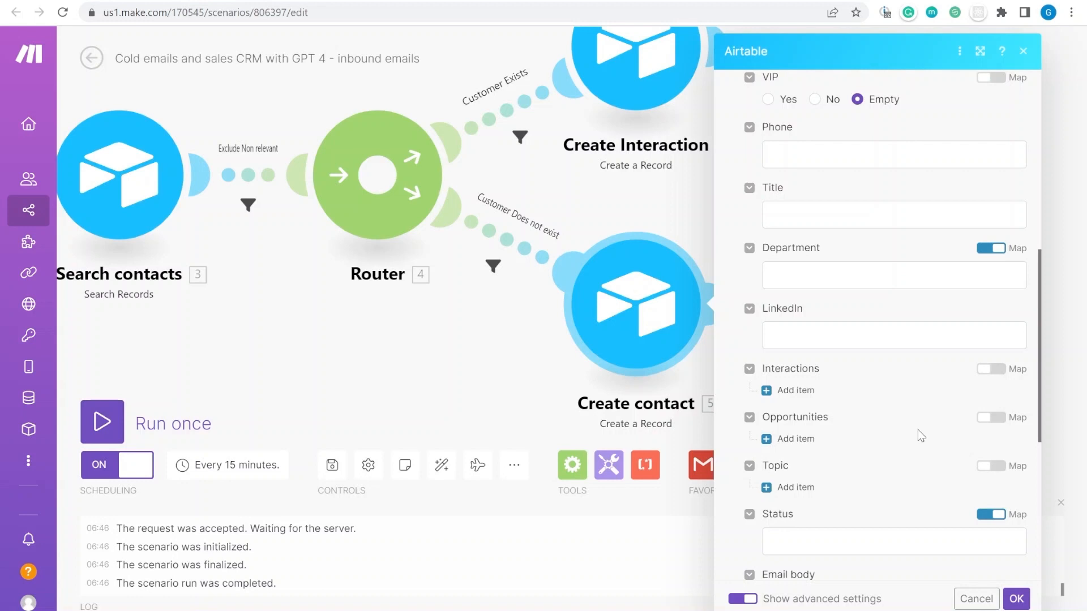
{"action": "mouse_move", "coordinate": [1016, 599]}
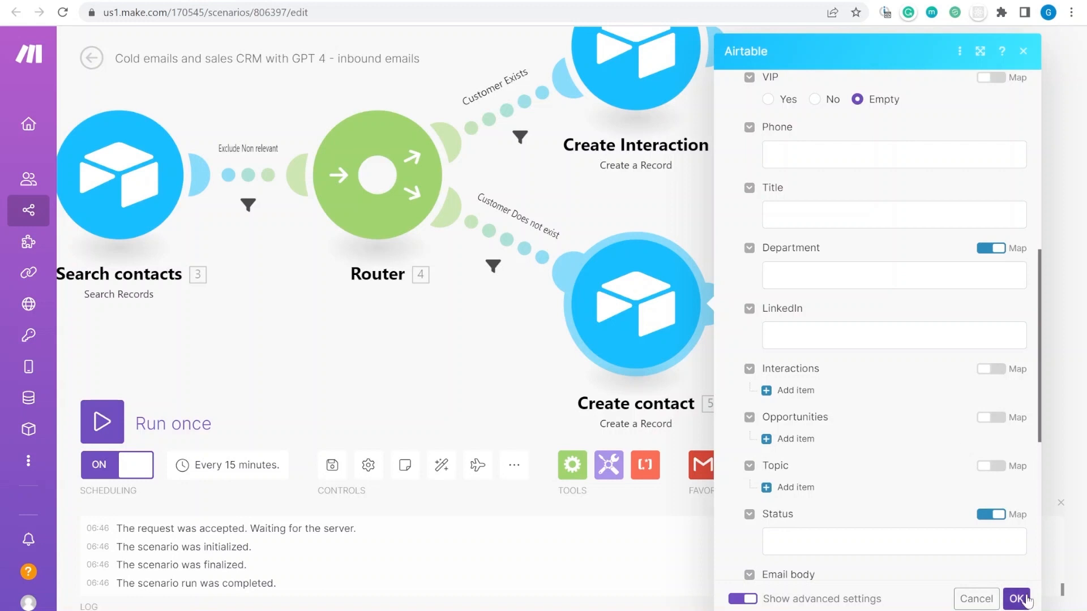
{"action": "left_click", "coordinate": [1017, 599]}
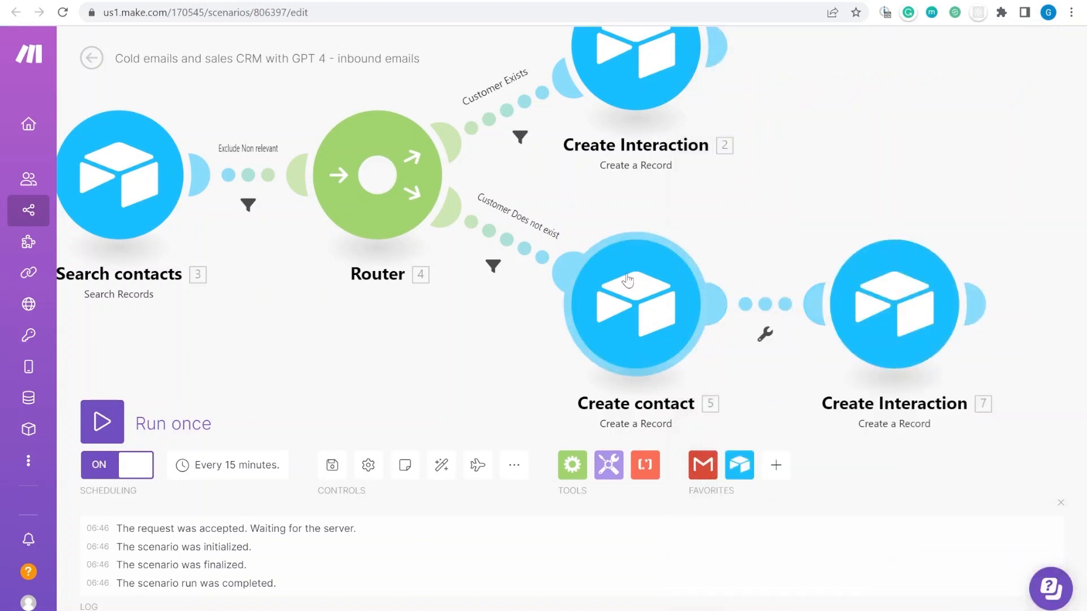
{"action": "left_click", "coordinate": [636, 305]}
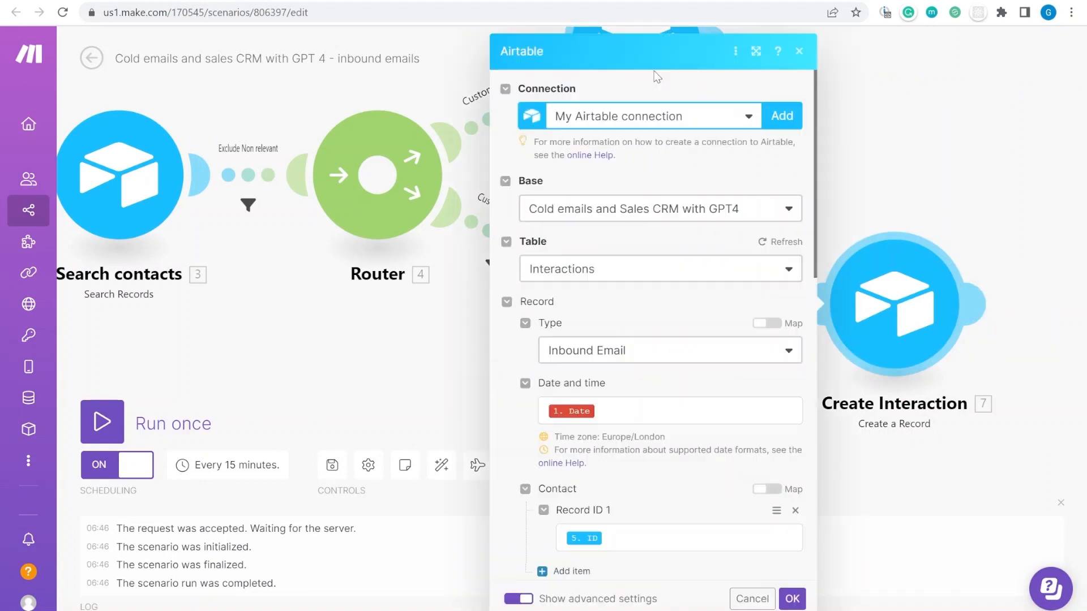
{"action": "mouse_move", "coordinate": [670, 352]}
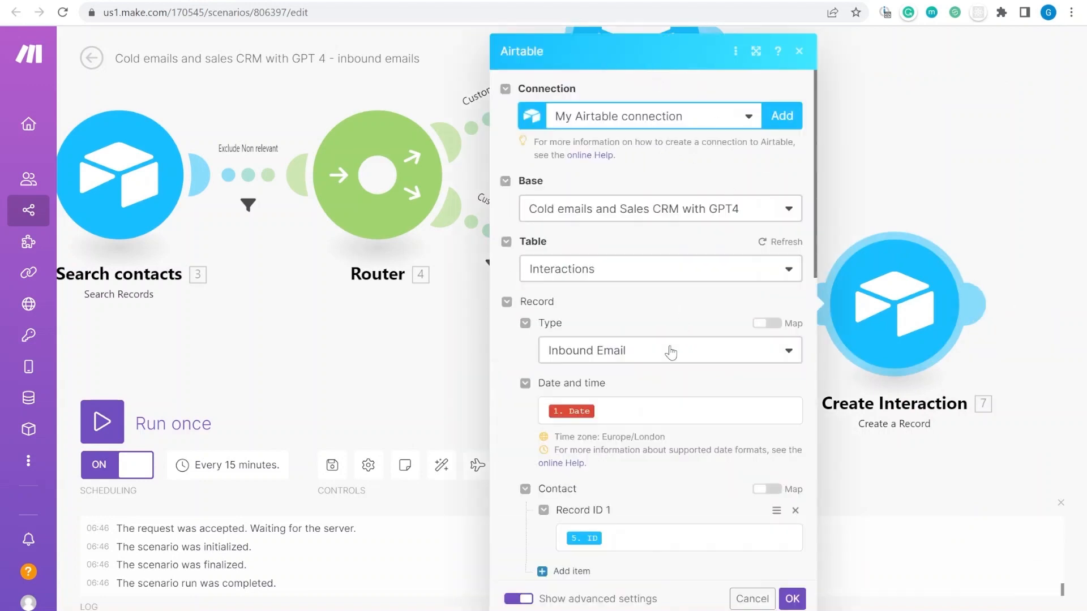
{"action": "left_click", "coordinate": [676, 537]}
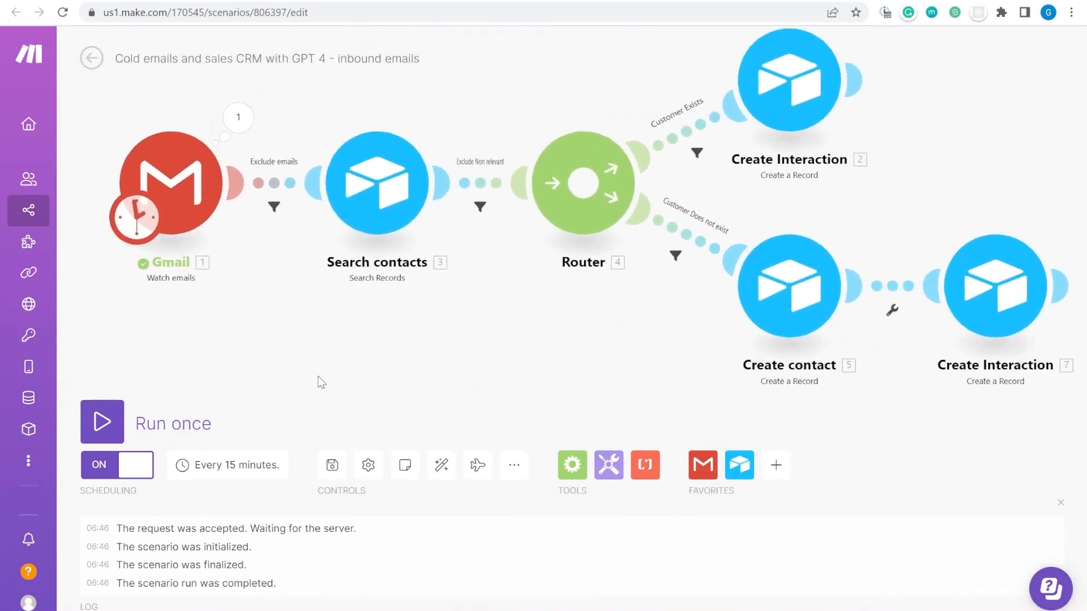
- Save the inbound emails scenario and switch its scheduling toggle on
{"action": "left_click", "coordinate": [235, 464]}
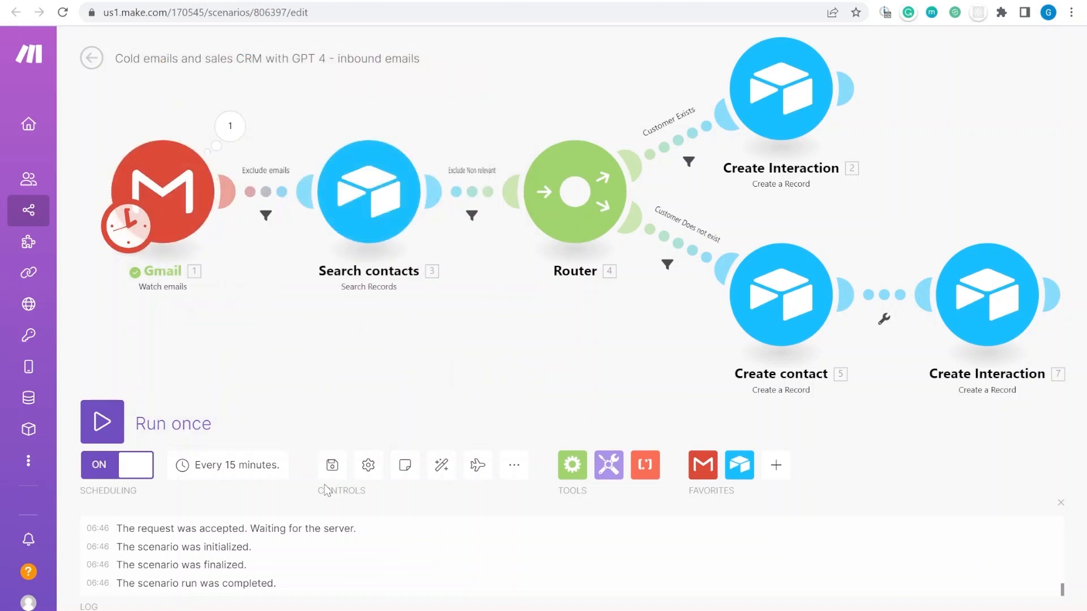
{"action": "mouse_move", "coordinate": [331, 464]}
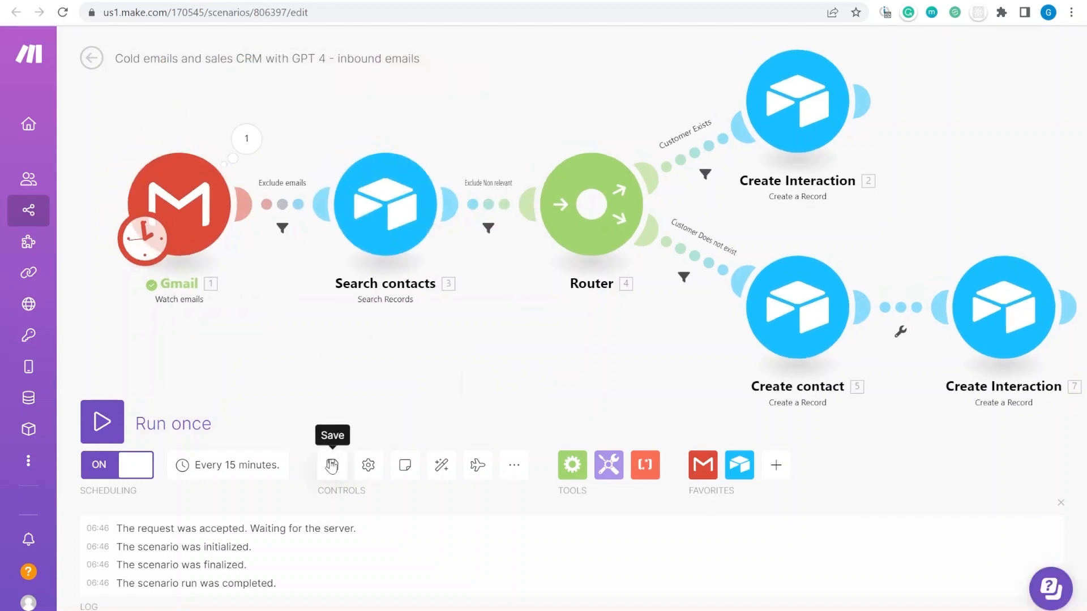
{"action": "left_click", "coordinate": [330, 465]}
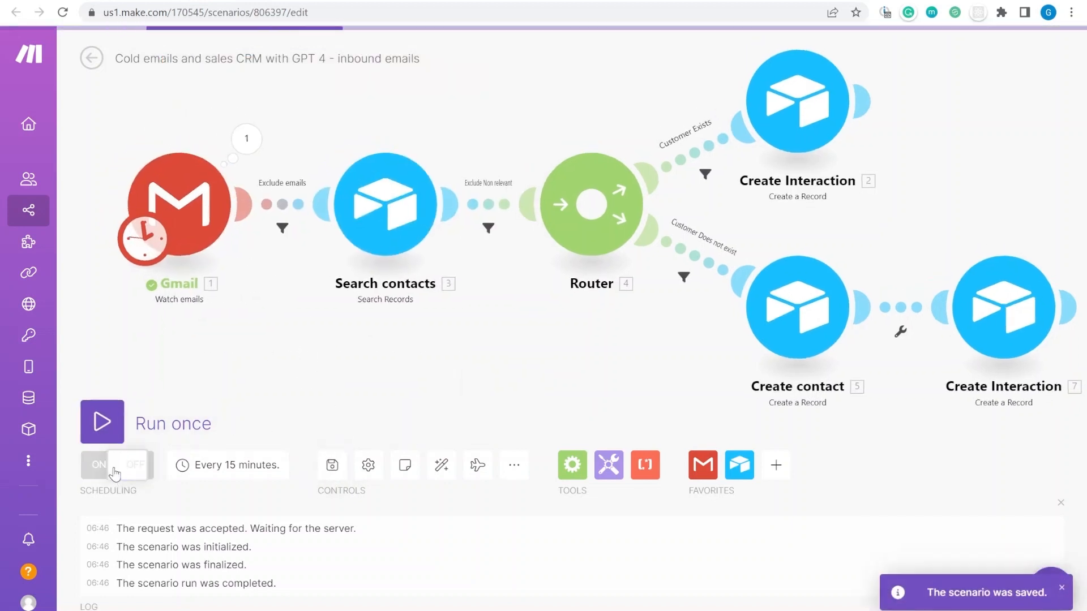
{"action": "left_click", "coordinate": [118, 464]}
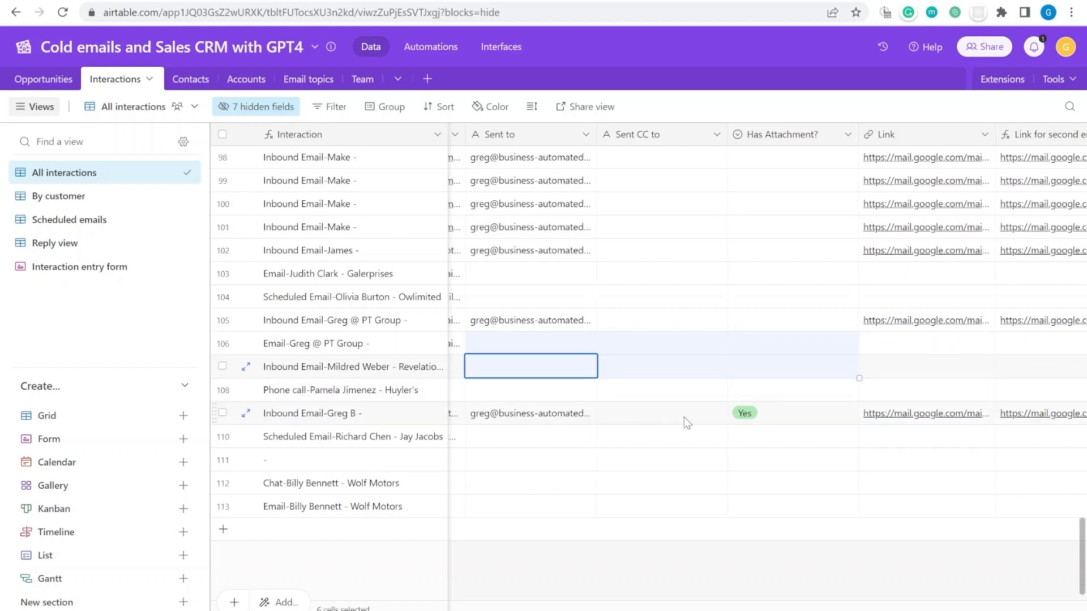
{"action": "left_click", "coordinate": [56, 243]}
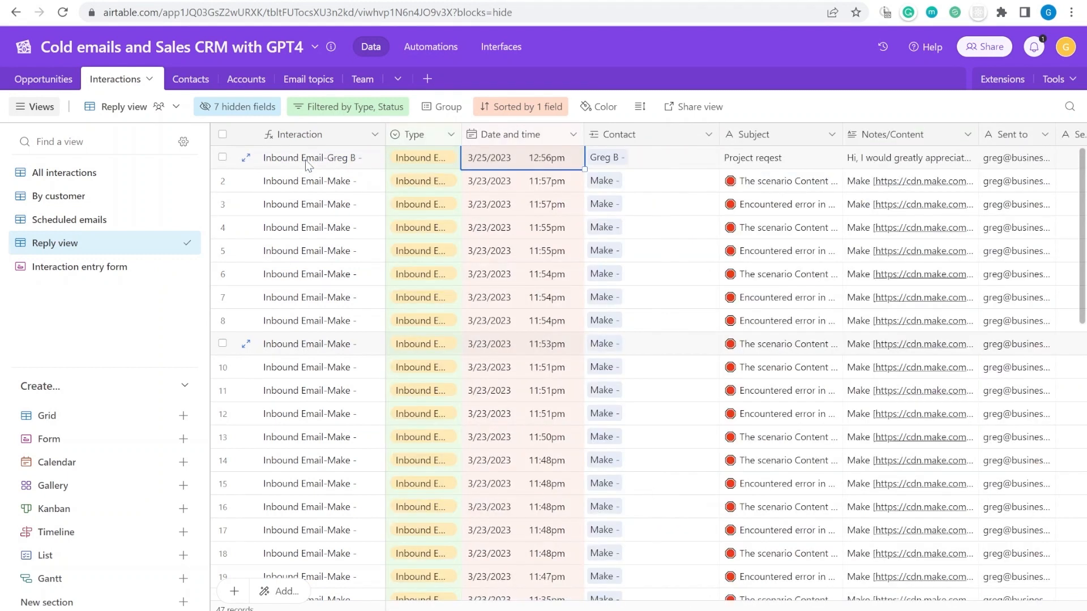
{"action": "left_click", "coordinate": [645, 158]}
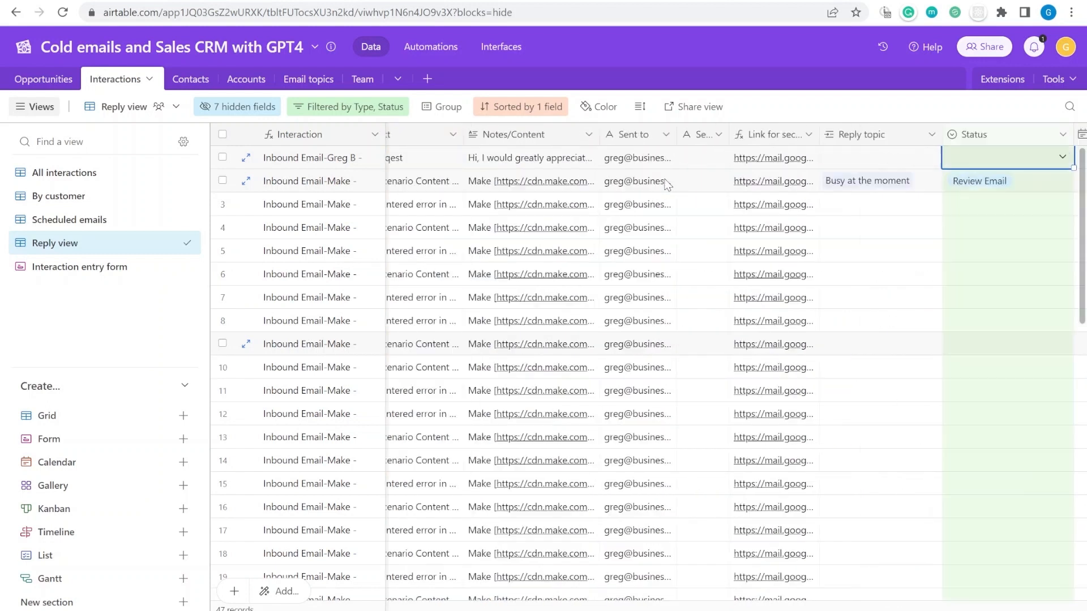
{"action": "scroll", "scroll_direction": "right", "scroll_amount": 3}
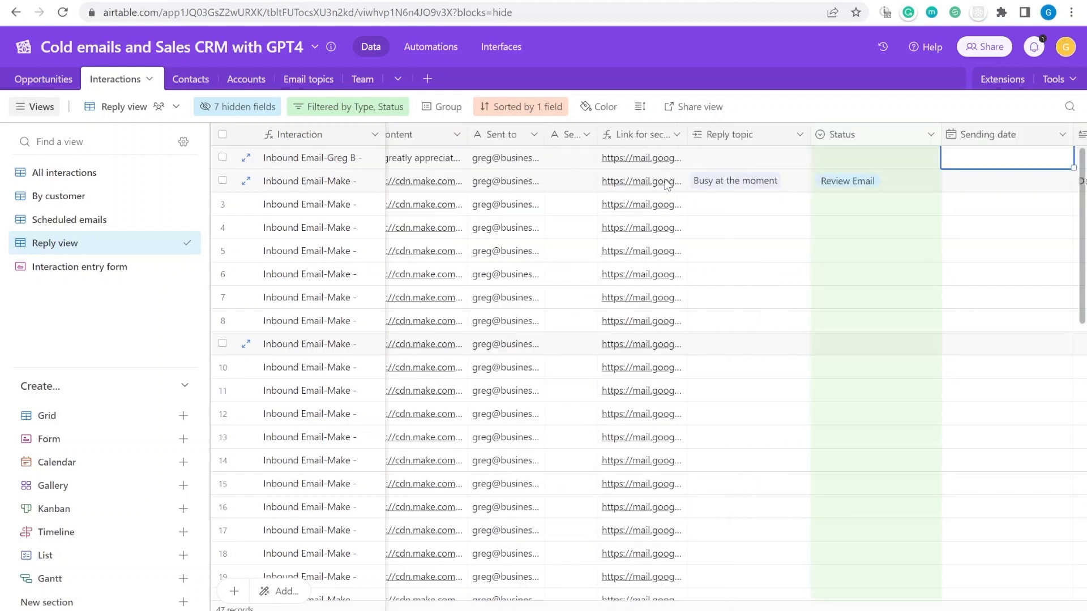
{"action": "scroll", "scroll_direction": "right", "scroll_amount": 3}
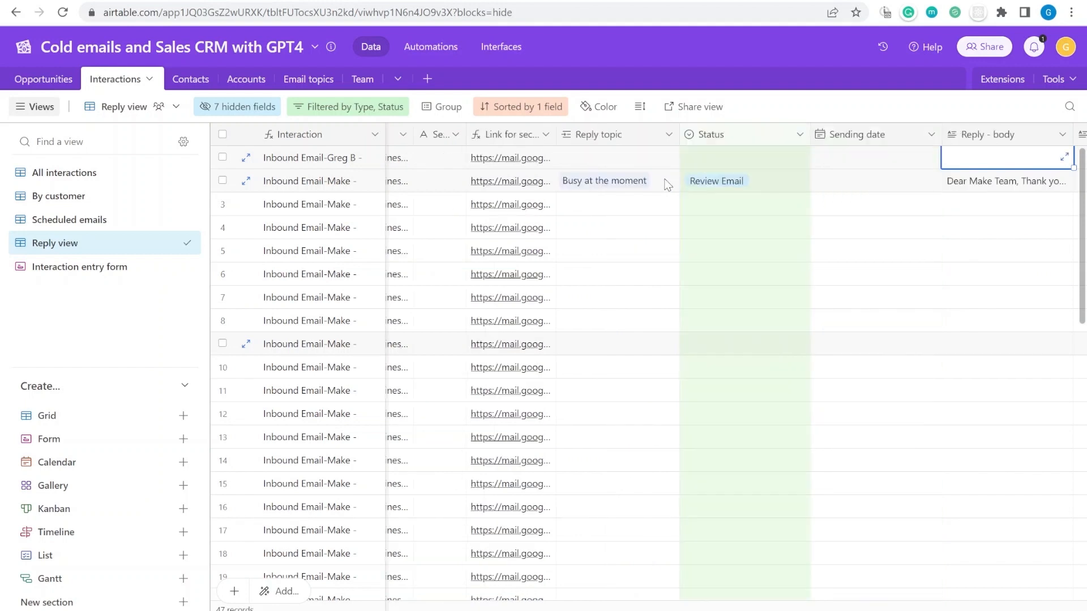
{"action": "scroll", "scroll_direction": "right", "scroll_amount": 3}
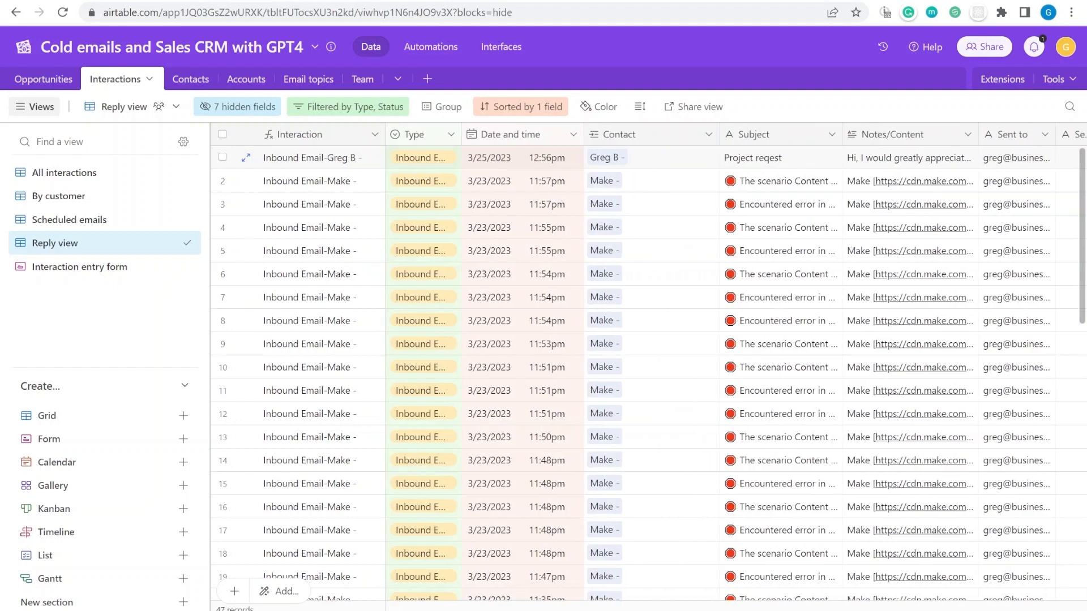
{"action": "mouse_move", "coordinate": [683, 365]}
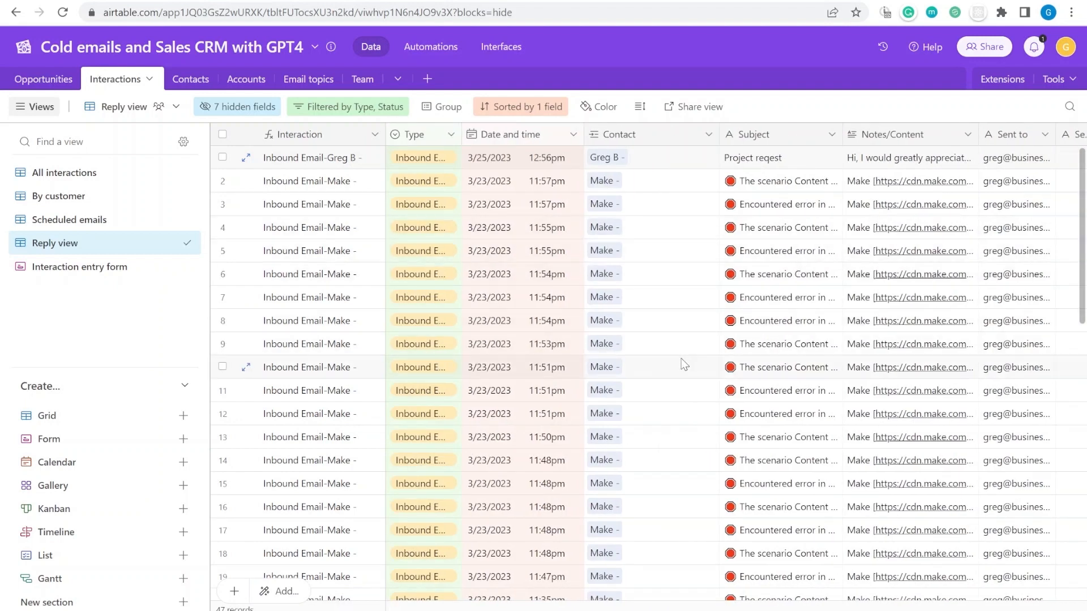